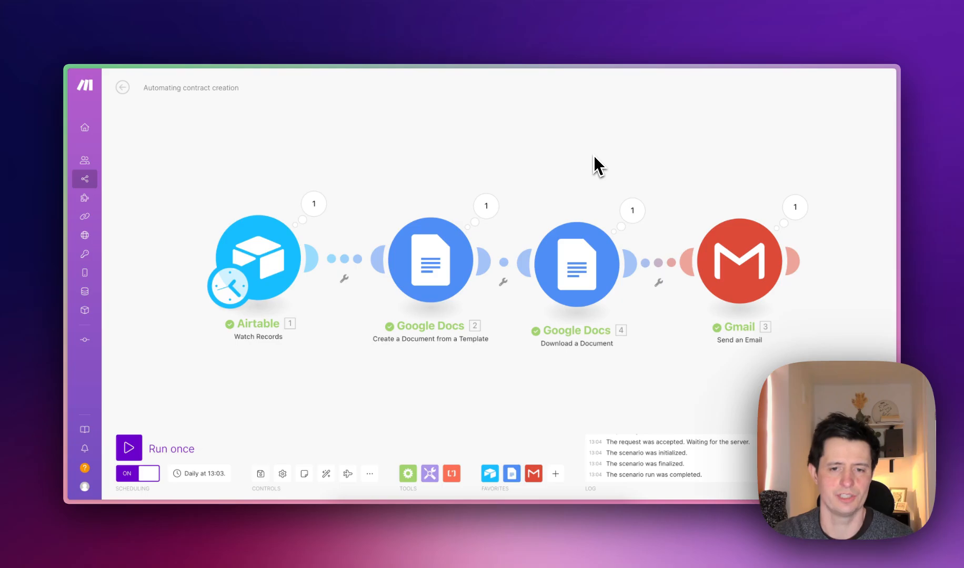
pyautogui.moveTo(313, 260)
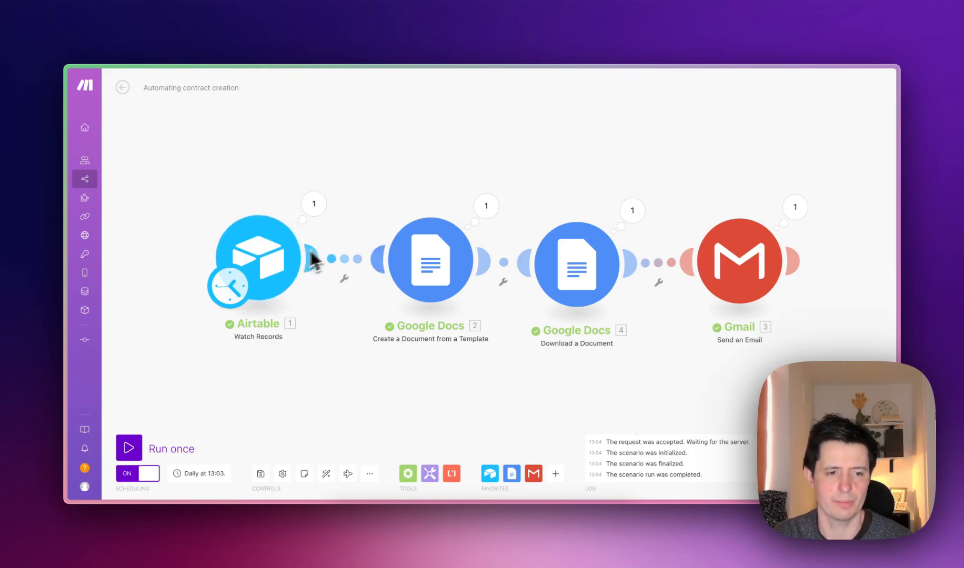
pyautogui.moveTo(255, 233)
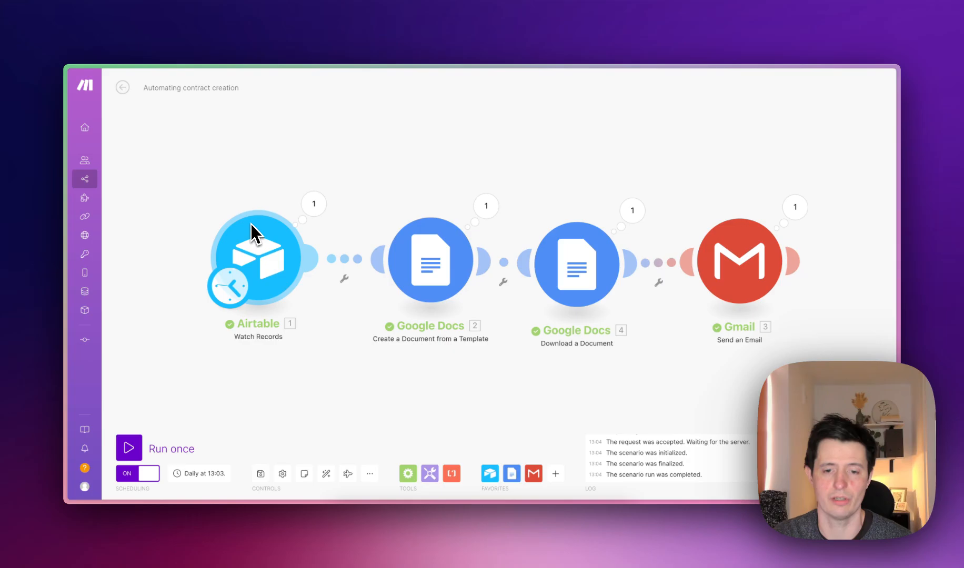
pyautogui.moveTo(275, 236)
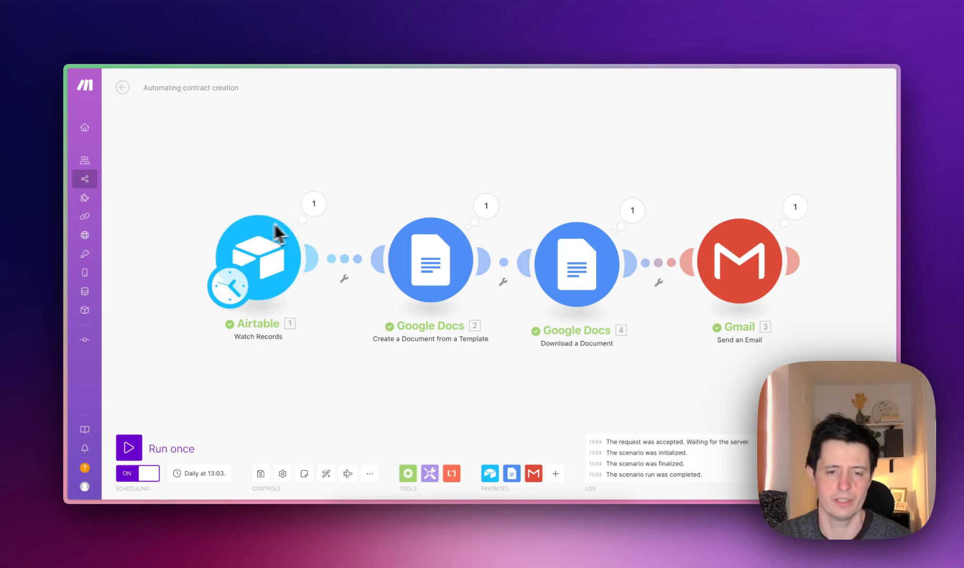
pyautogui.moveTo(739, 266)
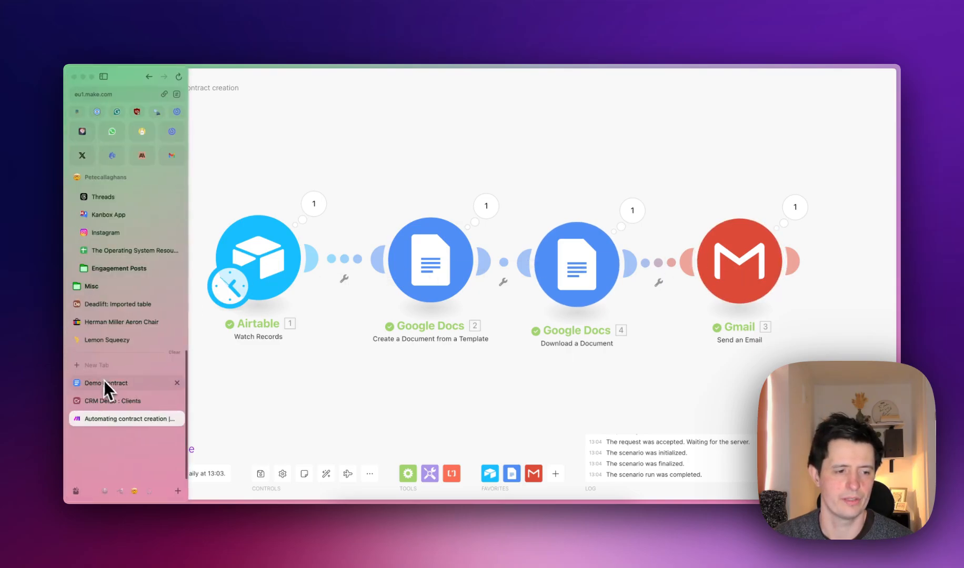
# - Switch Airtable to the CRM Demo : Clients table
pyautogui.click(112, 401)
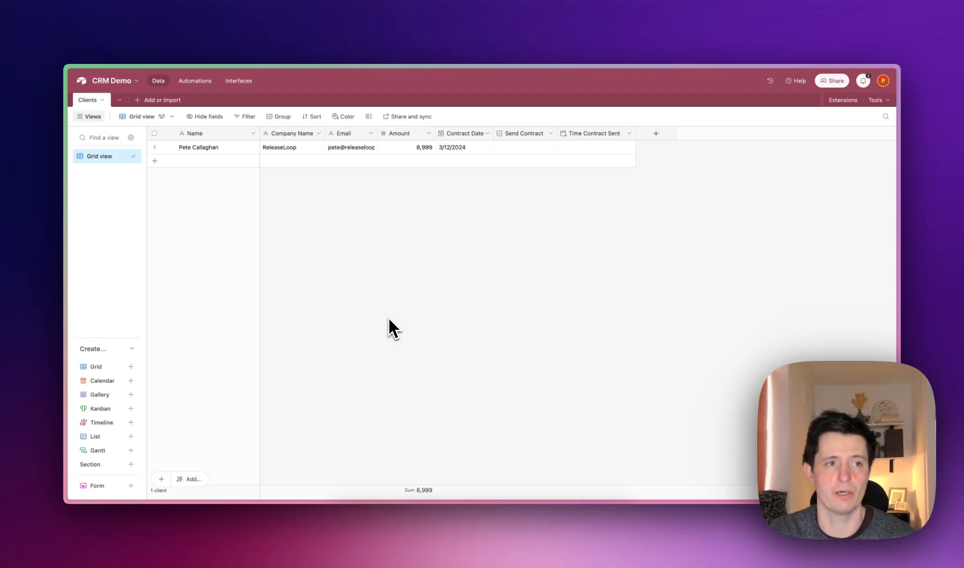
pyautogui.moveTo(375, 240)
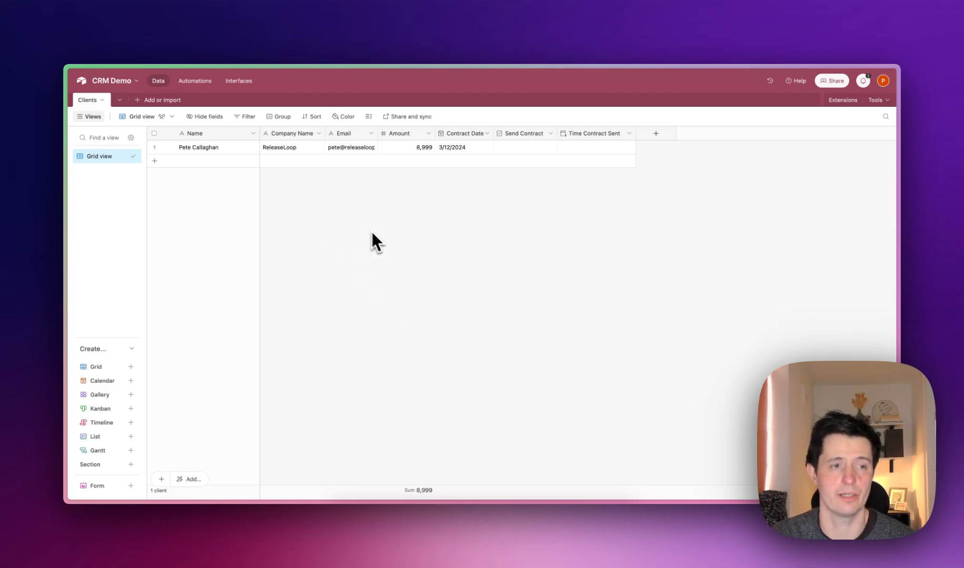
pyautogui.moveTo(317, 223)
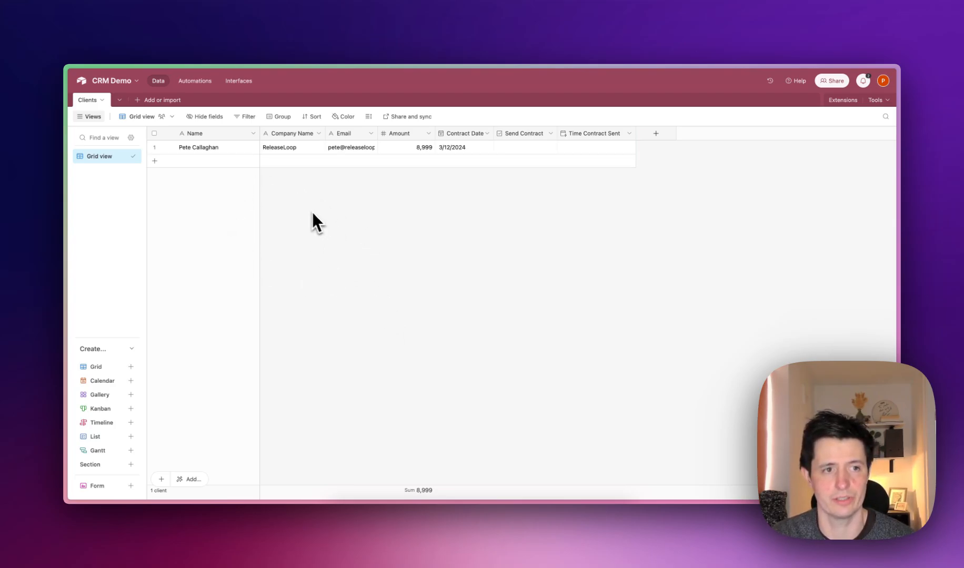
pyautogui.moveTo(254, 204)
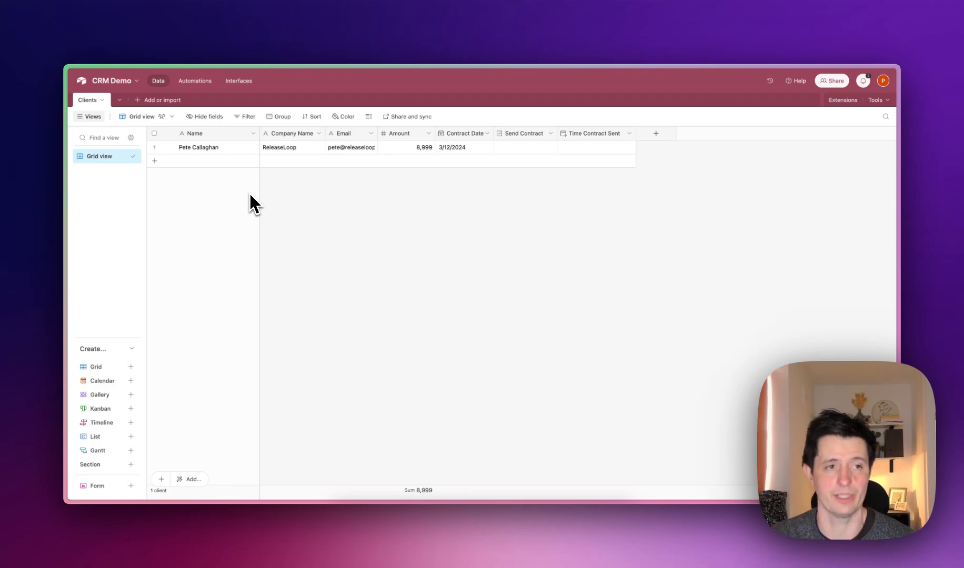
pyautogui.moveTo(264, 148)
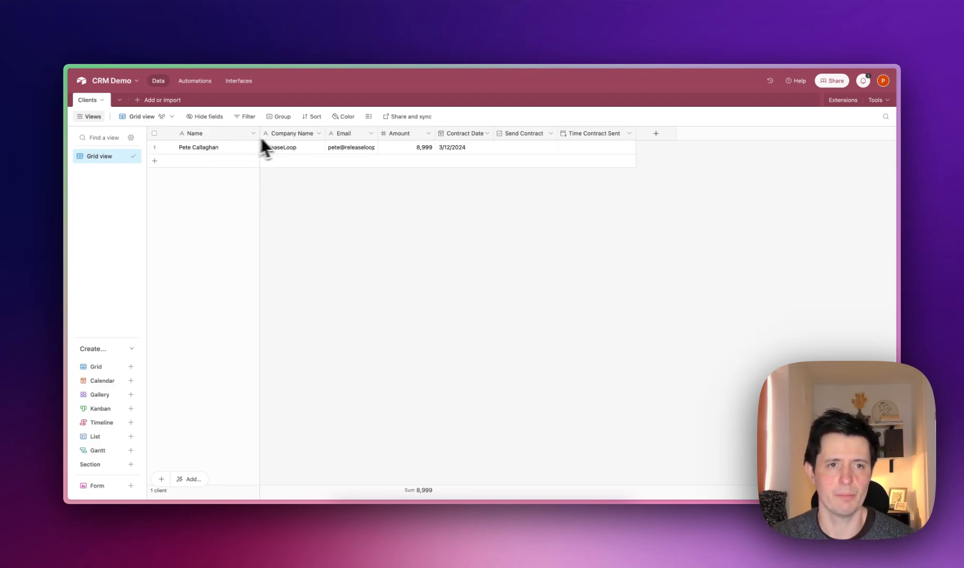
pyautogui.moveTo(425, 145)
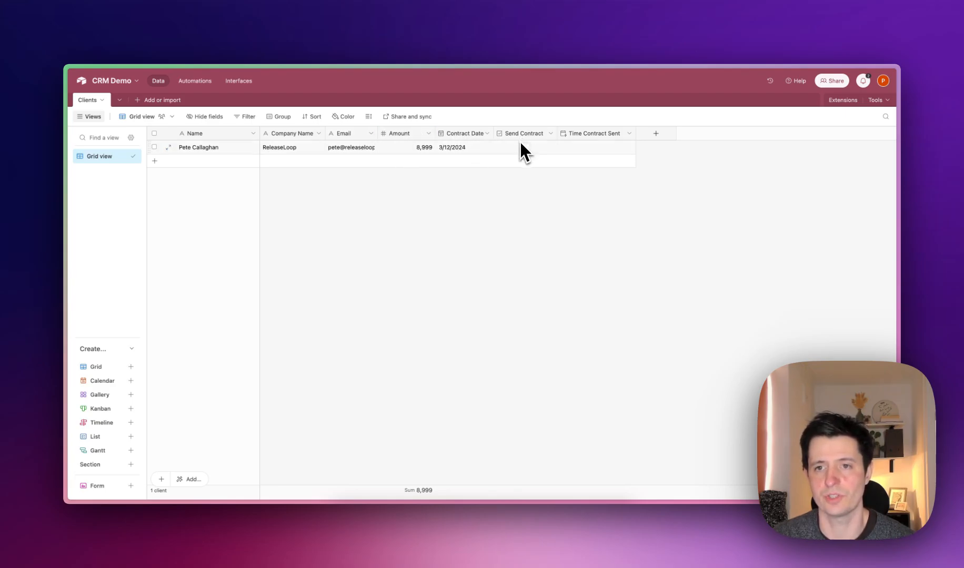
pyautogui.moveTo(585, 144)
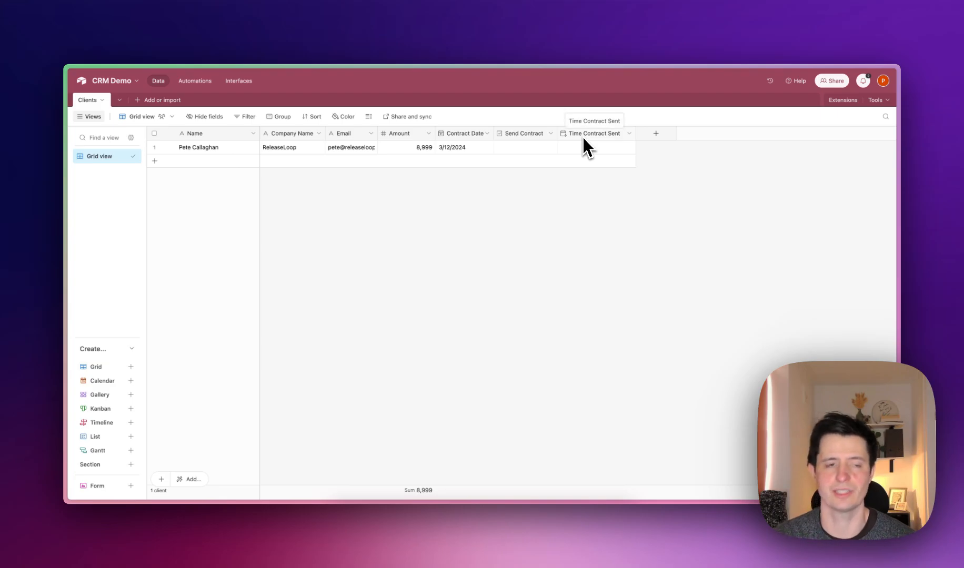
pyautogui.moveTo(219, 150)
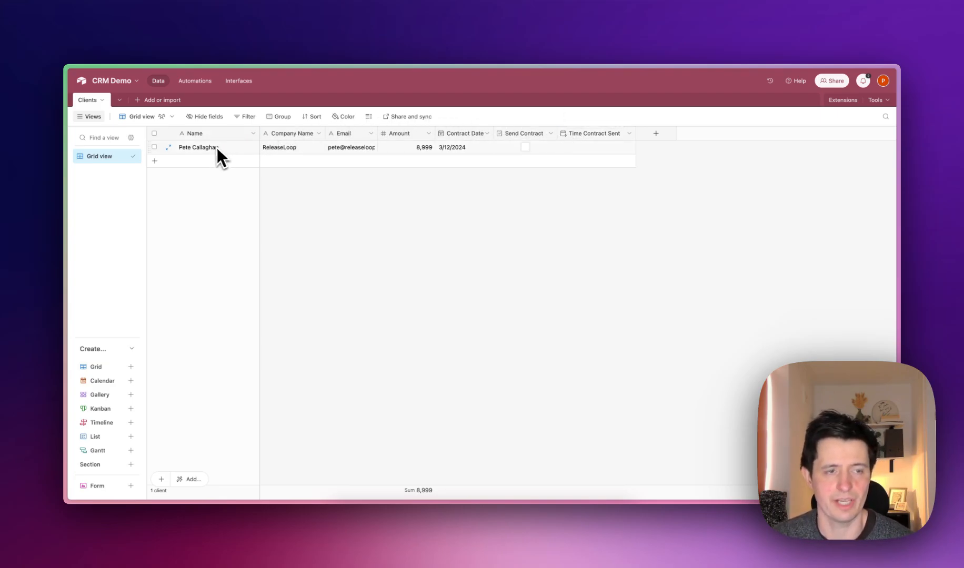
pyautogui.moveTo(299, 156)
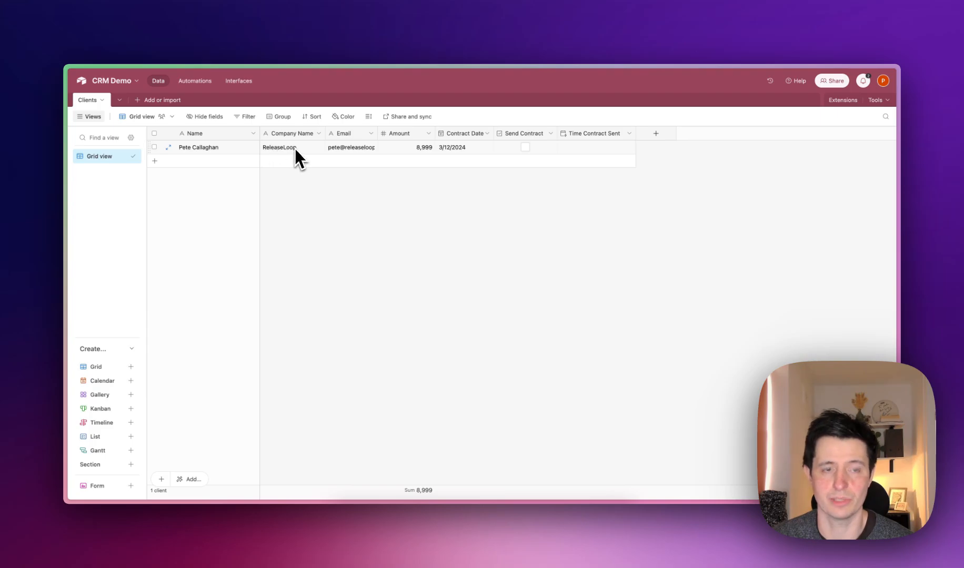
pyautogui.moveTo(335, 151)
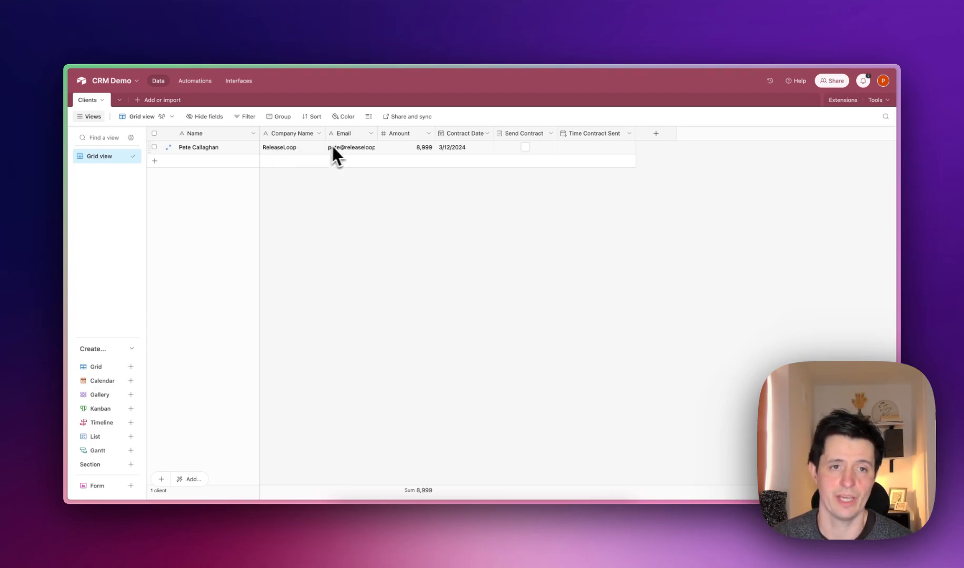
pyautogui.moveTo(413, 159)
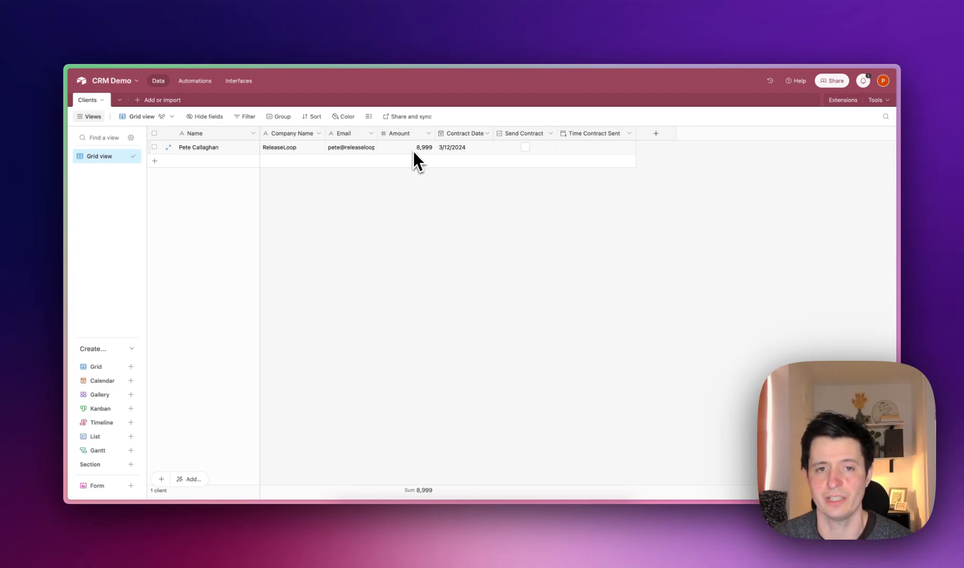
pyautogui.moveTo(473, 153)
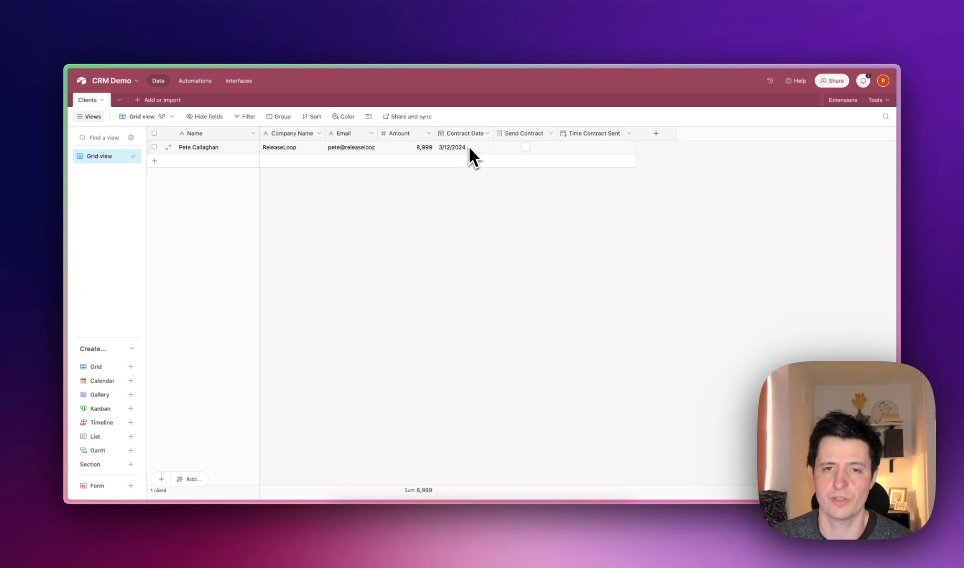
pyautogui.moveTo(469, 159)
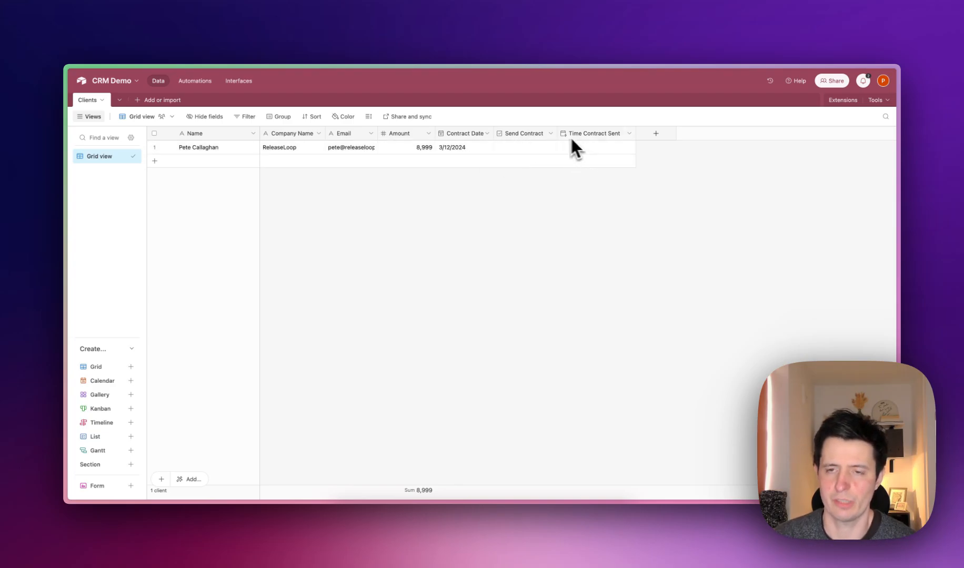
pyautogui.moveTo(547, 154)
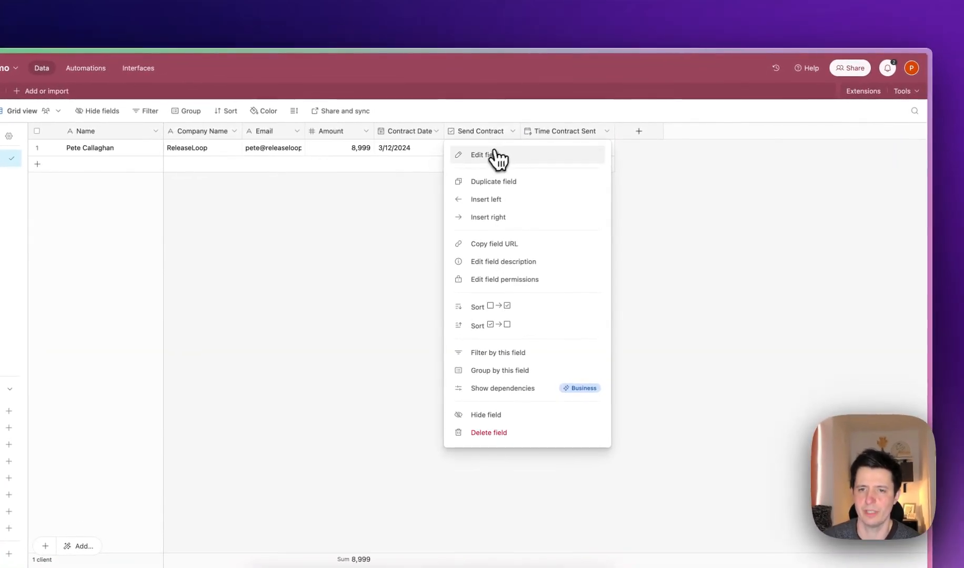
pyautogui.click(486, 156)
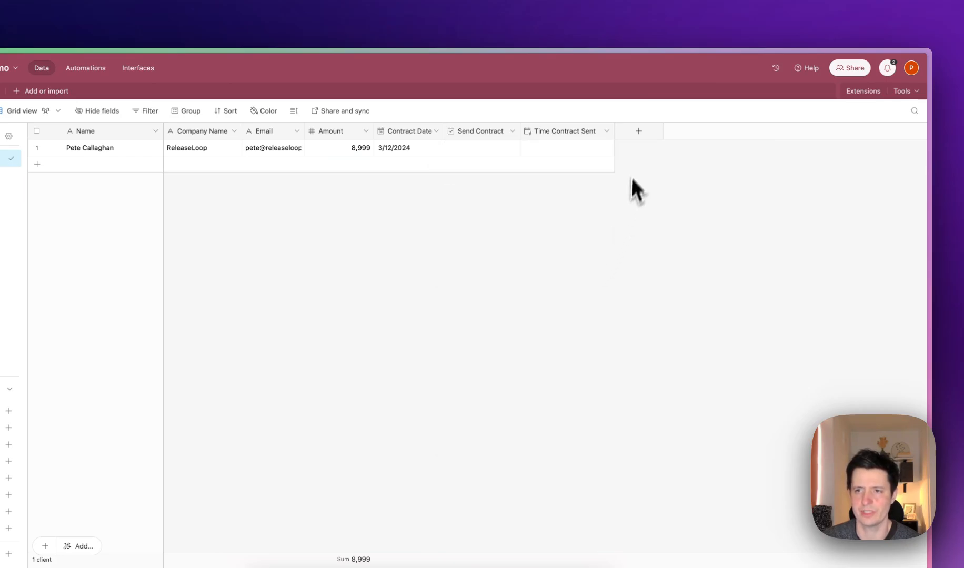
pyautogui.click(638, 131)
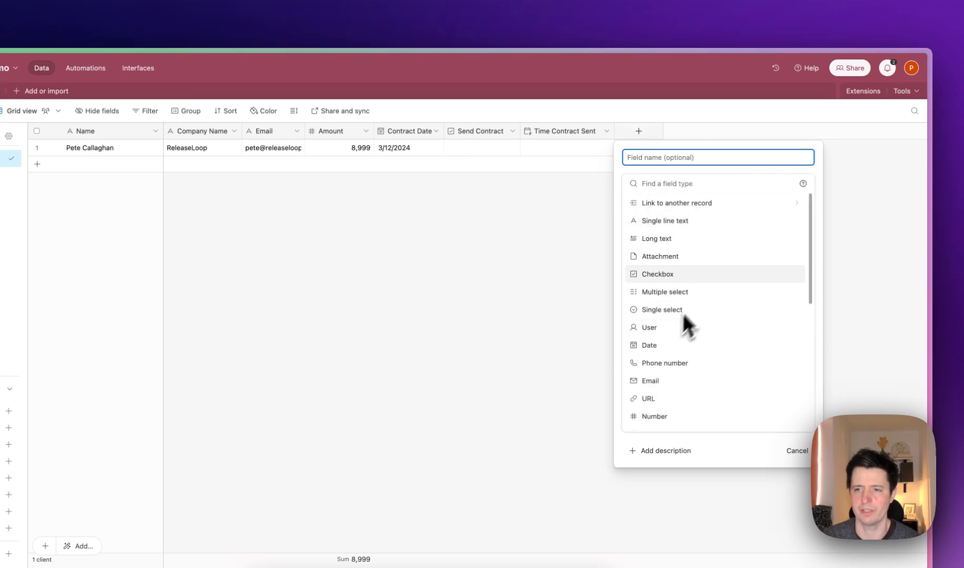
pyautogui.moveTo(677, 203)
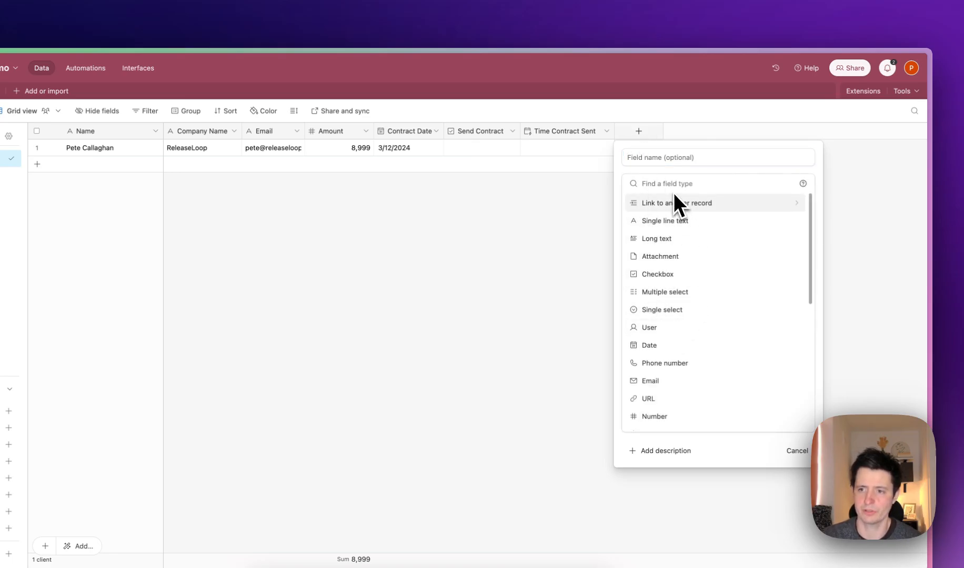
pyautogui.write('check')
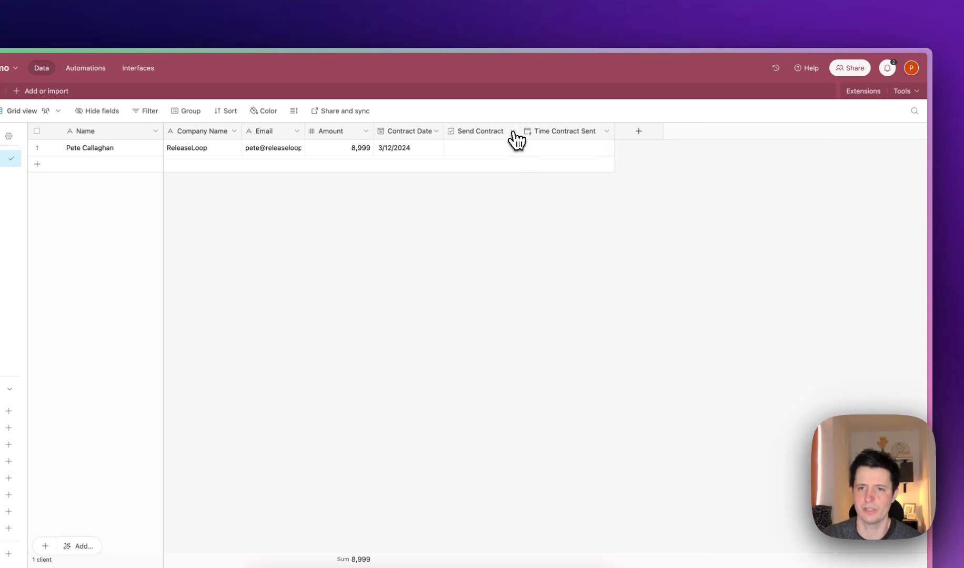
pyautogui.click(481, 131)
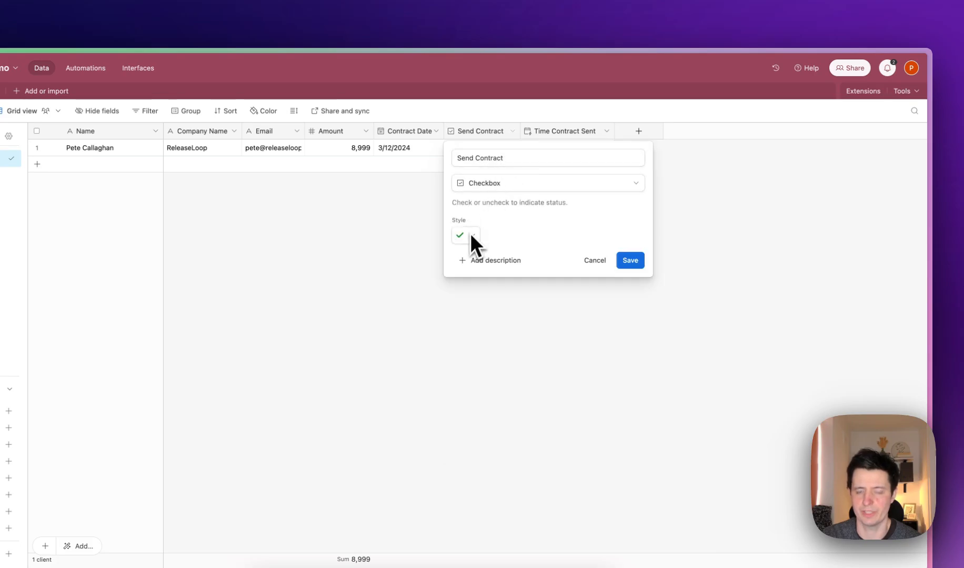
pyautogui.click(629, 260)
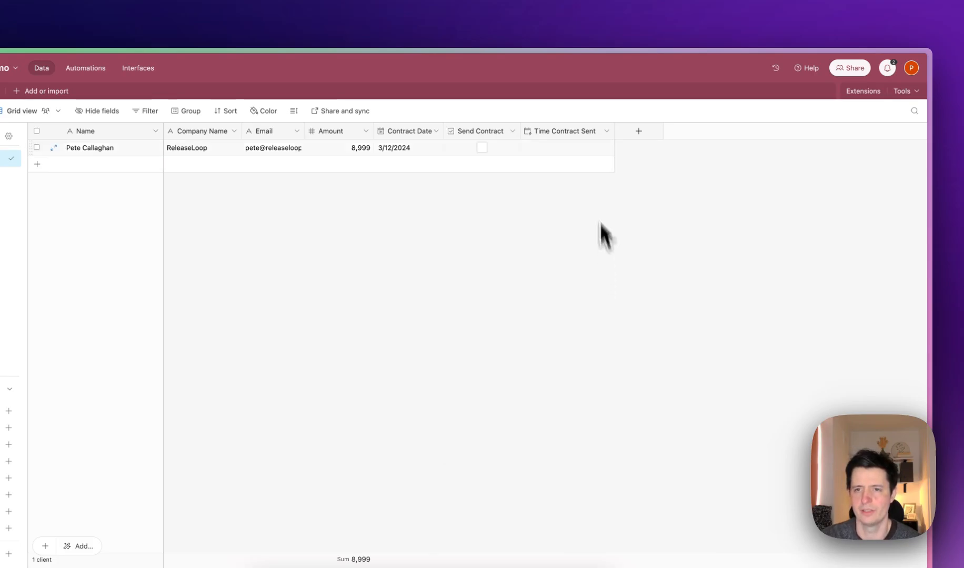
pyautogui.moveTo(559, 139)
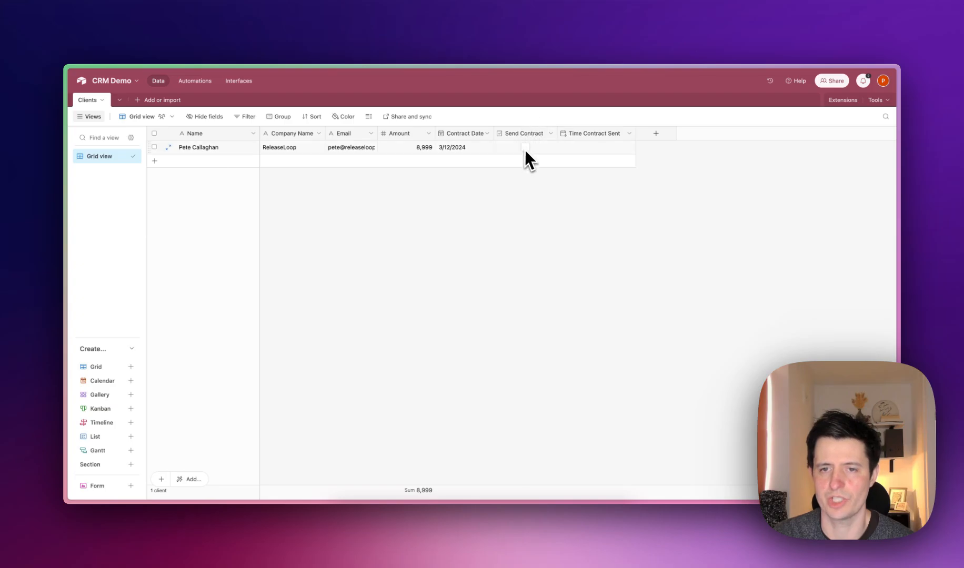
pyautogui.moveTo(596, 159)
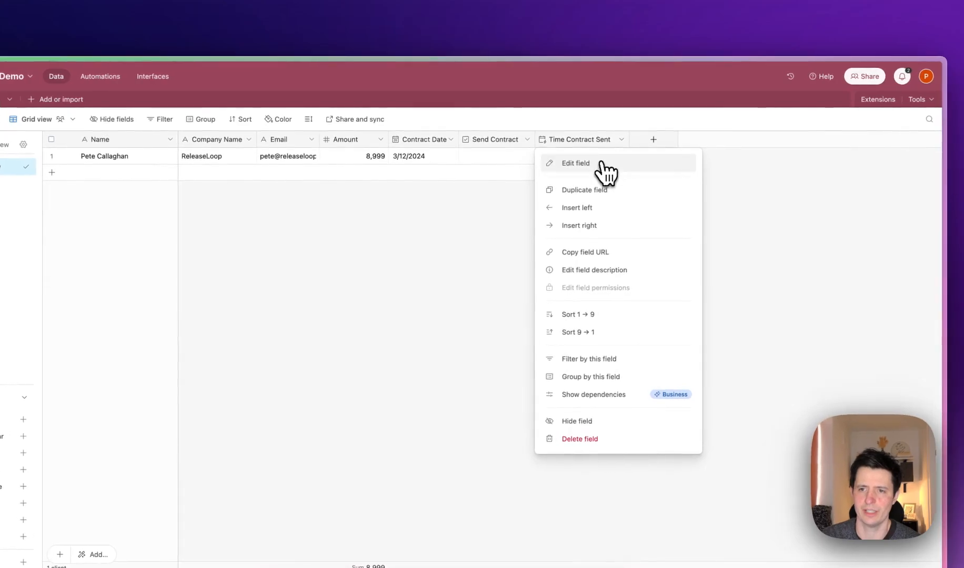
# - Change Time Contract Sent to a Last modified time field tracking Send Contract
pyautogui.click(574, 163)
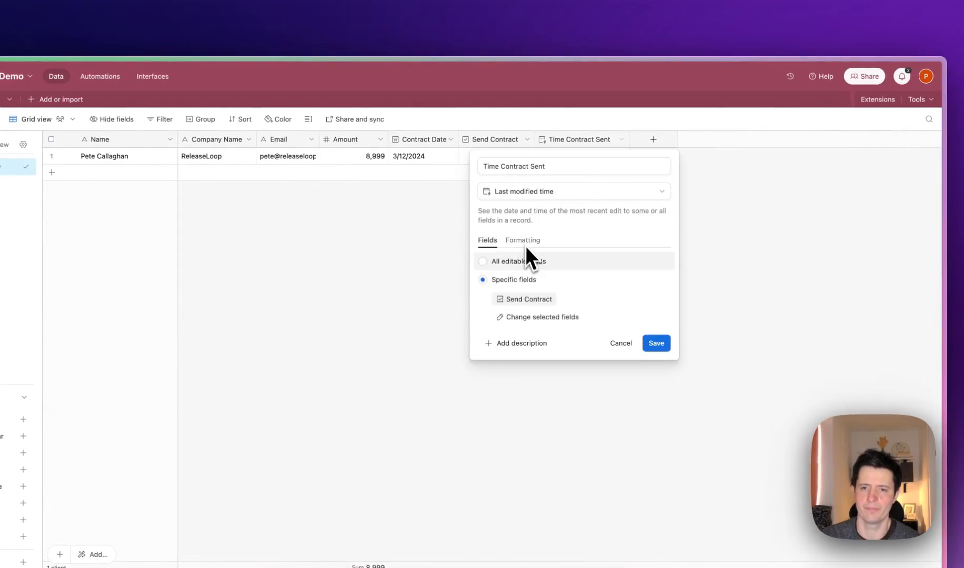
pyautogui.click(572, 191)
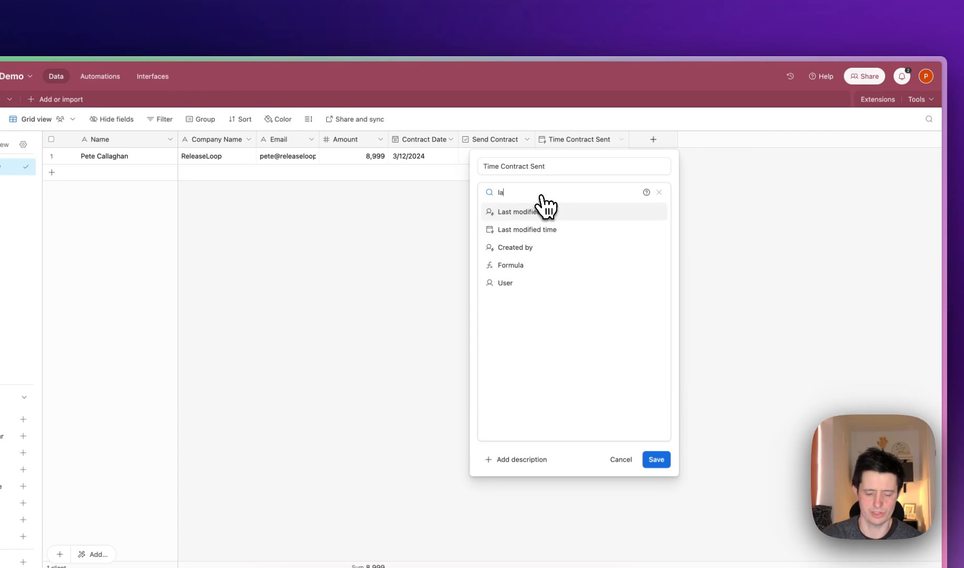
pyautogui.click(527, 230)
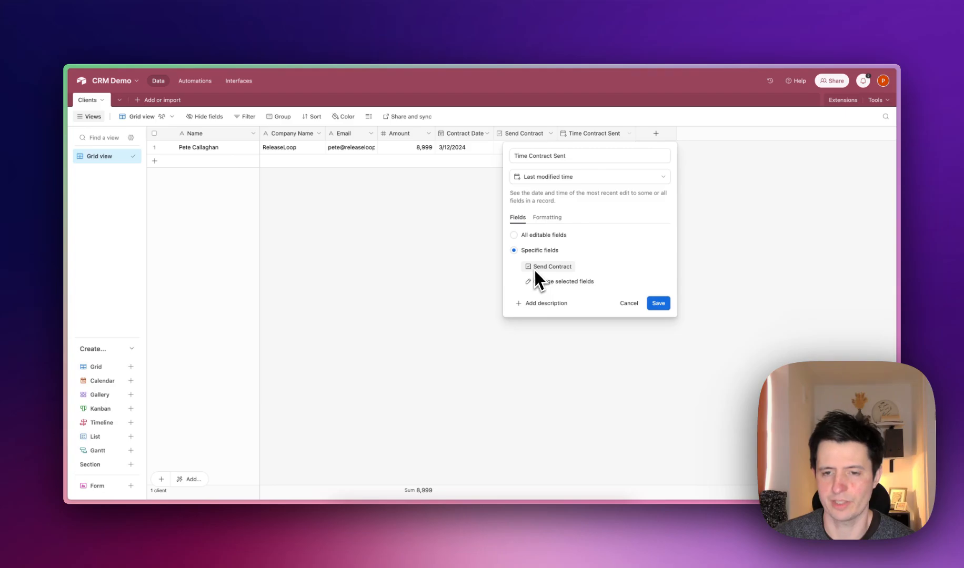
pyautogui.click(657, 303)
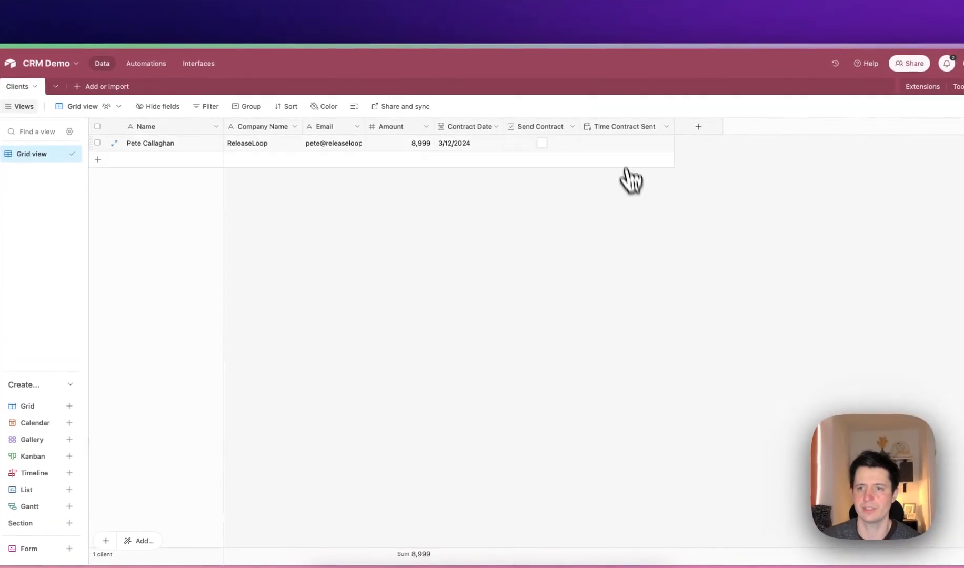
pyautogui.moveTo(621, 153)
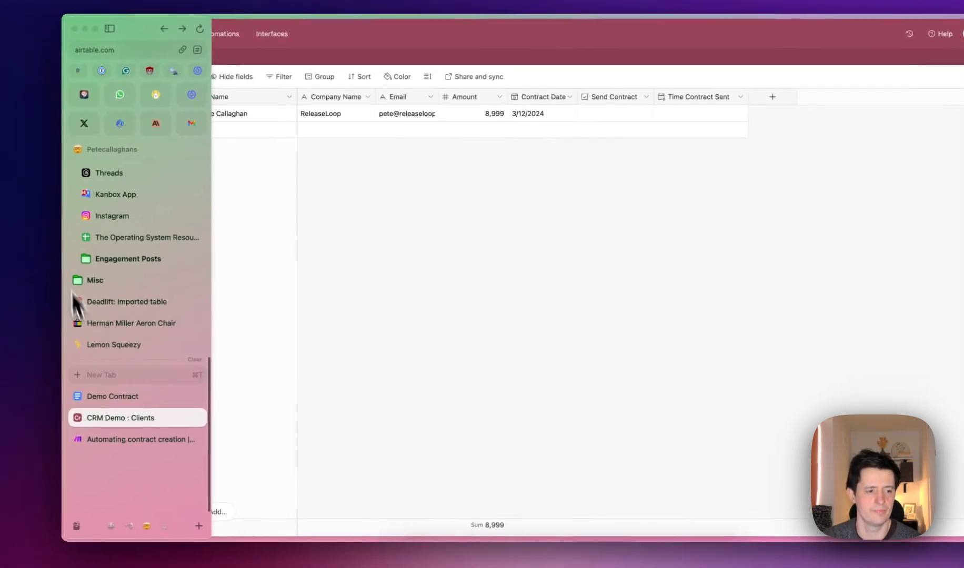
pyautogui.click(139, 440)
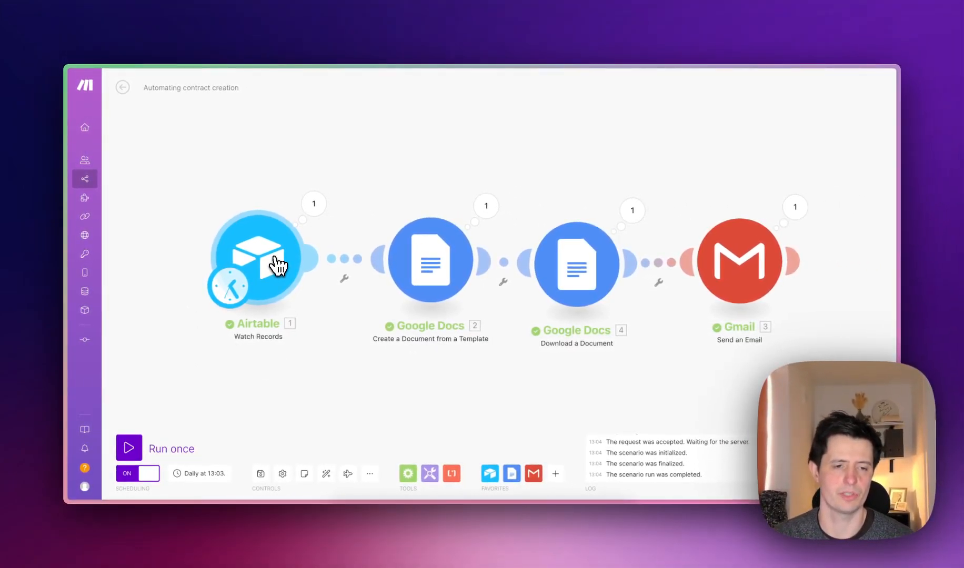
pyautogui.click(257, 258)
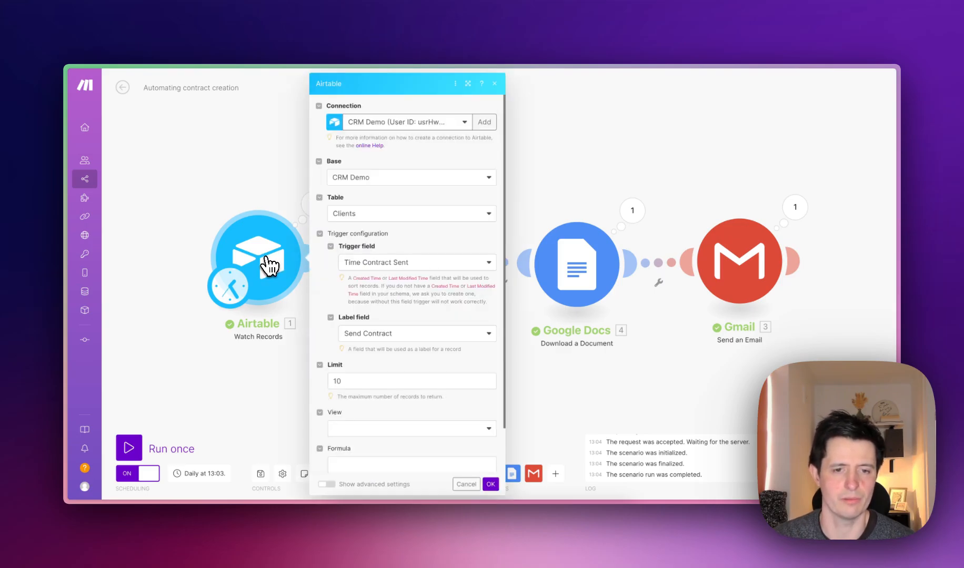
pyautogui.moveTo(360, 203)
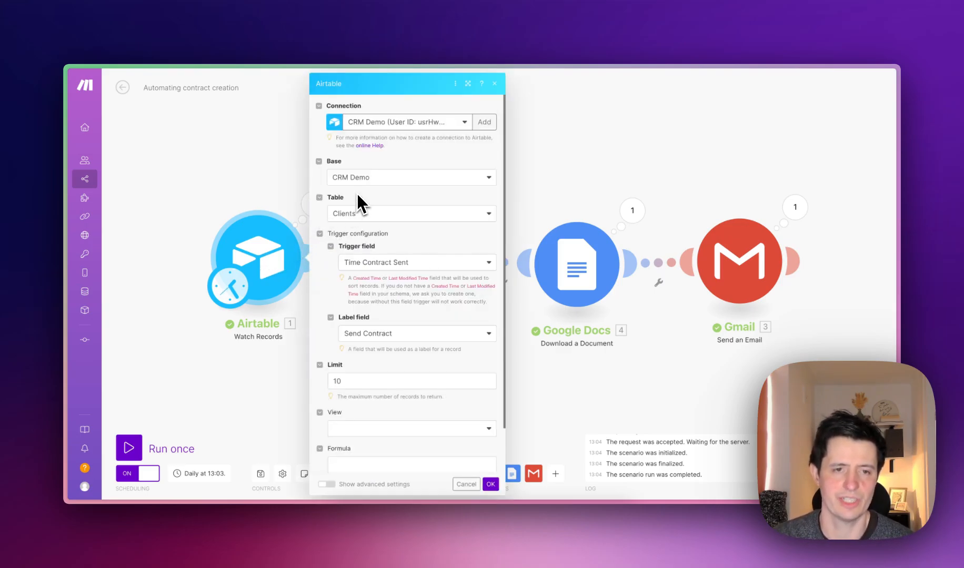
pyautogui.moveTo(365, 191)
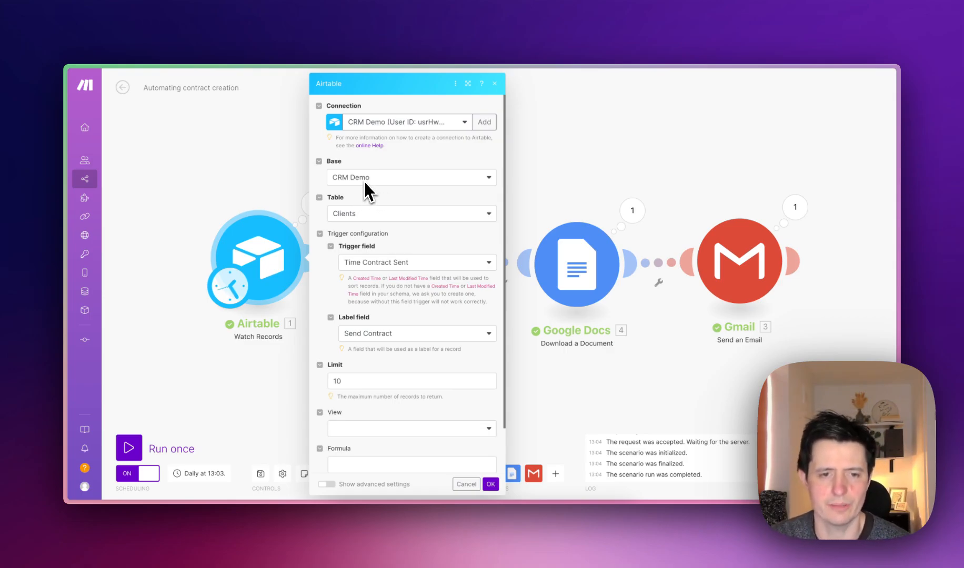
pyautogui.moveTo(356, 276)
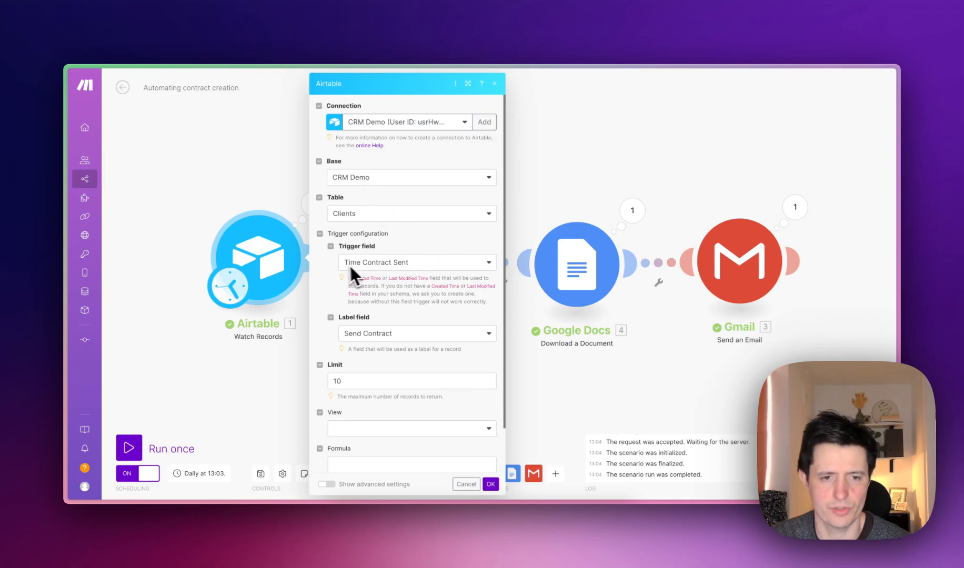
pyautogui.moveTo(418, 275)
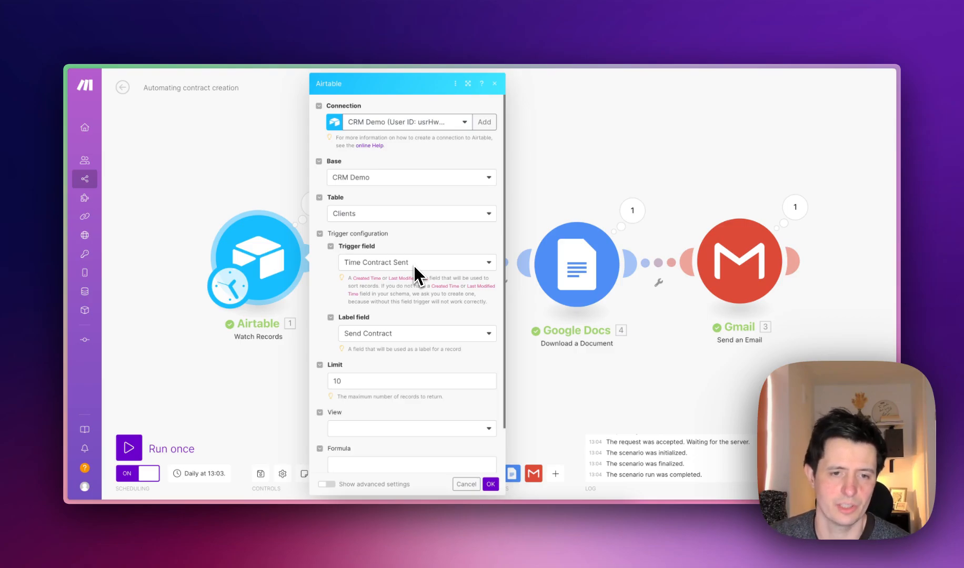
pyautogui.moveTo(363, 286)
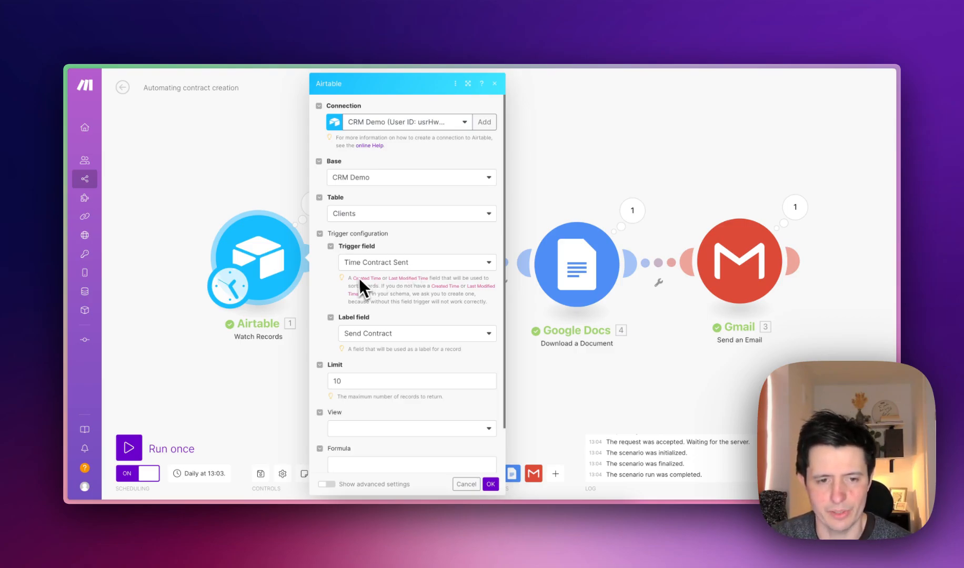
pyautogui.moveTo(387, 291)
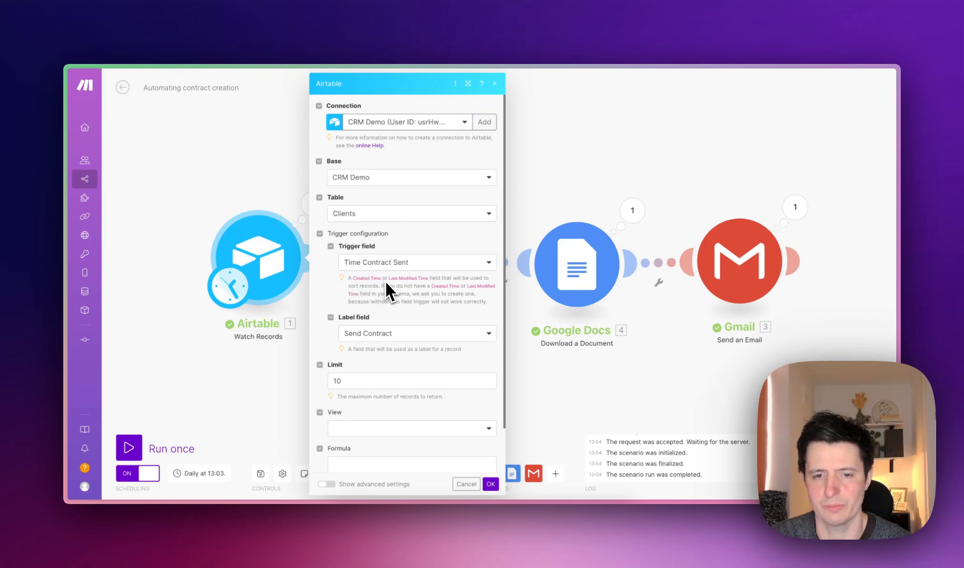
pyautogui.moveTo(403, 323)
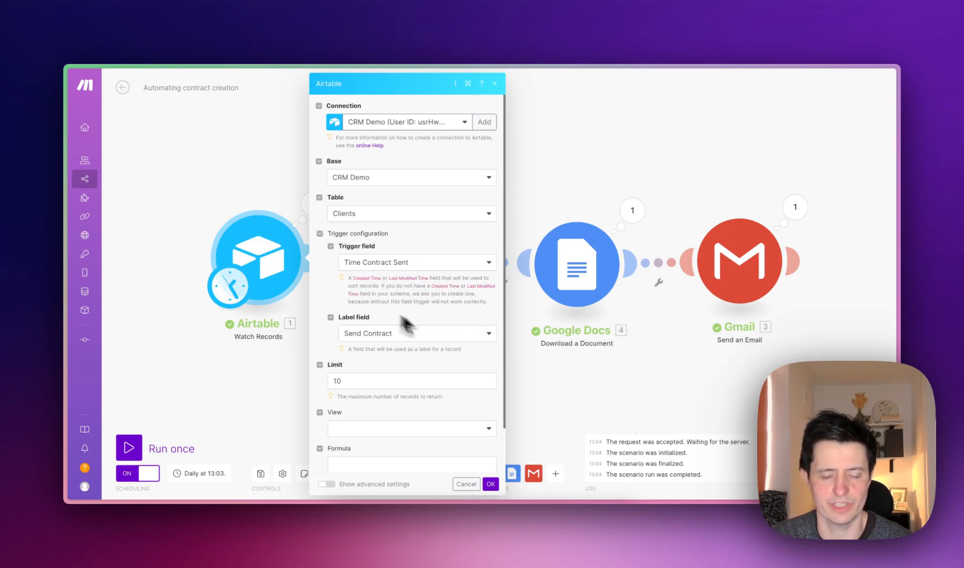
pyautogui.moveTo(395, 306)
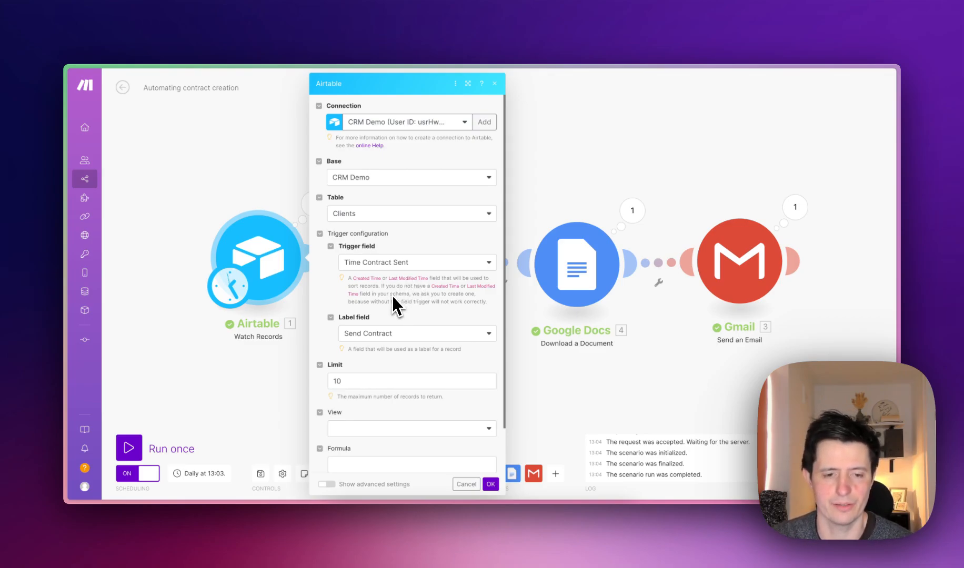
pyautogui.moveTo(366, 338)
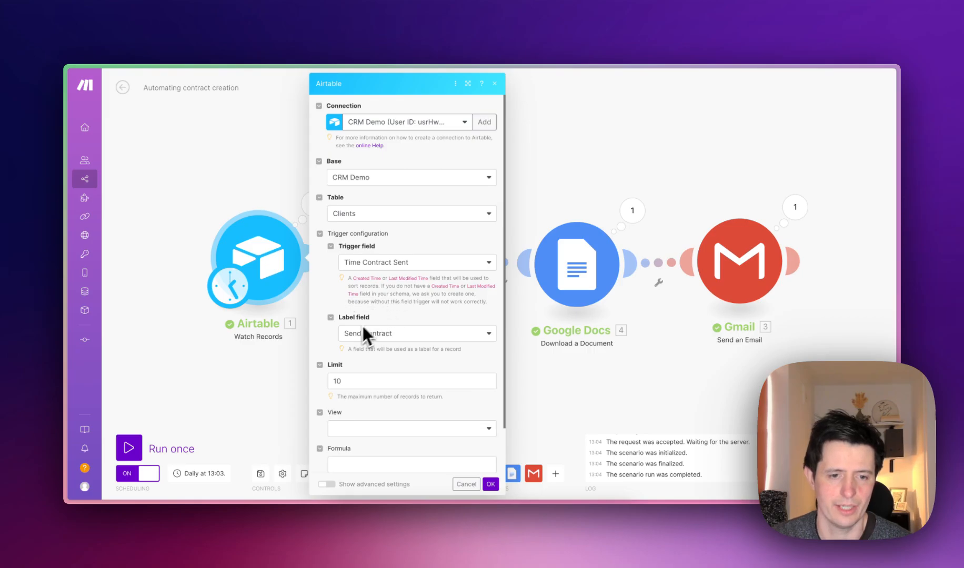
pyautogui.moveTo(390, 347)
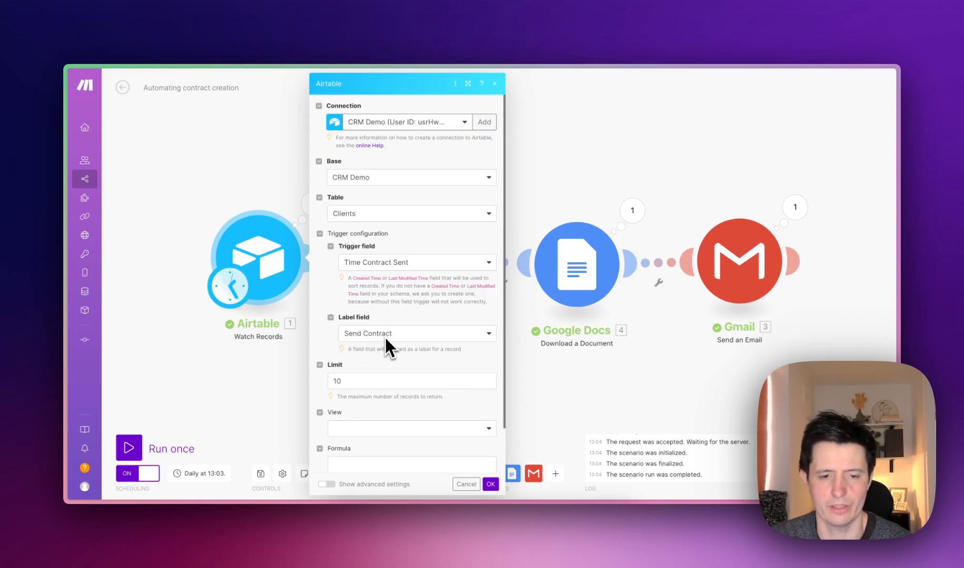
pyautogui.click(416, 334)
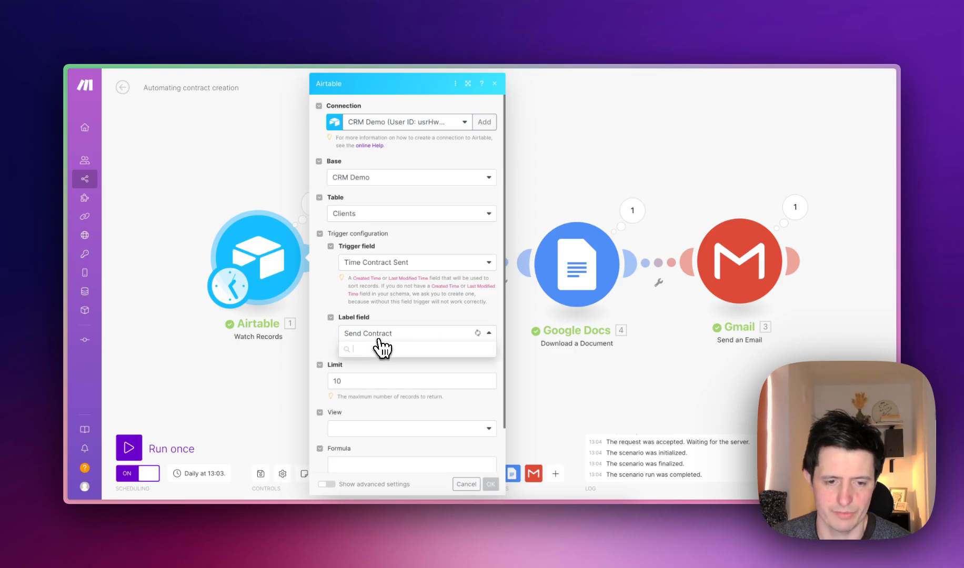
pyautogui.click(368, 334)
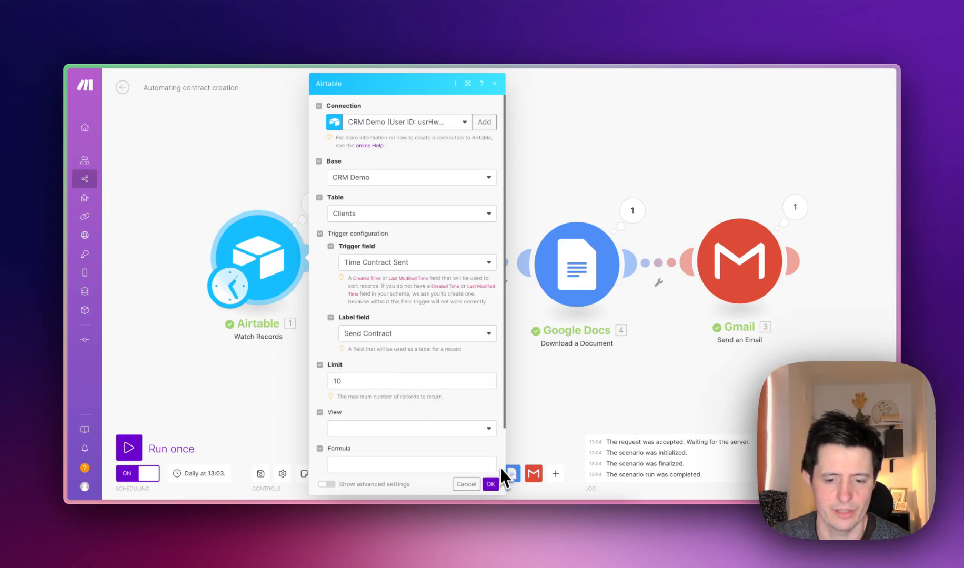
pyautogui.click(490, 485)
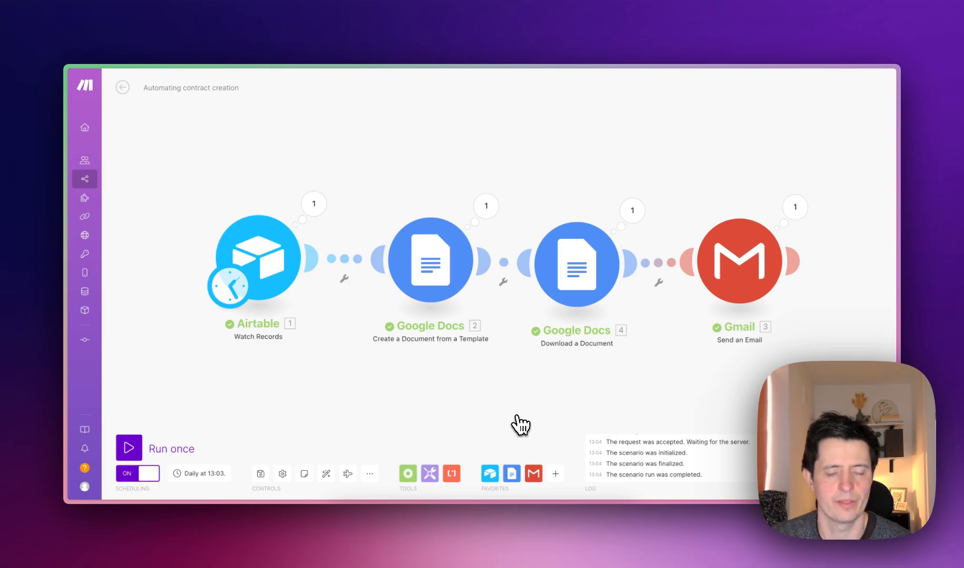
pyautogui.moveTo(405, 278)
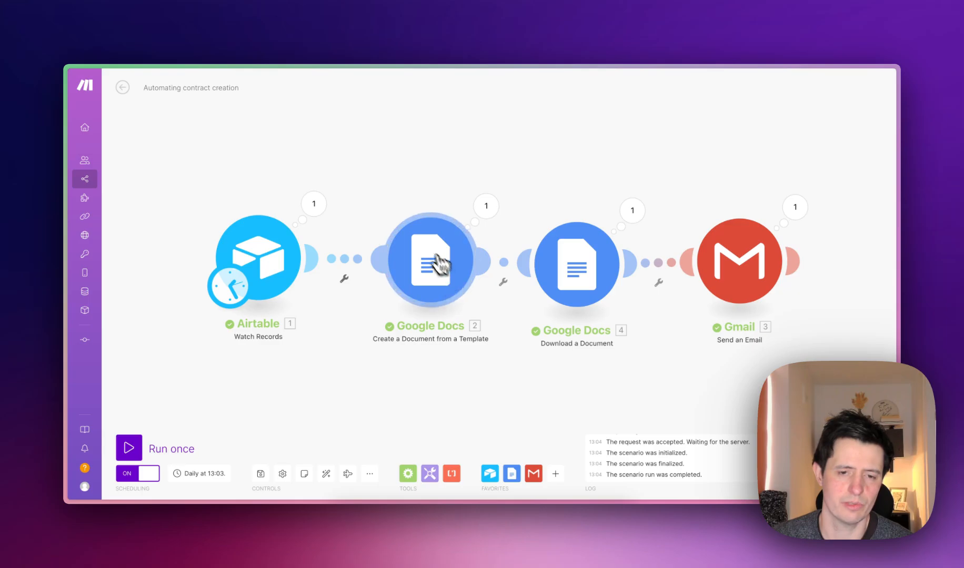
pyautogui.moveTo(469, 300)
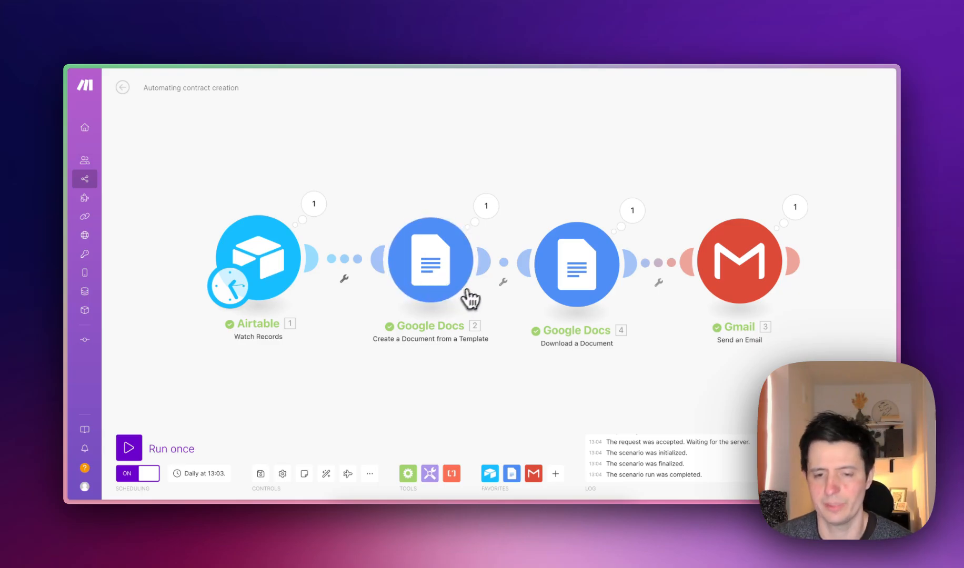
pyautogui.moveTo(317, 273)
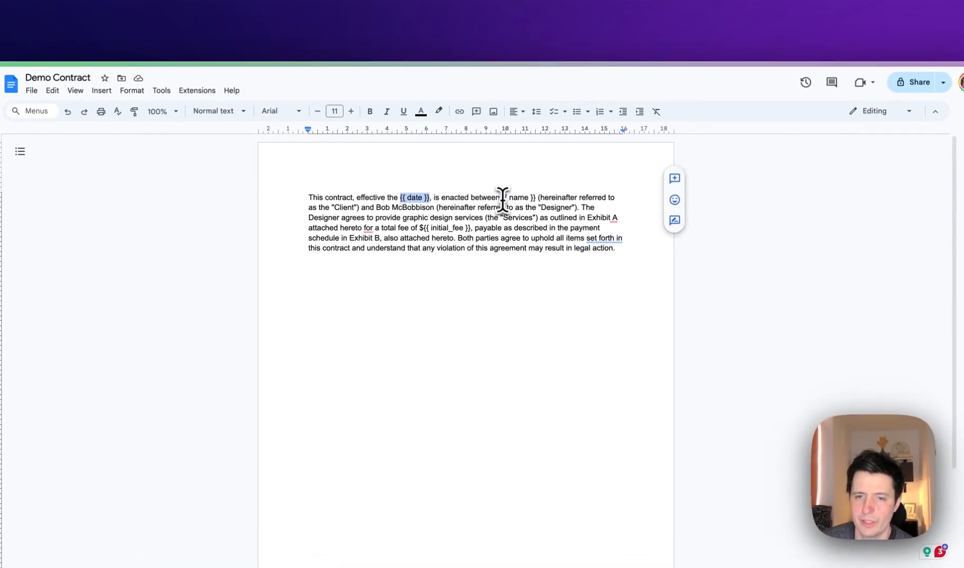
pyautogui.doubleClick(519, 198)
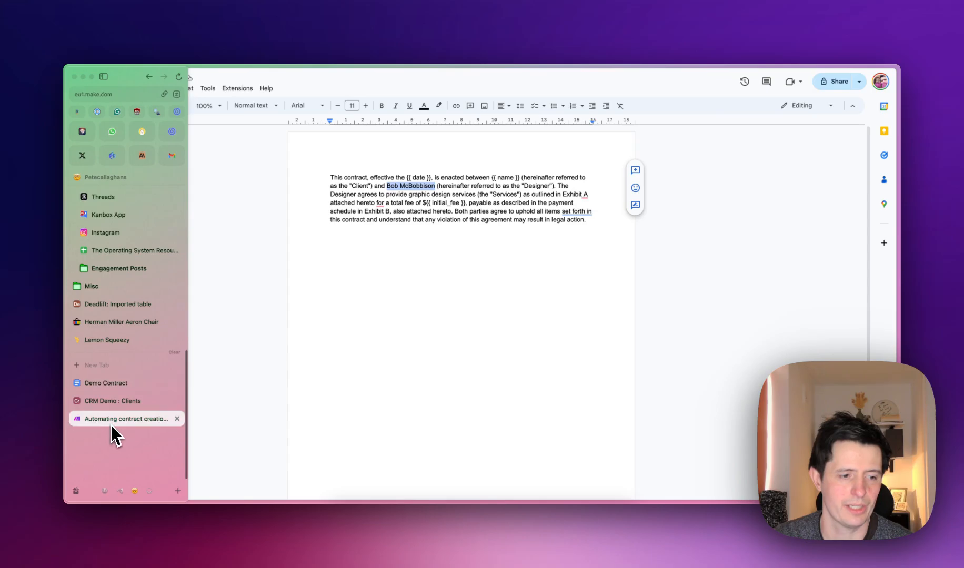
# - Return to the Automating contract creation scenario and browse Google Docs module actions
pyautogui.click(123, 419)
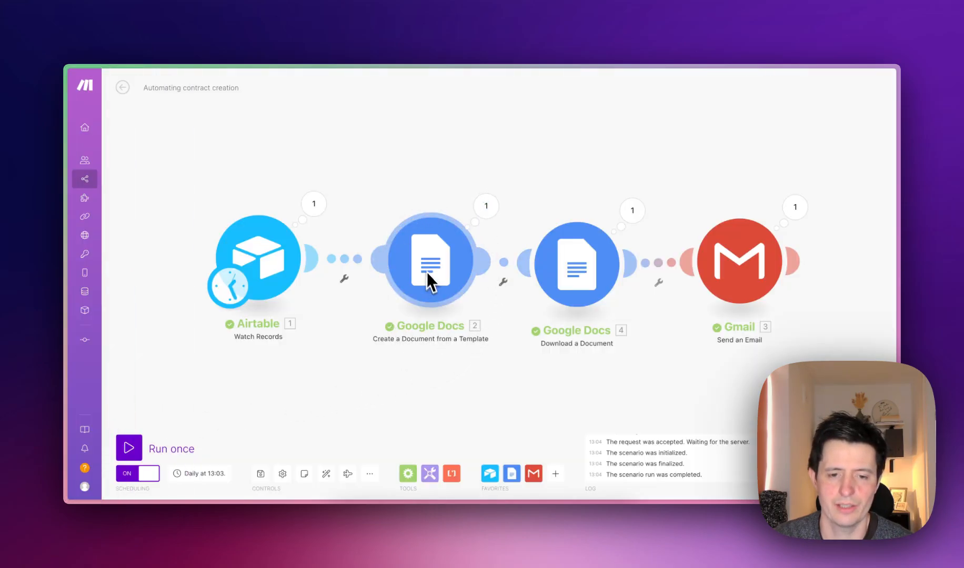
pyautogui.moveTo(437, 323)
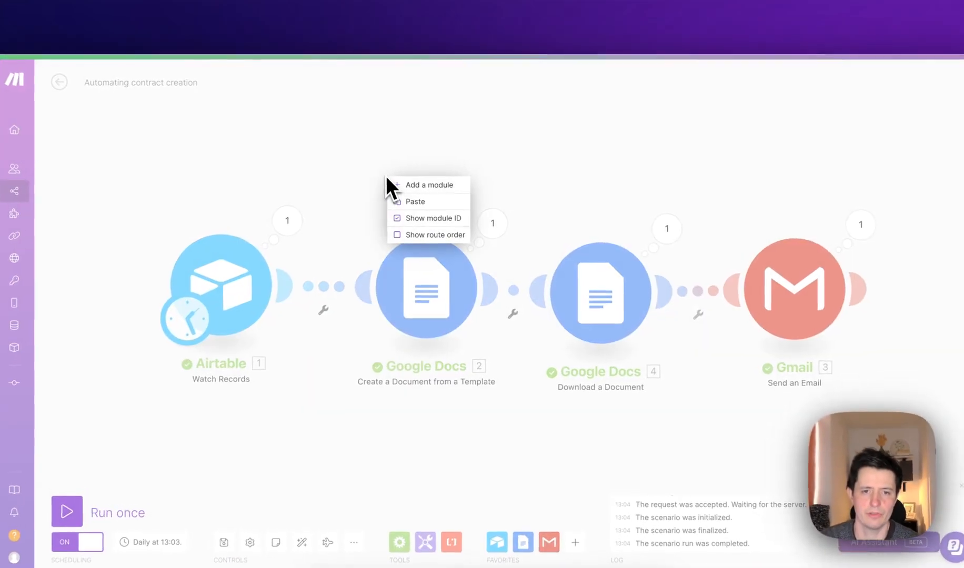
pyautogui.click(430, 184)
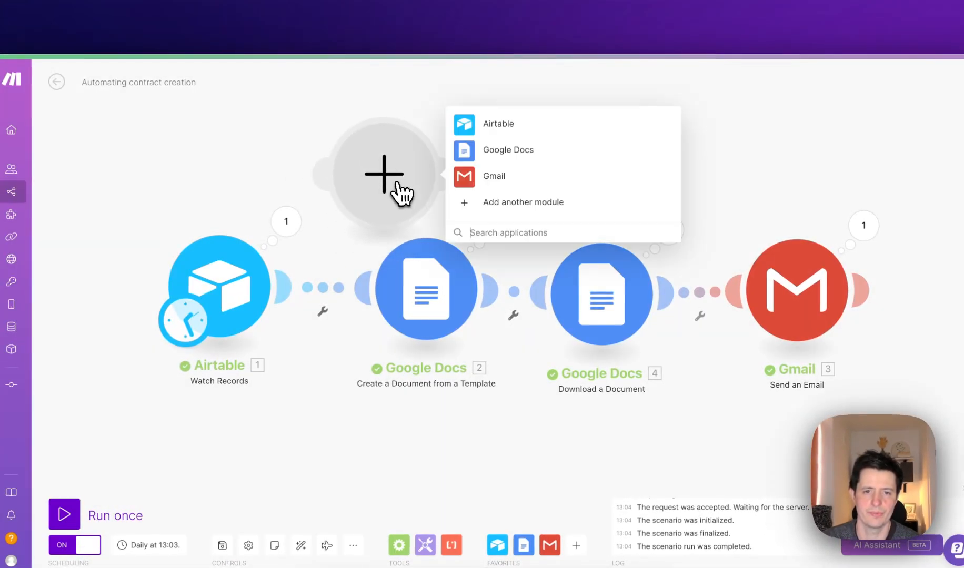
pyautogui.click(508, 149)
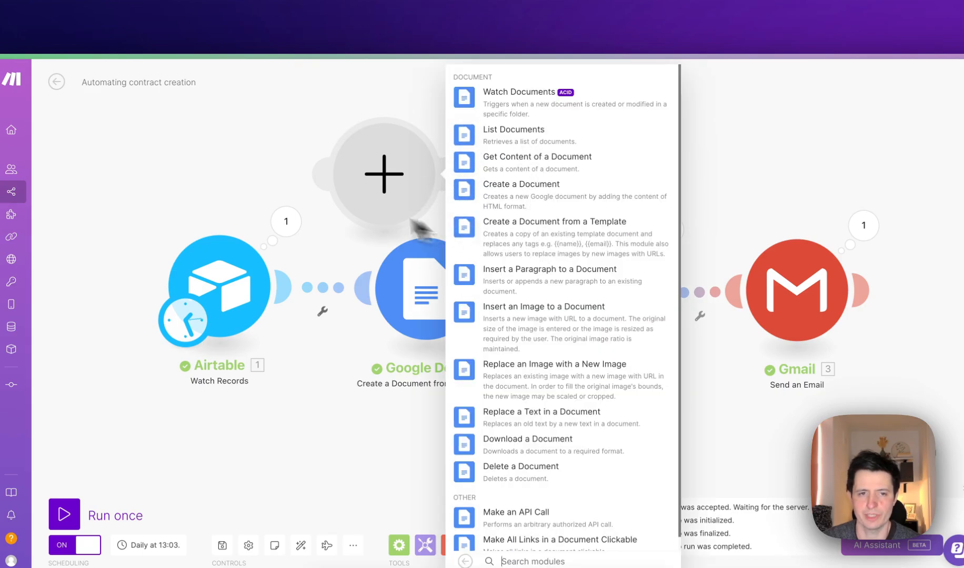
pyautogui.click(528, 439)
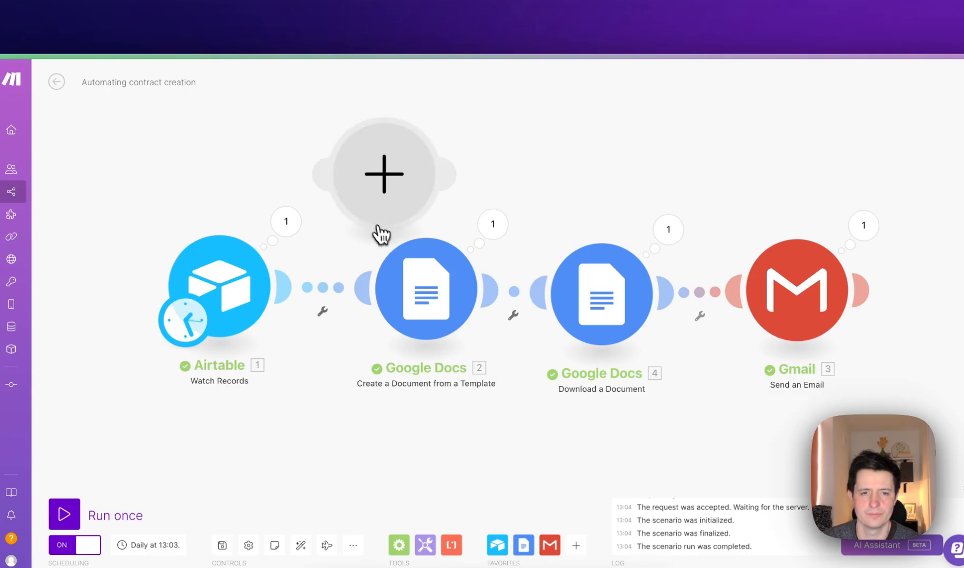
pyautogui.click(384, 175)
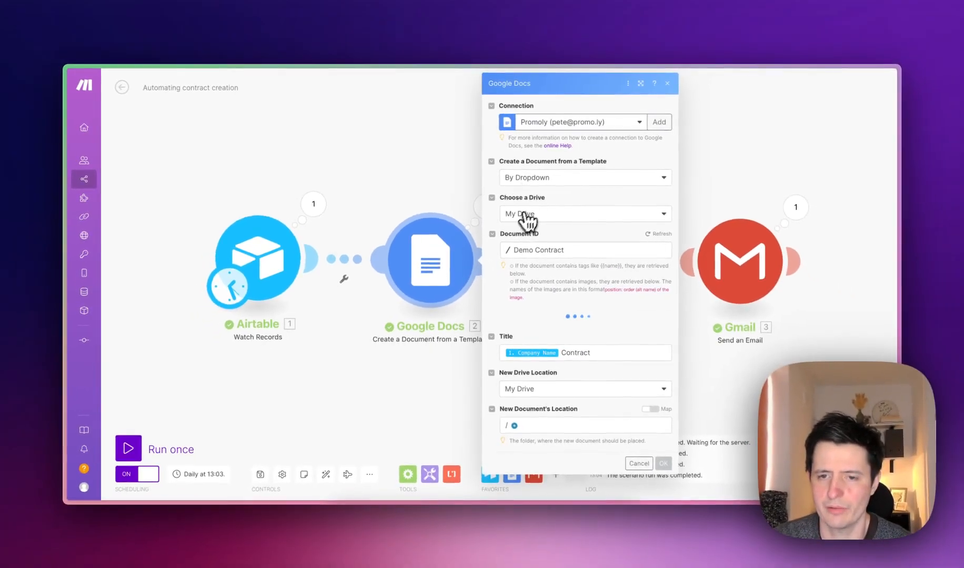
pyautogui.moveTo(536, 274)
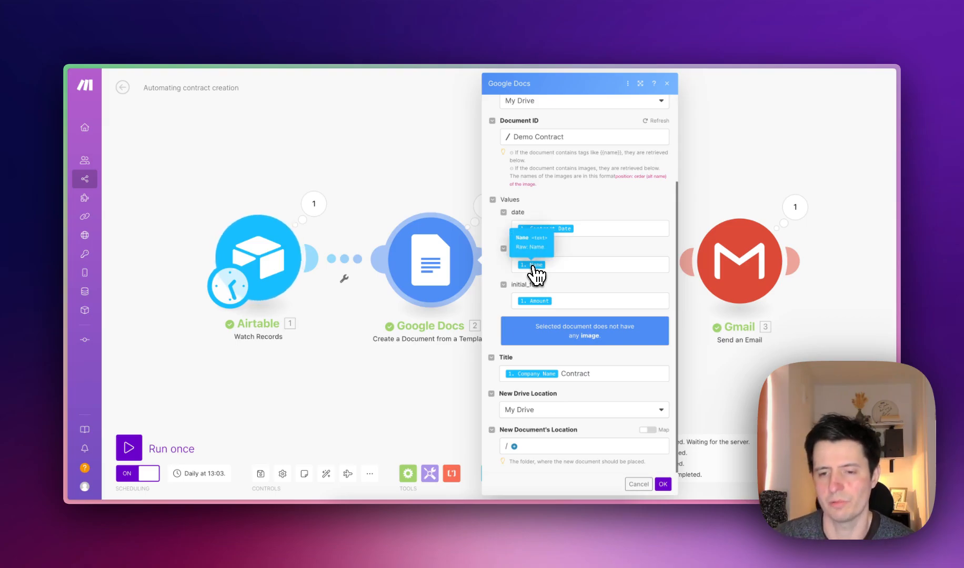
pyautogui.moveTo(556, 274)
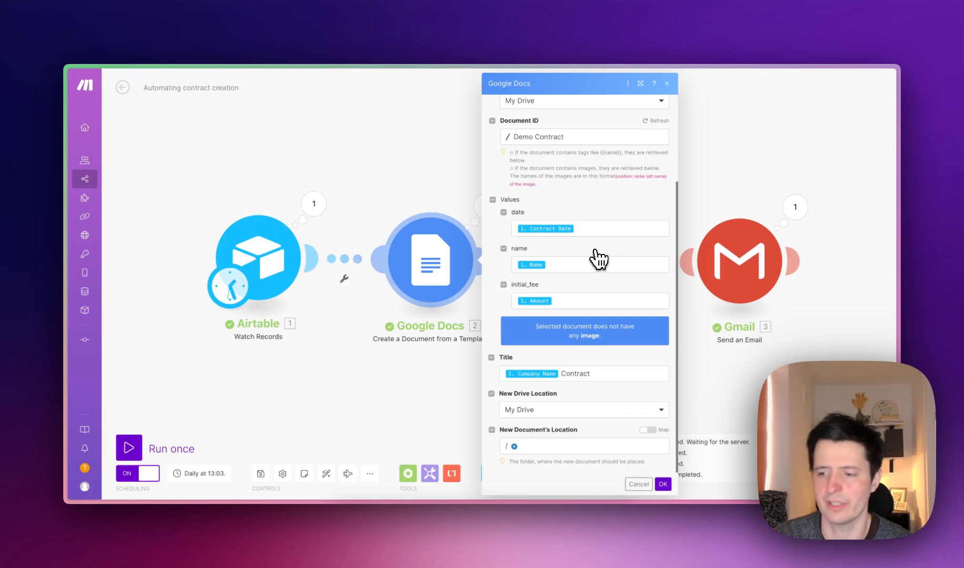
pyautogui.moveTo(588, 253)
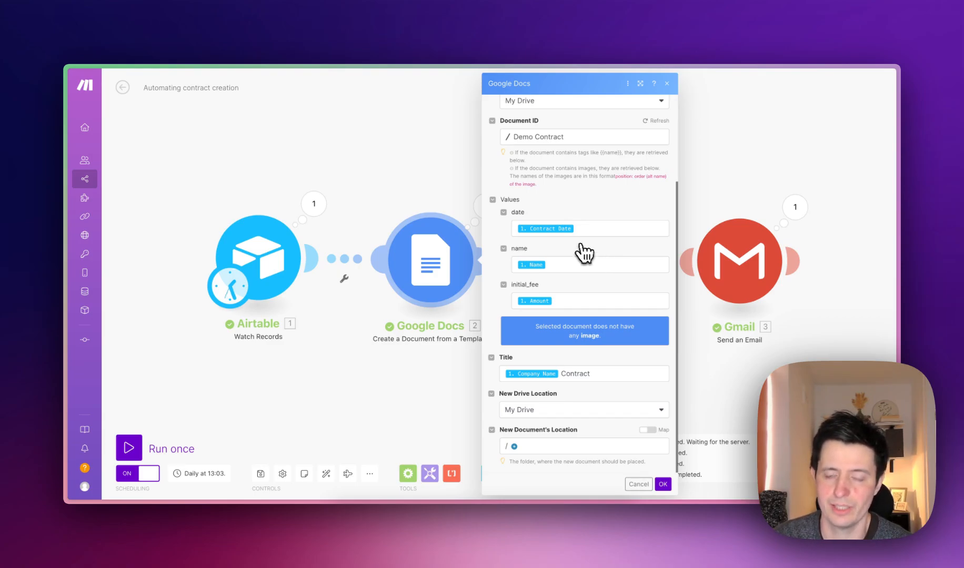
pyautogui.moveTo(594, 248)
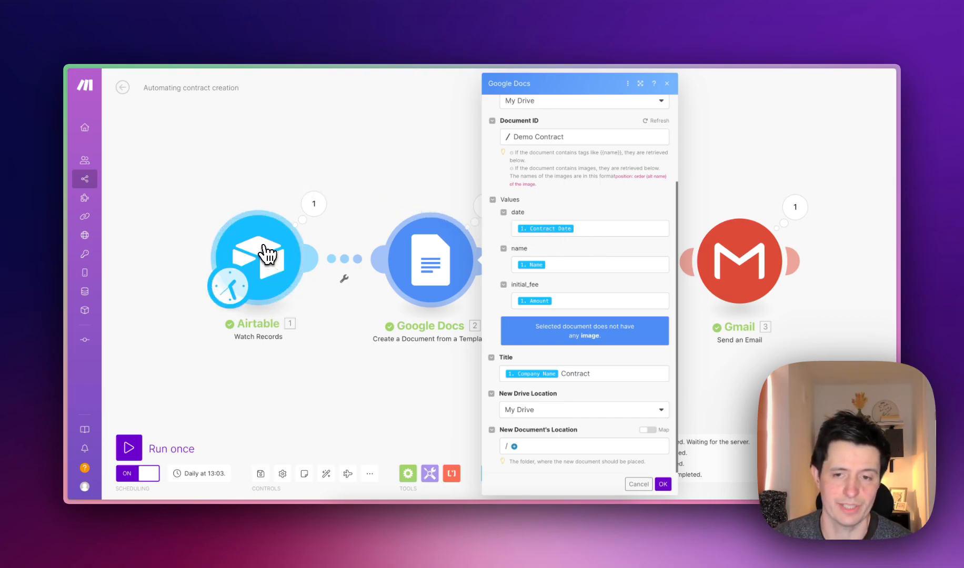
pyautogui.moveTo(522, 220)
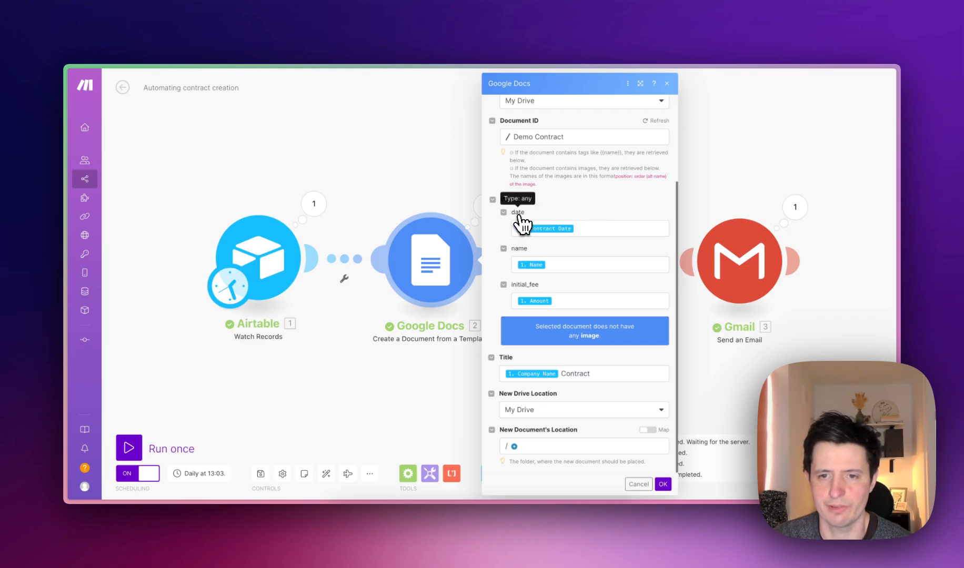
pyautogui.moveTo(545, 234)
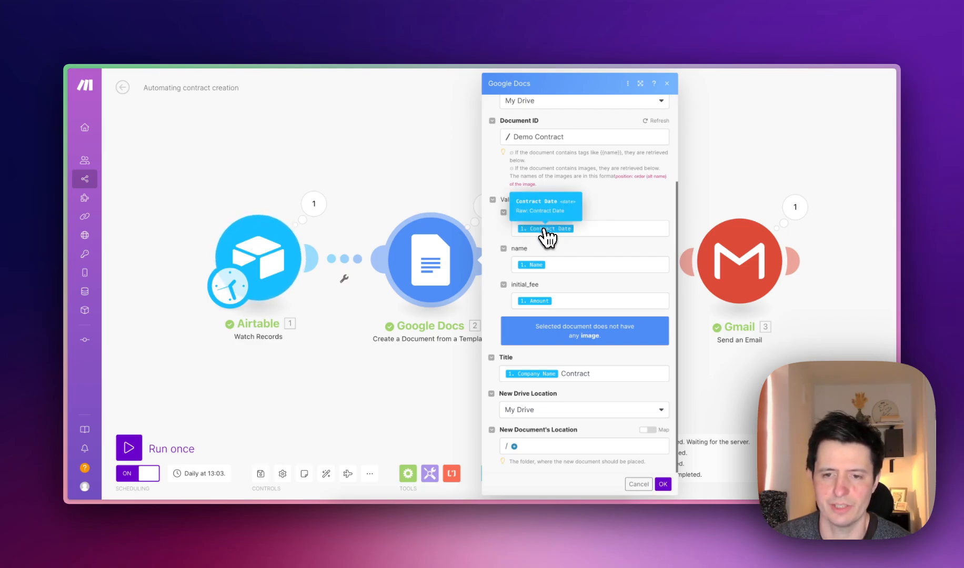
pyautogui.moveTo(559, 271)
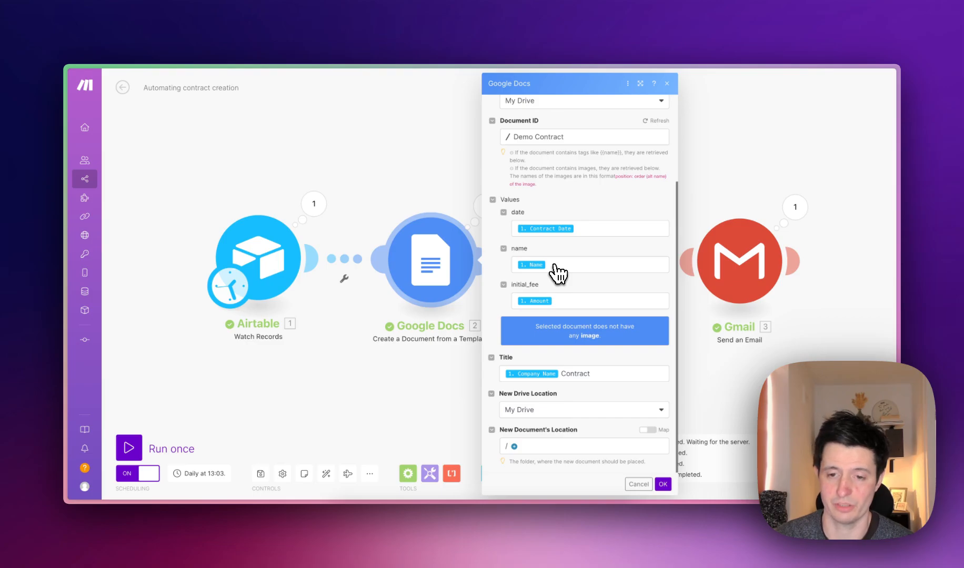
pyautogui.moveTo(558, 307)
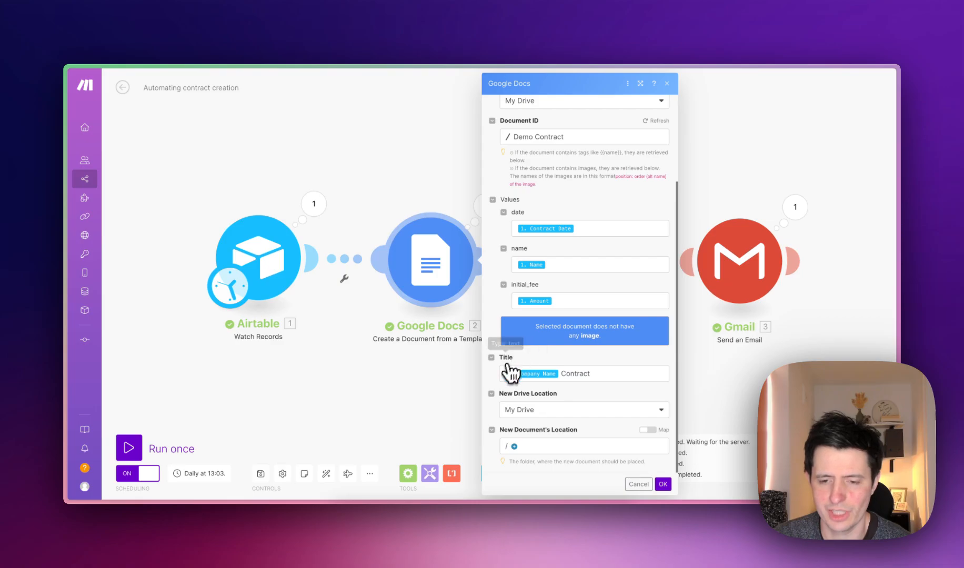
pyautogui.moveTo(527, 373)
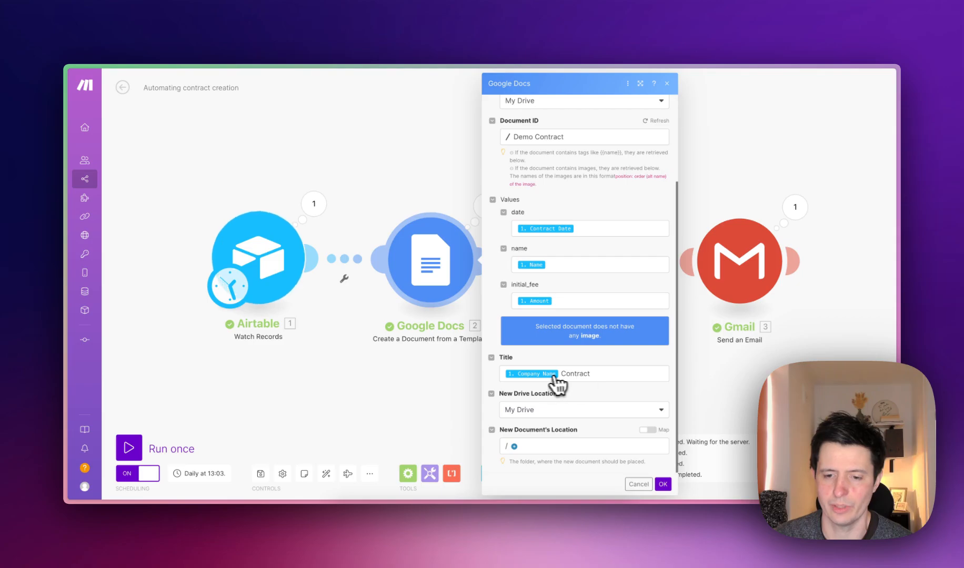
pyautogui.moveTo(262, 274)
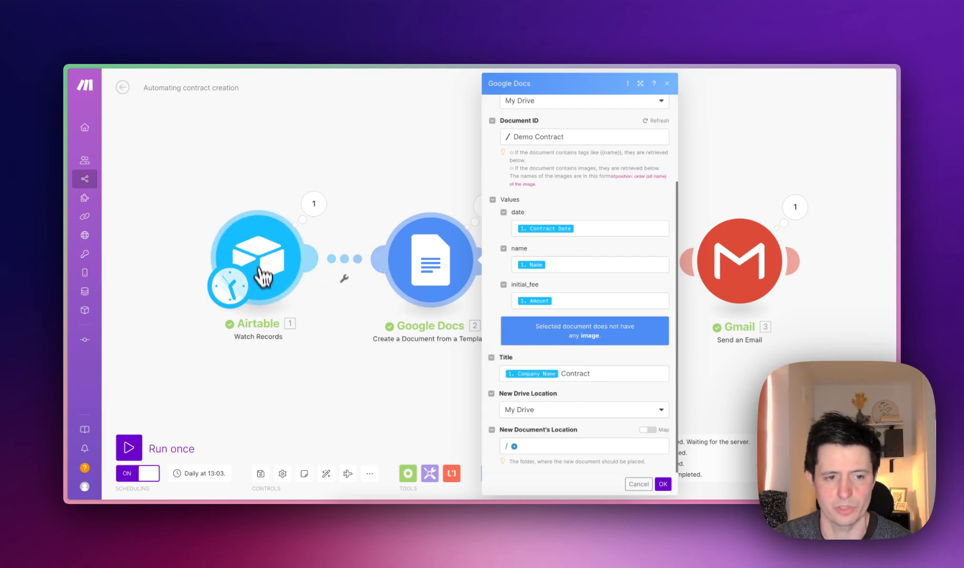
pyautogui.moveTo(278, 268)
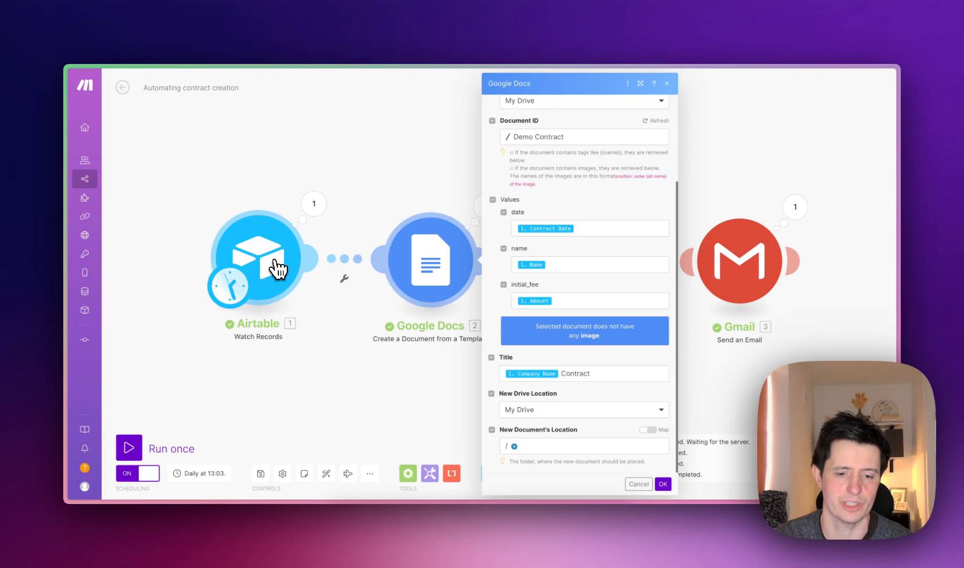
pyautogui.moveTo(609, 350)
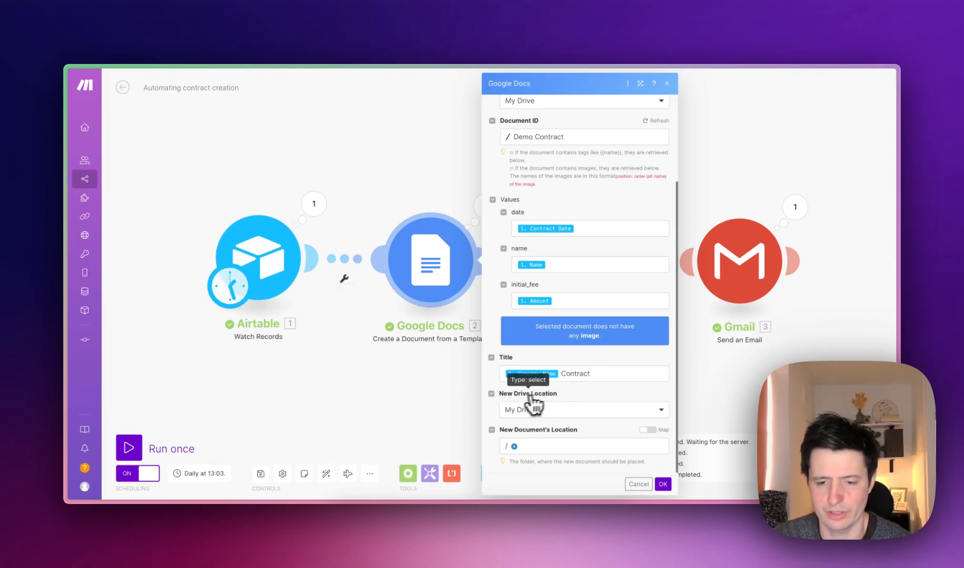
pyautogui.moveTo(556, 401)
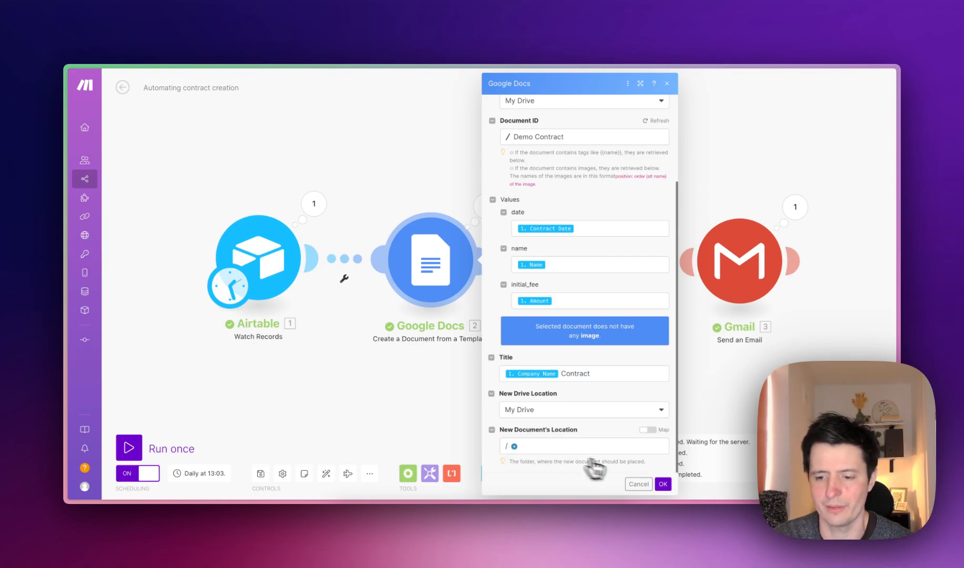
# - Confirm the Google Docs template module settings
pyautogui.click(662, 484)
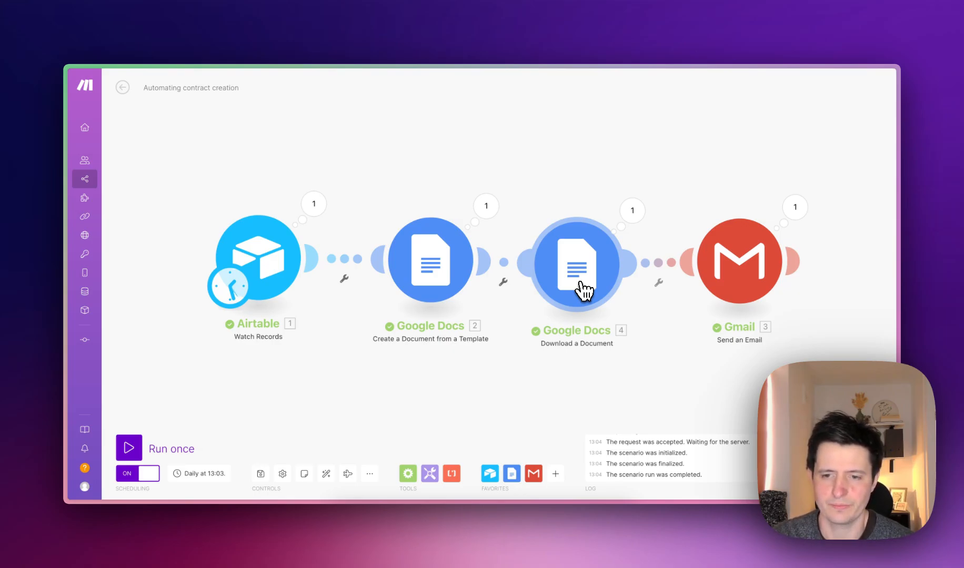
# - Map Document ID from module 2 into the download step, exporting as PDF Document
pyautogui.click(577, 262)
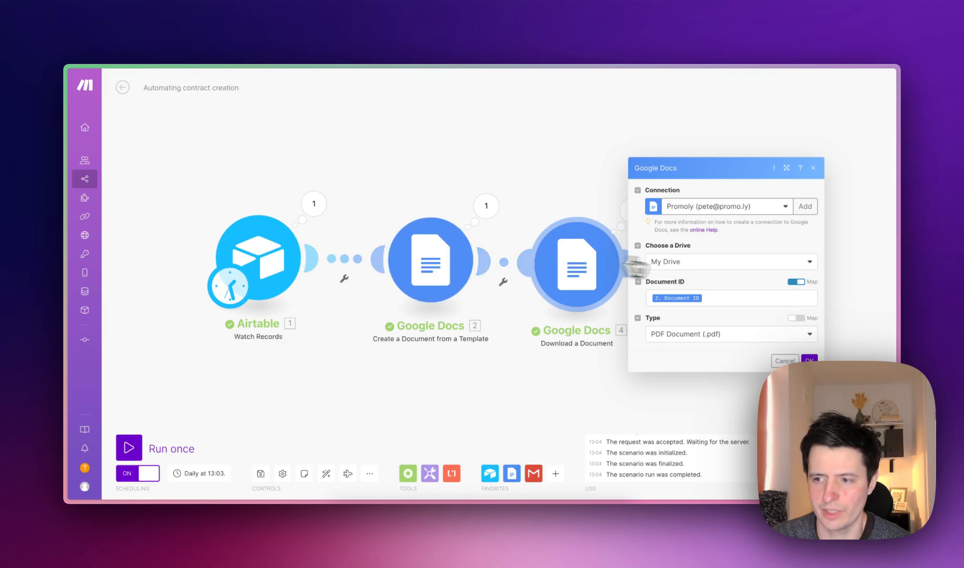
pyautogui.click(796, 281)
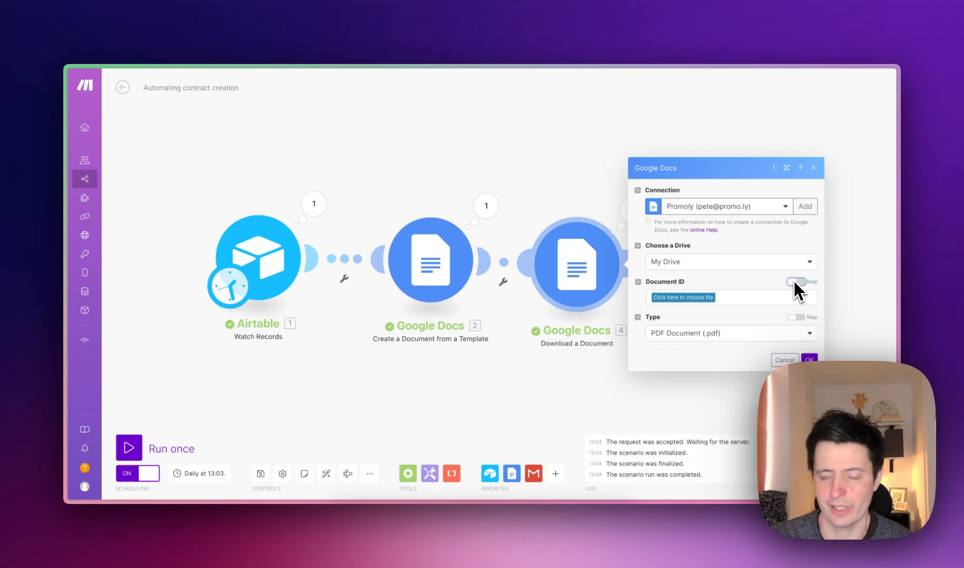
pyautogui.moveTo(462, 267)
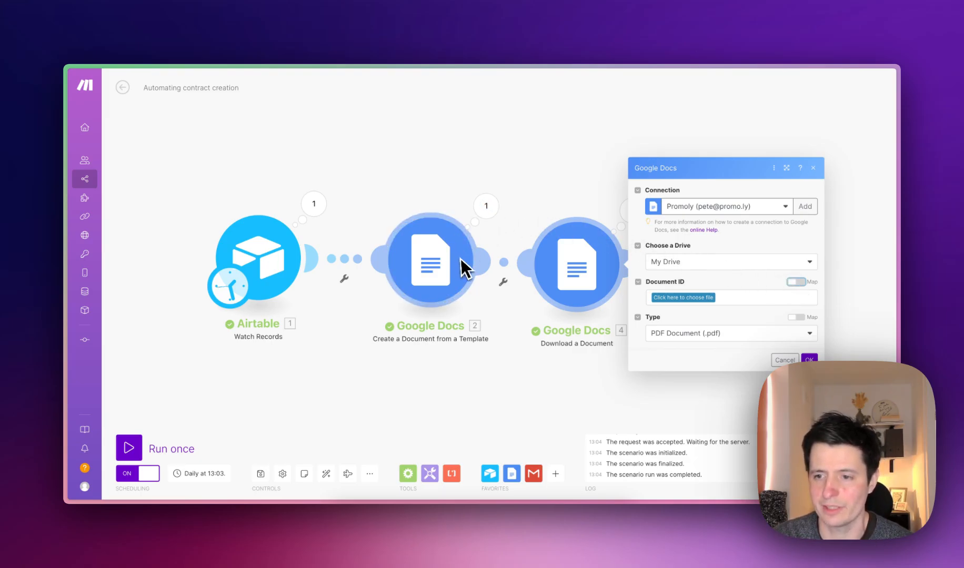
pyautogui.click(796, 282)
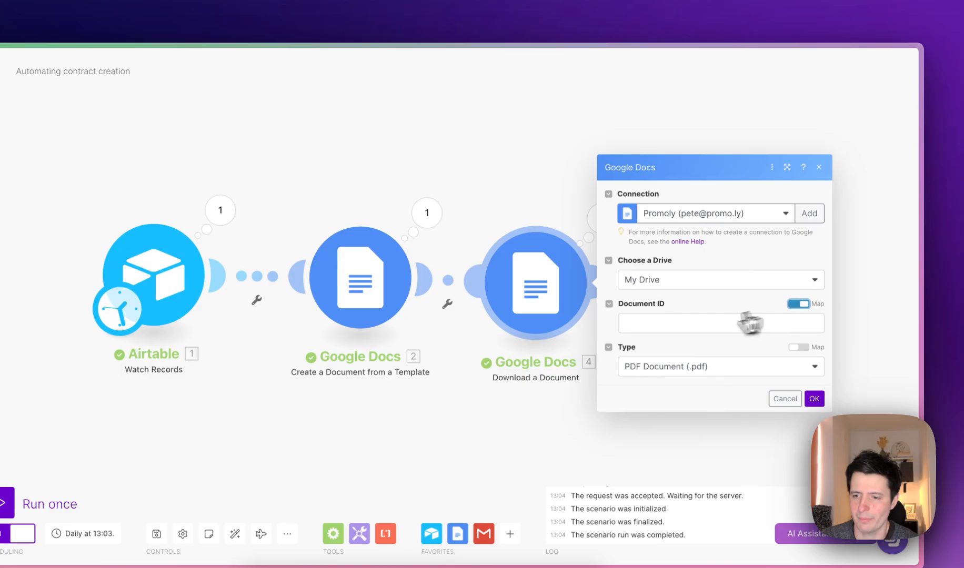
pyautogui.click(720, 323)
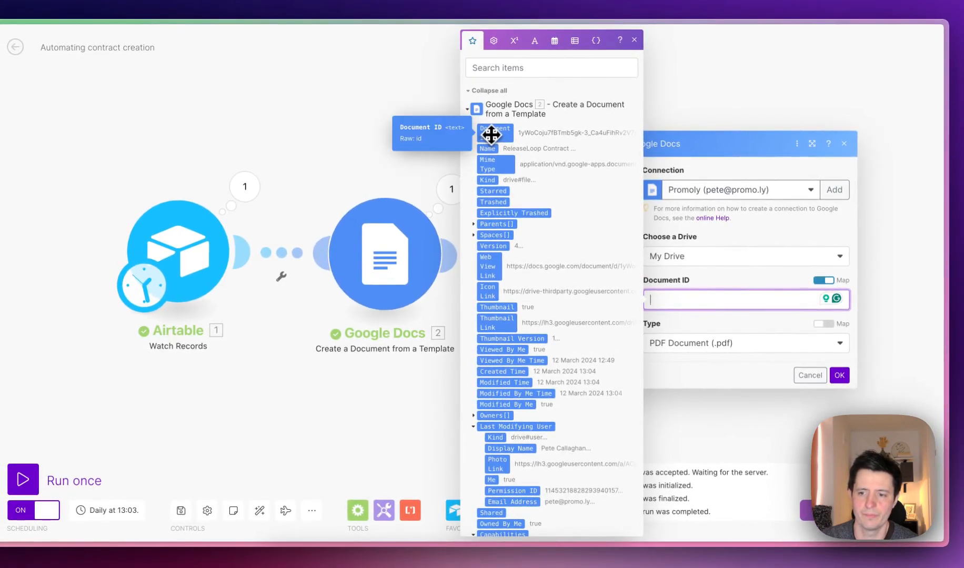
pyautogui.click(494, 132)
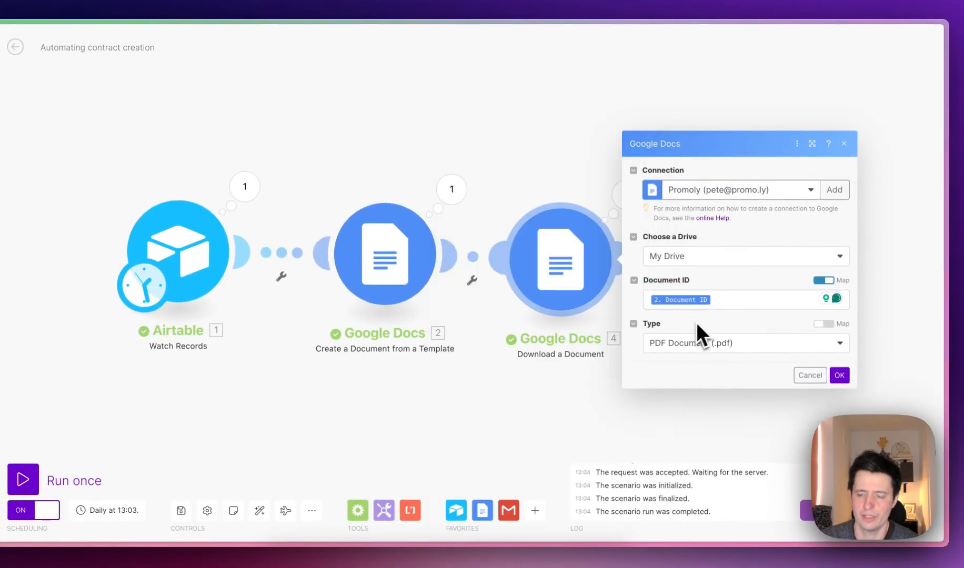
pyautogui.moveTo(749, 361)
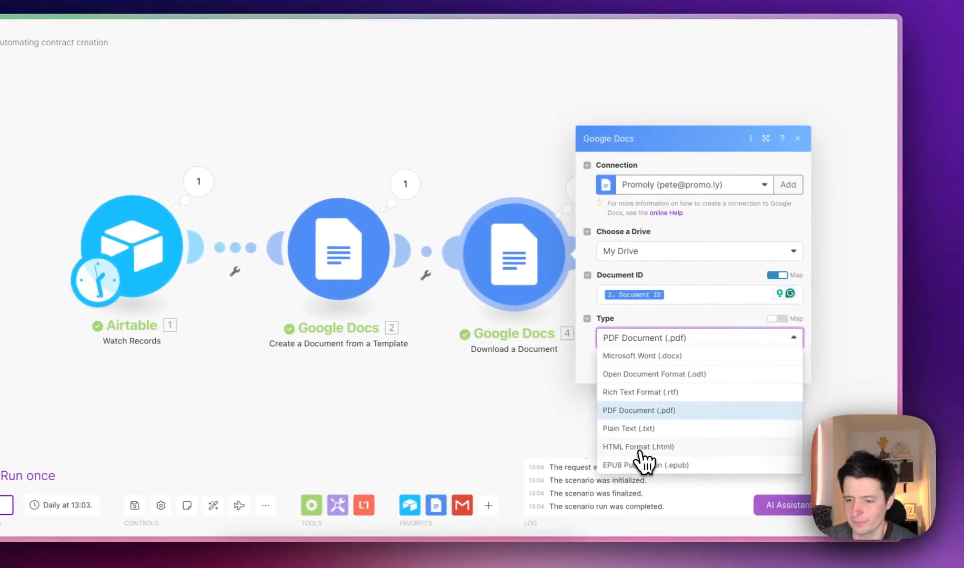
pyautogui.moveTo(643, 365)
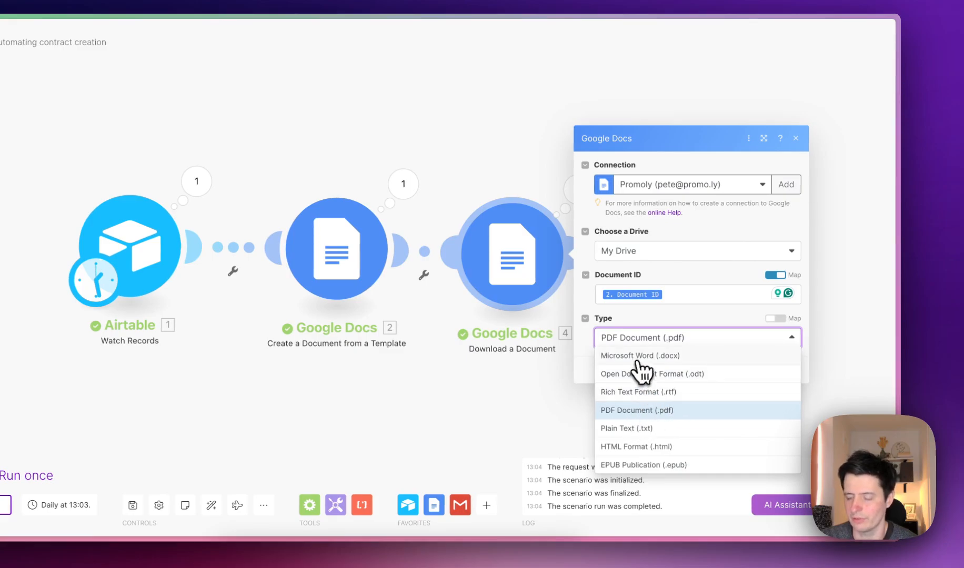
pyautogui.click(637, 410)
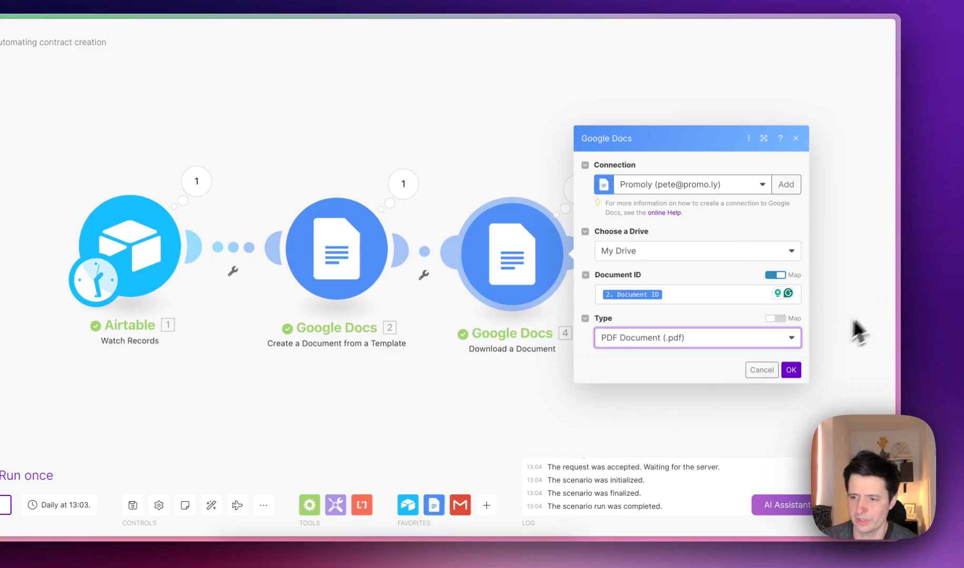
pyautogui.click(792, 369)
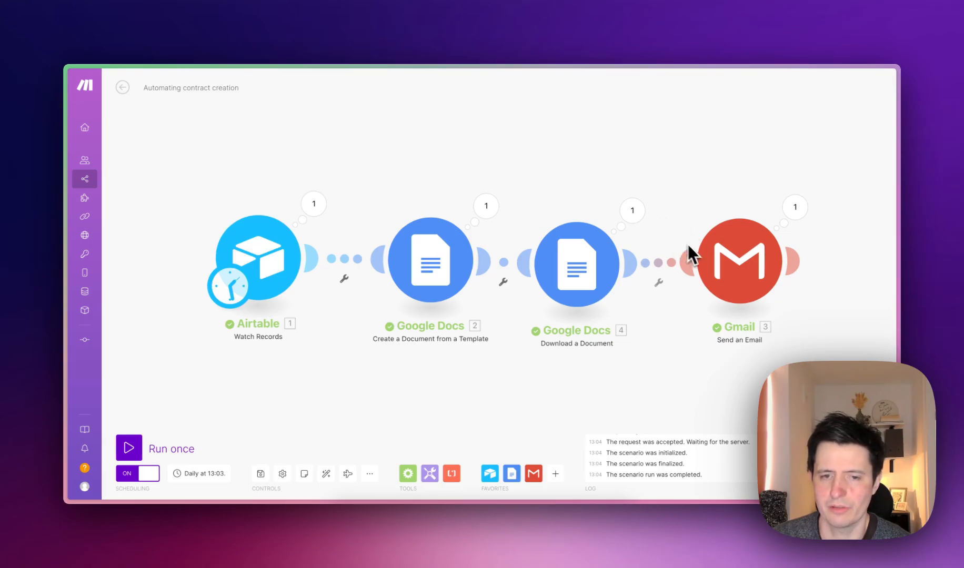
pyautogui.moveTo(298, 329)
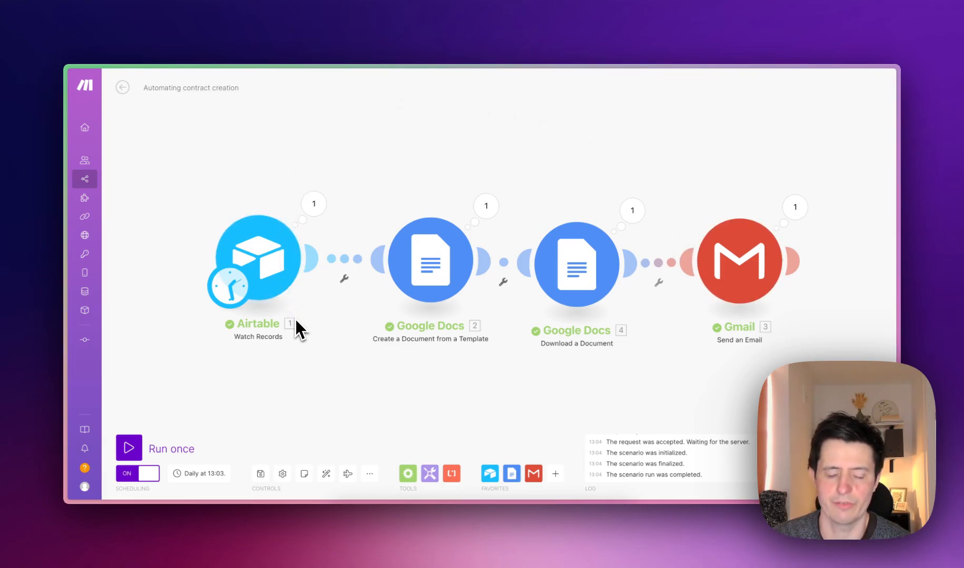
pyautogui.moveTo(286, 308)
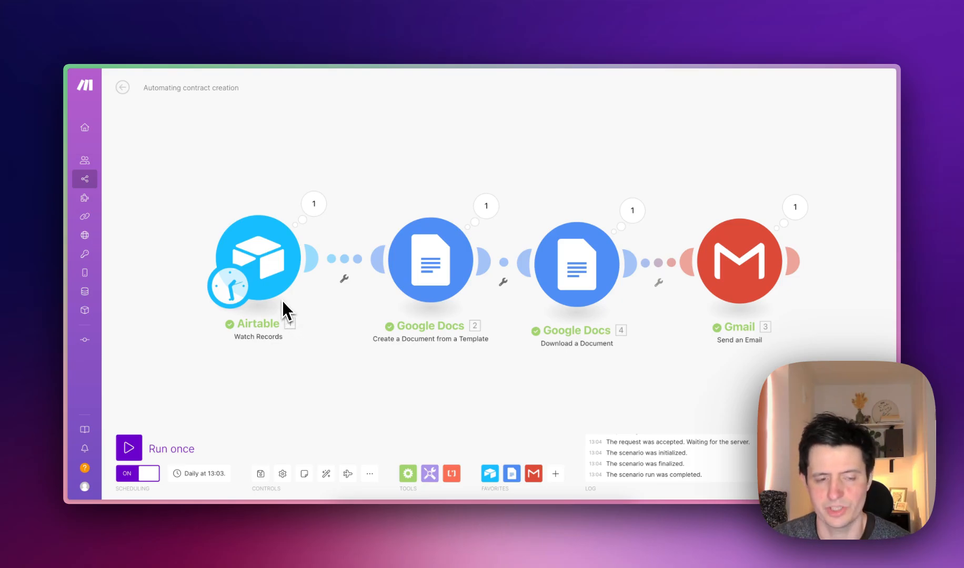
pyautogui.moveTo(181, 305)
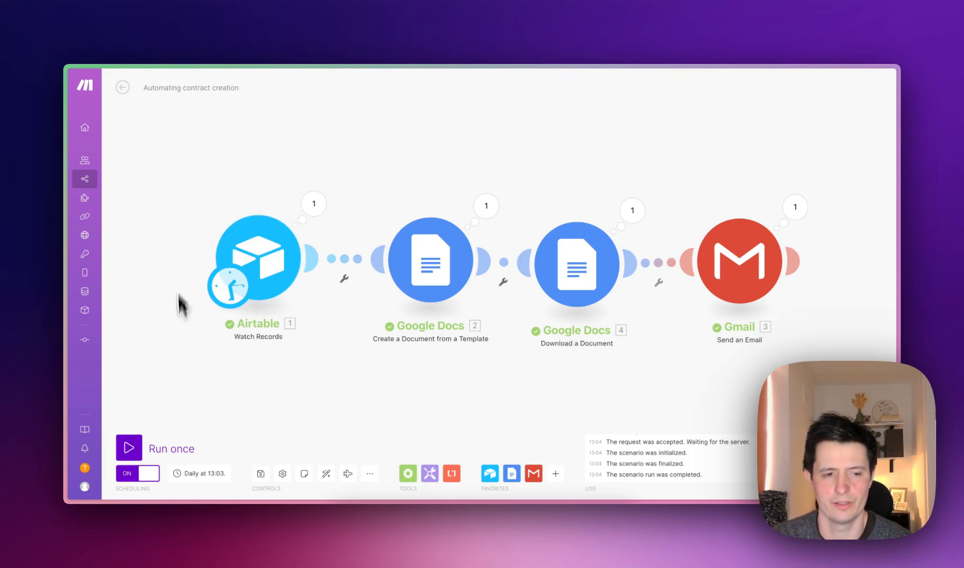
pyautogui.moveTo(252, 343)
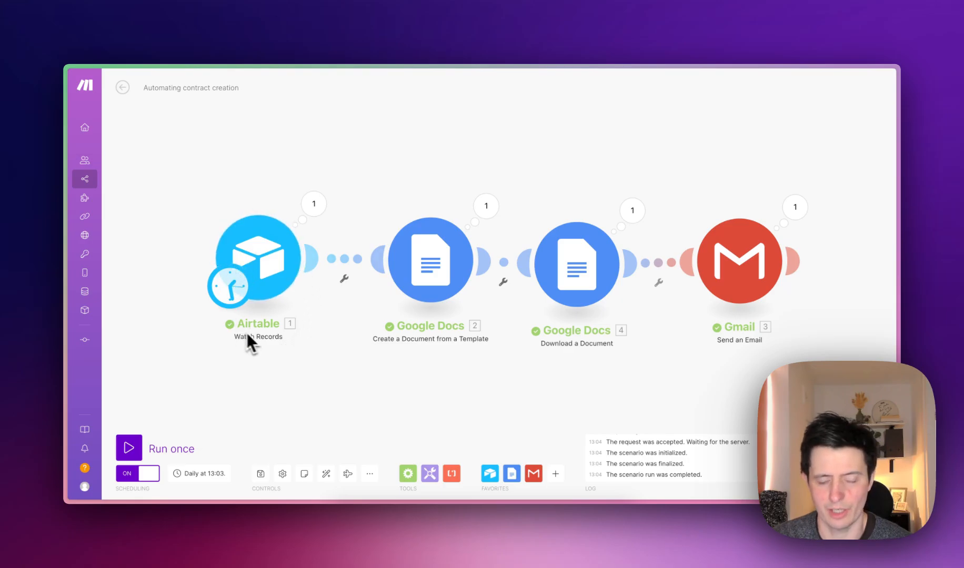
pyautogui.moveTo(335, 292)
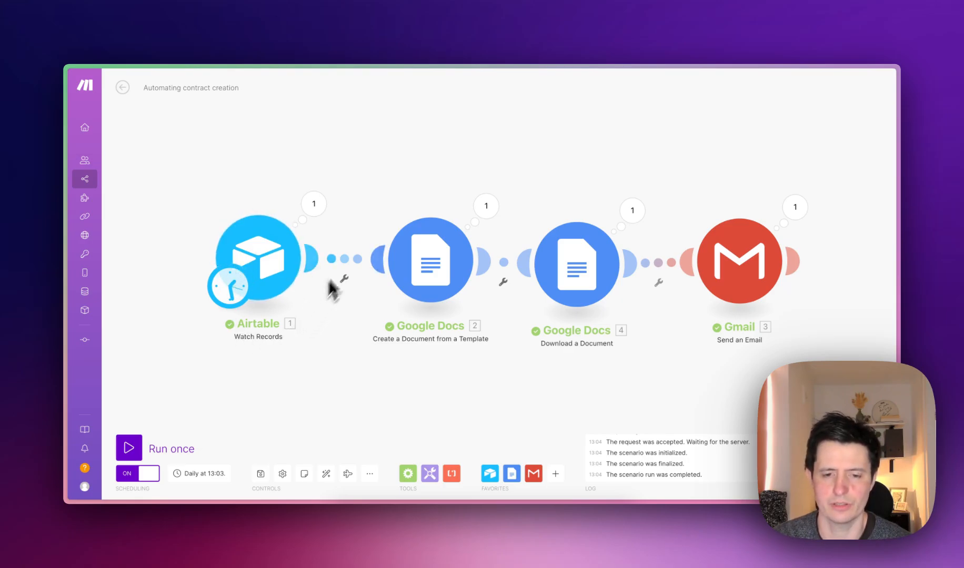
pyautogui.moveTo(464, 259)
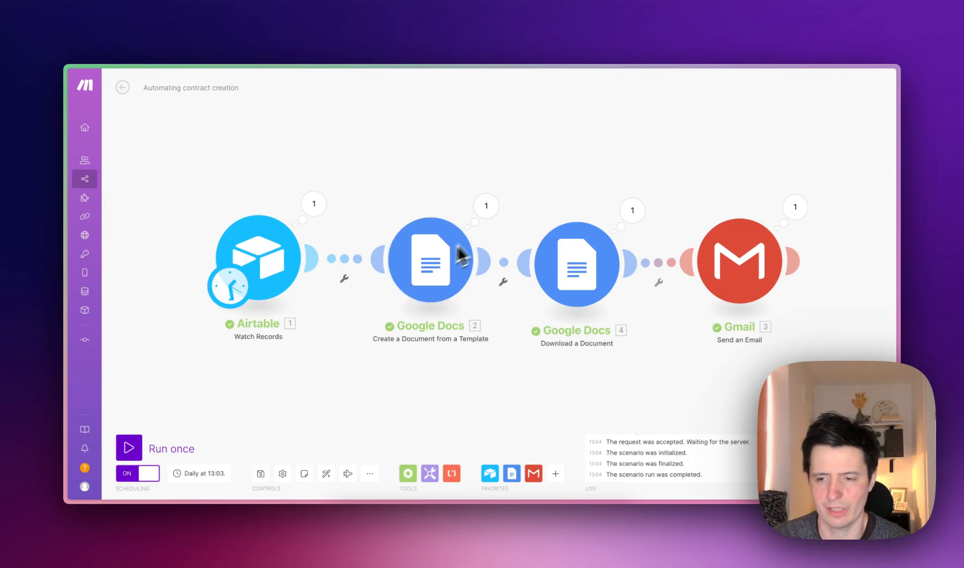
pyautogui.moveTo(740, 270)
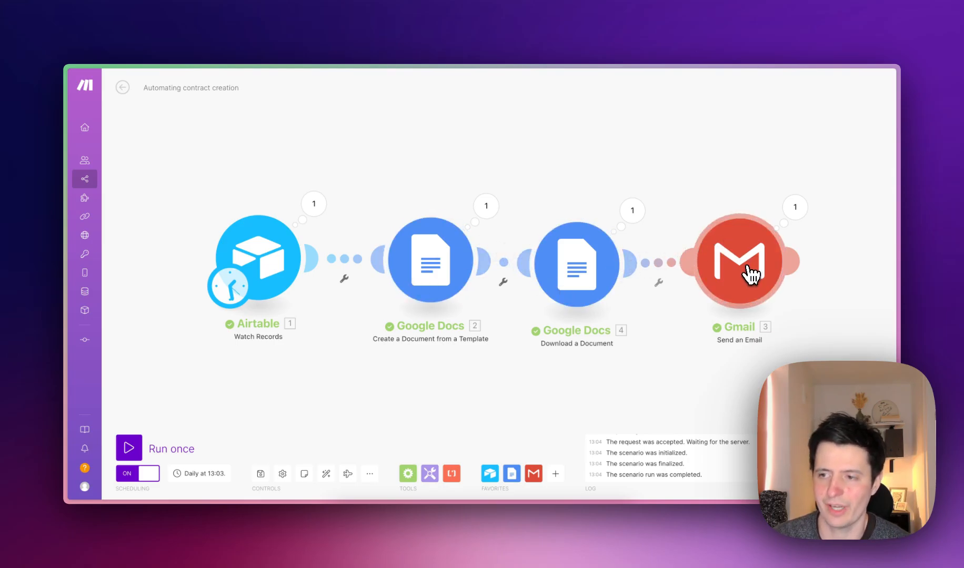
# - Open the Gmail Send an Email module settings
pyautogui.click(740, 260)
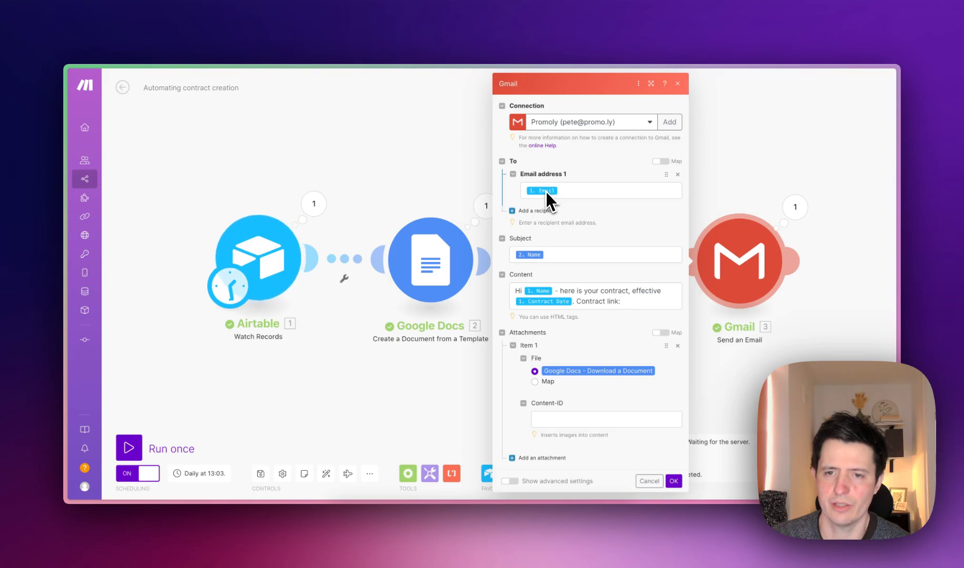
pyautogui.moveTo(269, 250)
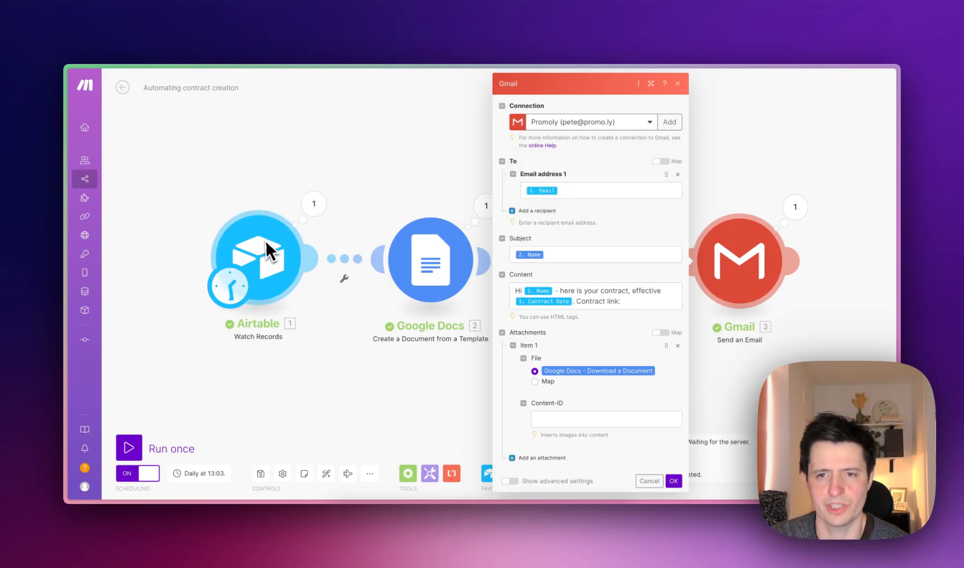
pyautogui.moveTo(482, 205)
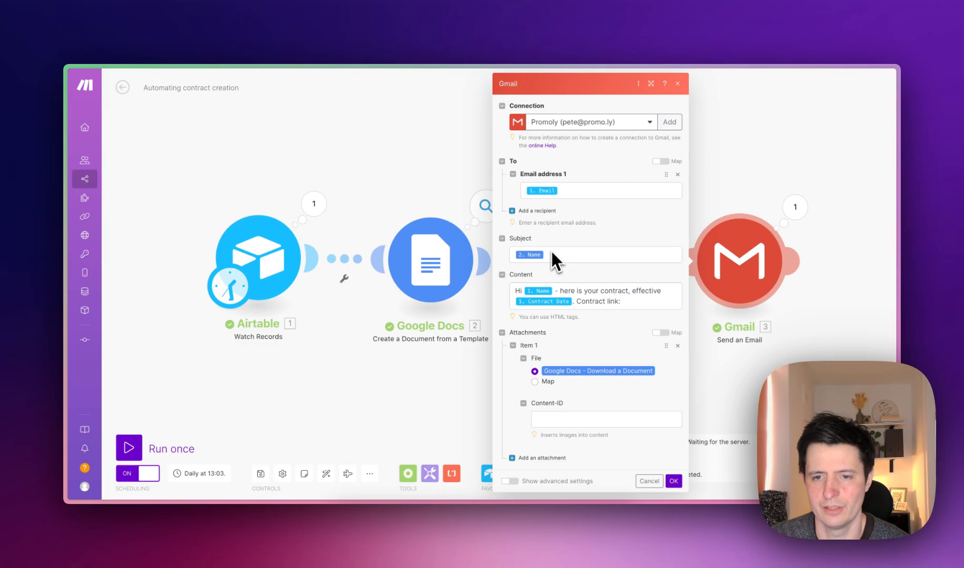
pyautogui.moveTo(554, 283)
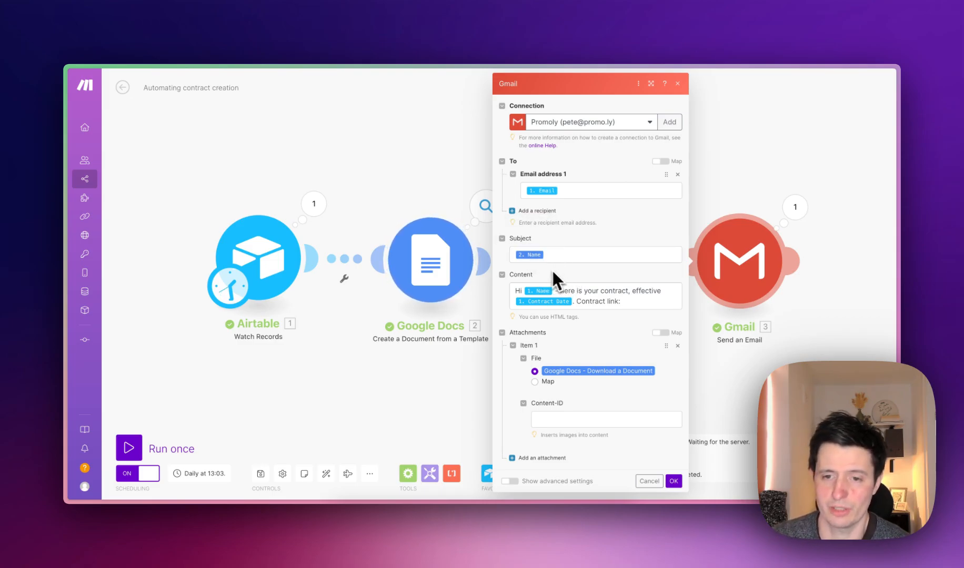
pyautogui.moveTo(529, 255)
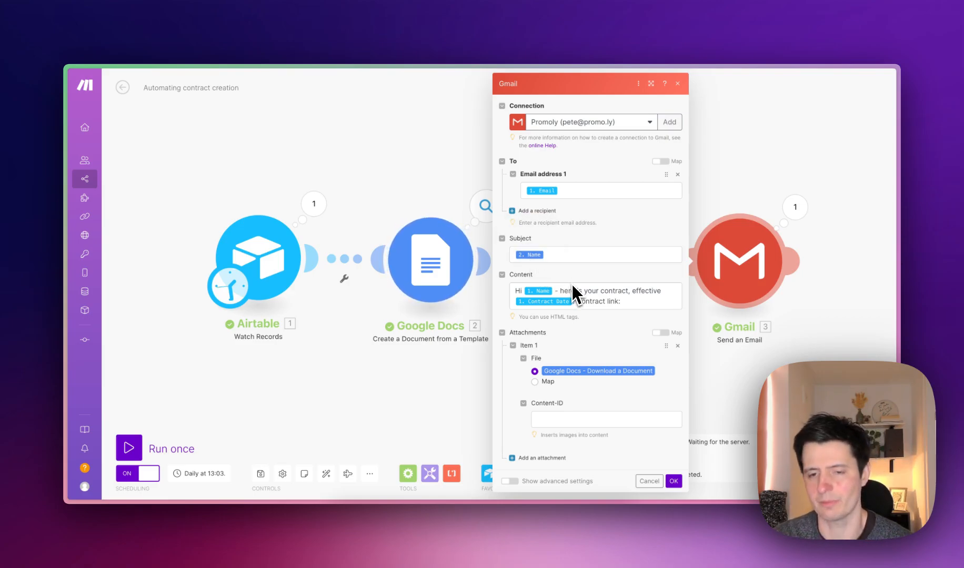
pyautogui.moveTo(516, 297)
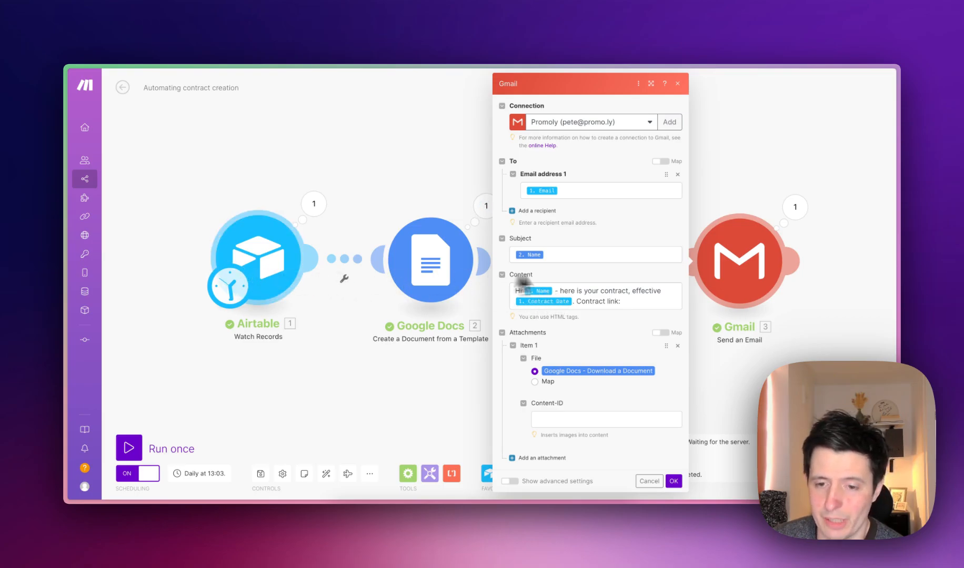
pyautogui.moveTo(532, 329)
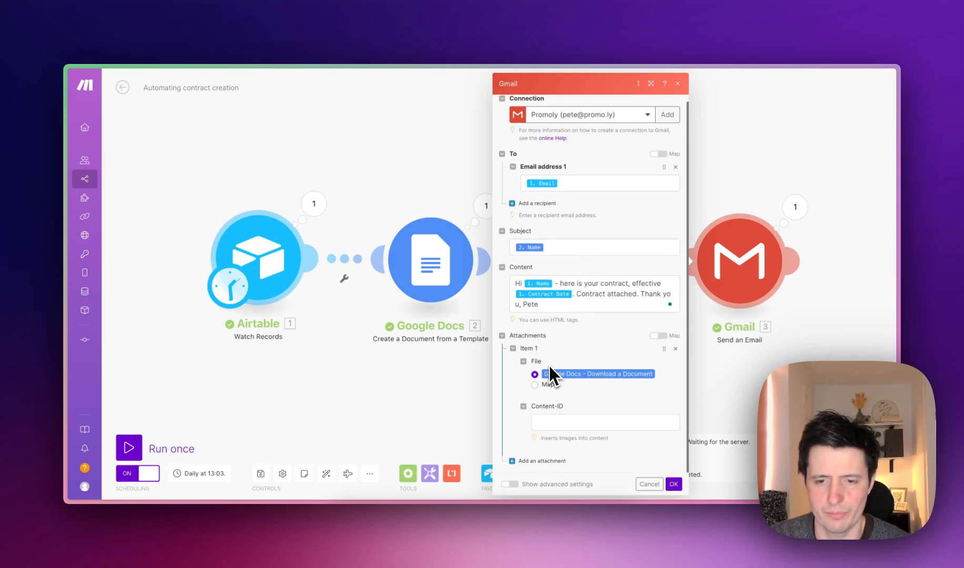
pyautogui.moveTo(606, 397)
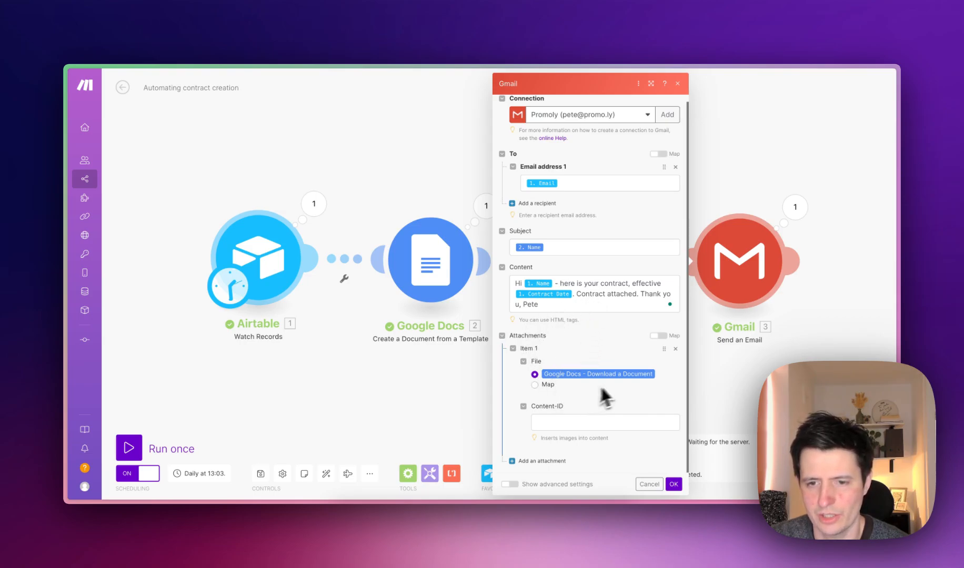
pyautogui.moveTo(587, 422)
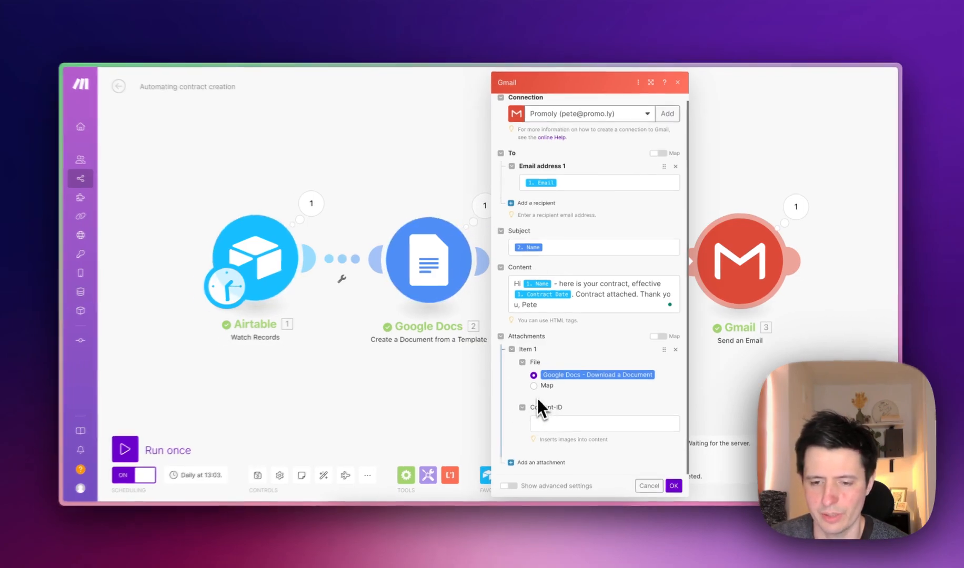
# - Map the attachment's file name and data from module 4, then return to Clients
pyautogui.click(534, 385)
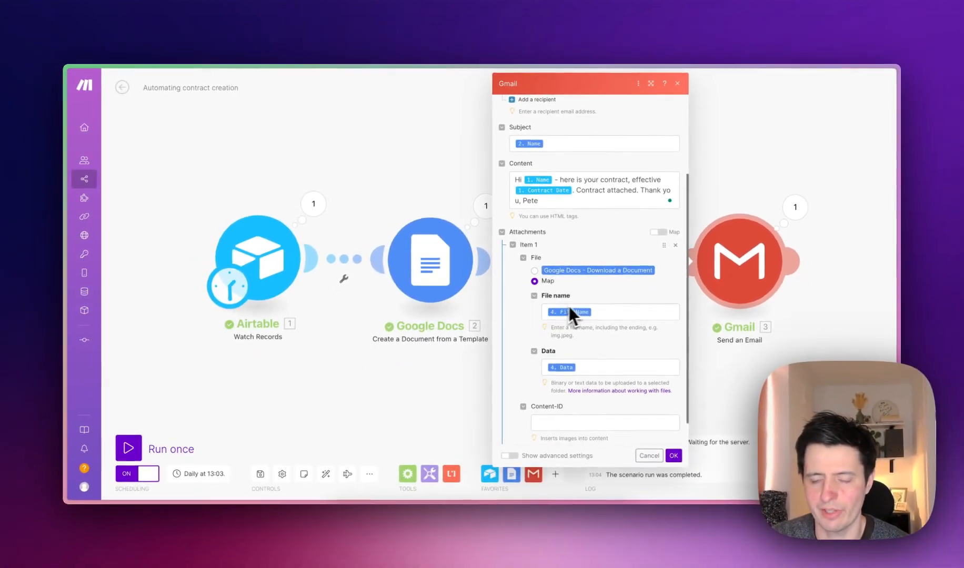
pyautogui.moveTo(568, 312)
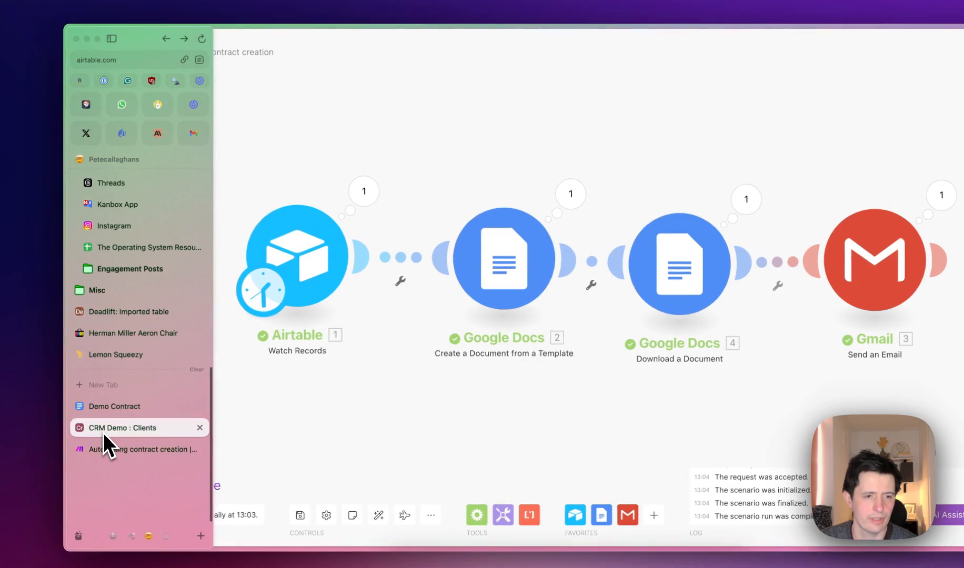
pyautogui.click(132, 427)
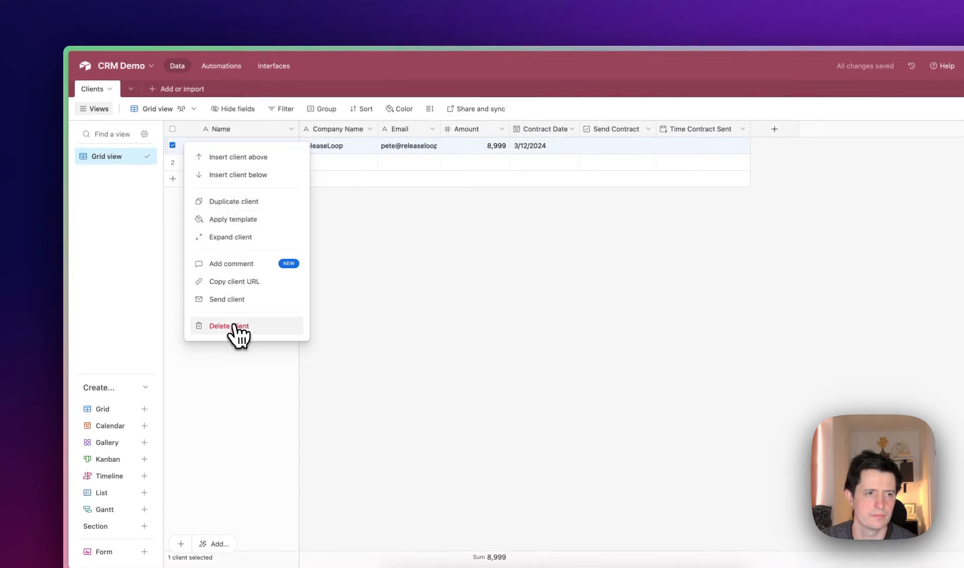
# - Replace the client with a ReleaseLoop record: amount 12,000, contract date 3/12/2024
pyautogui.click(229, 325)
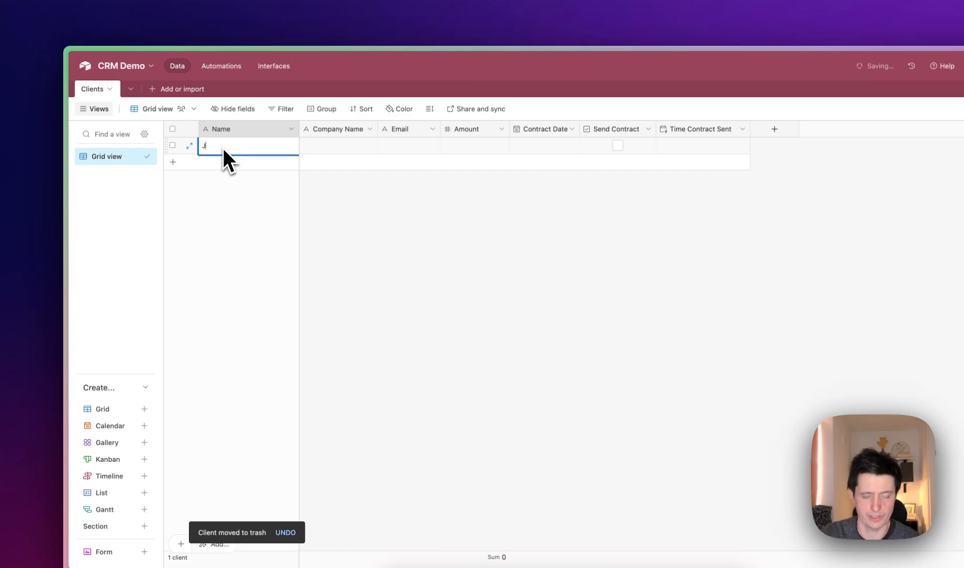
pyautogui.write('ame')
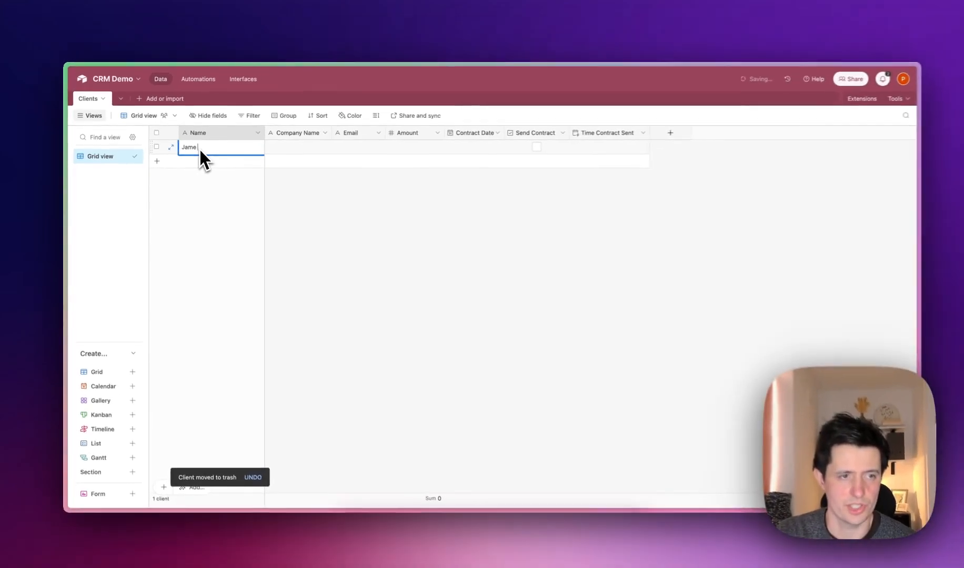
pyautogui.write('s James')
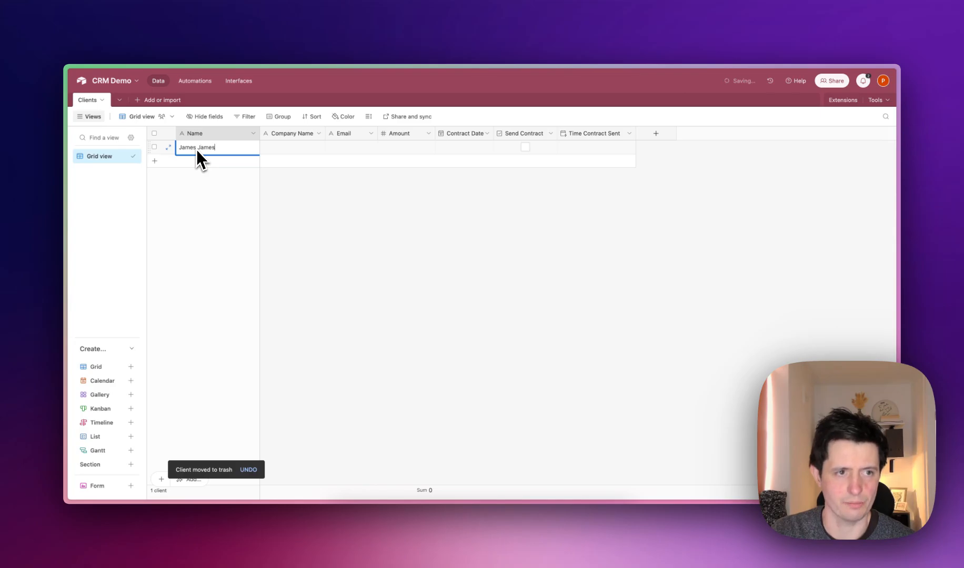
pyautogui.click(321, 163)
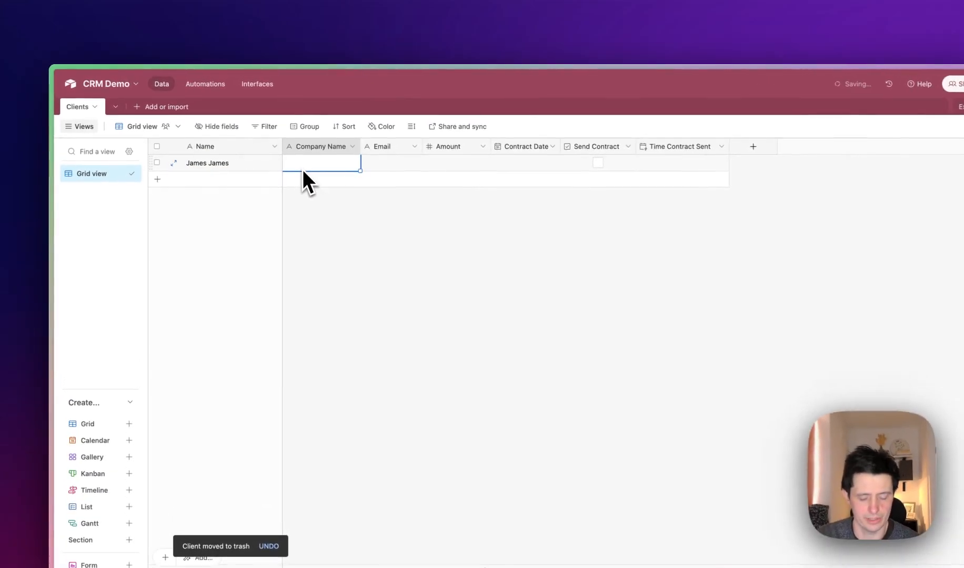
pyautogui.write('ReleaseLoo')
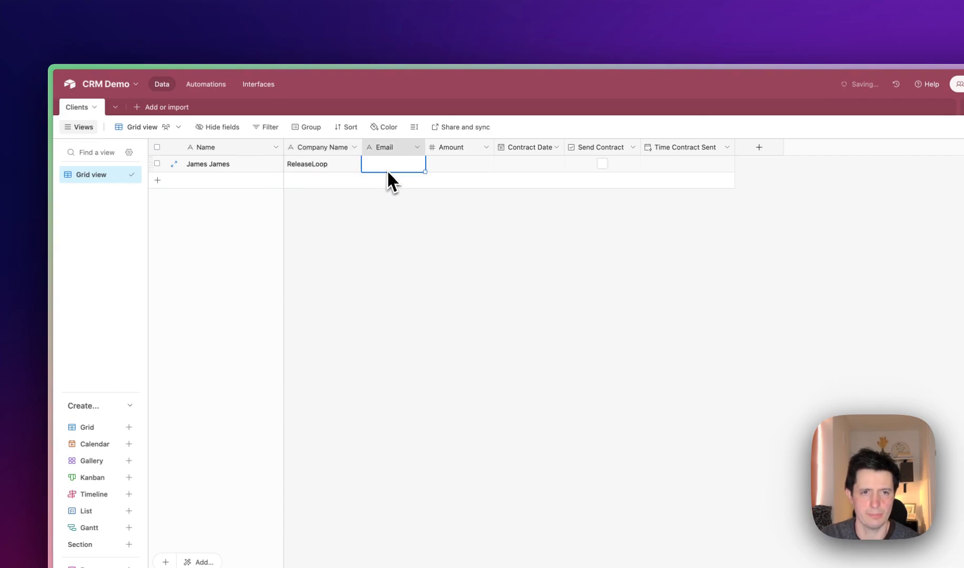
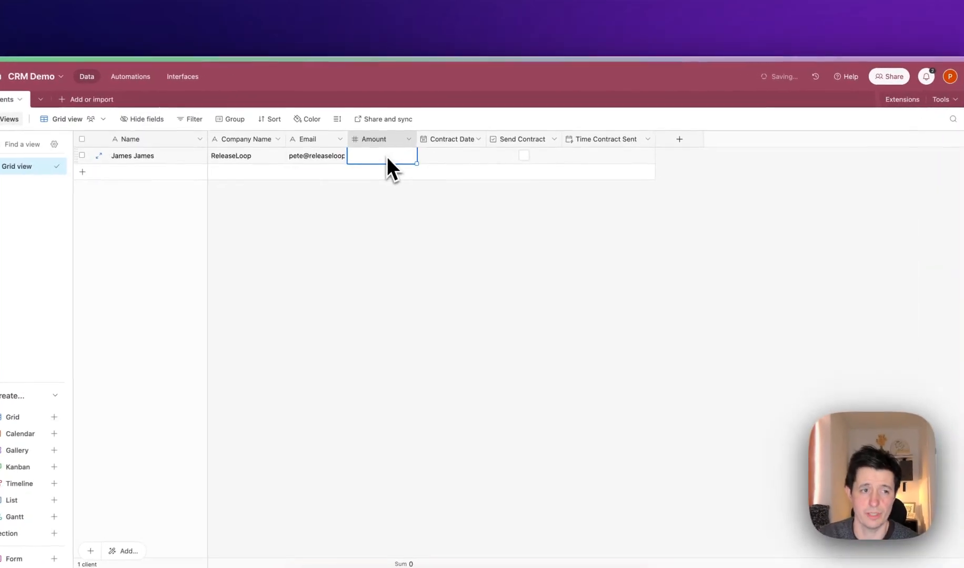
pyautogui.write('12')
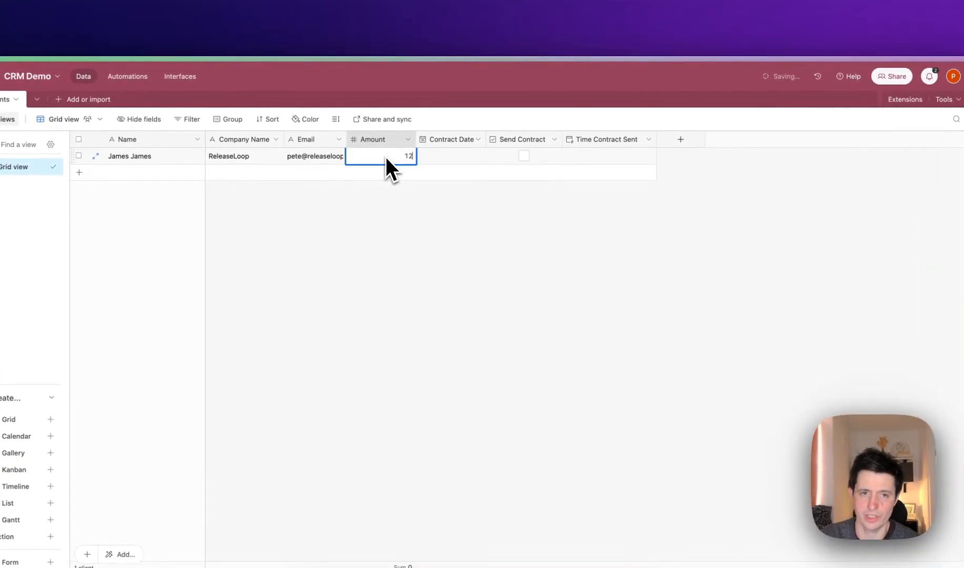
pyautogui.write('000')
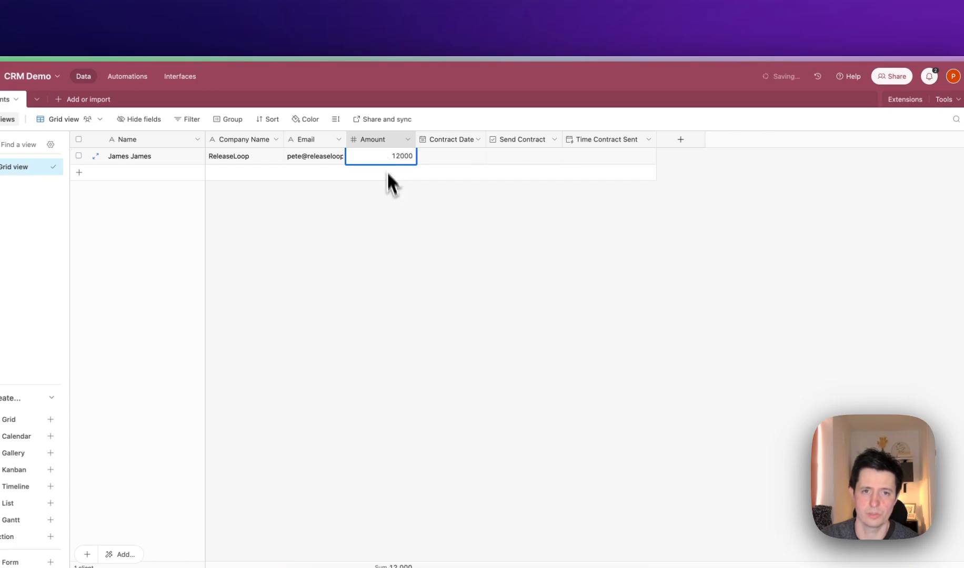
pyautogui.click(450, 156)
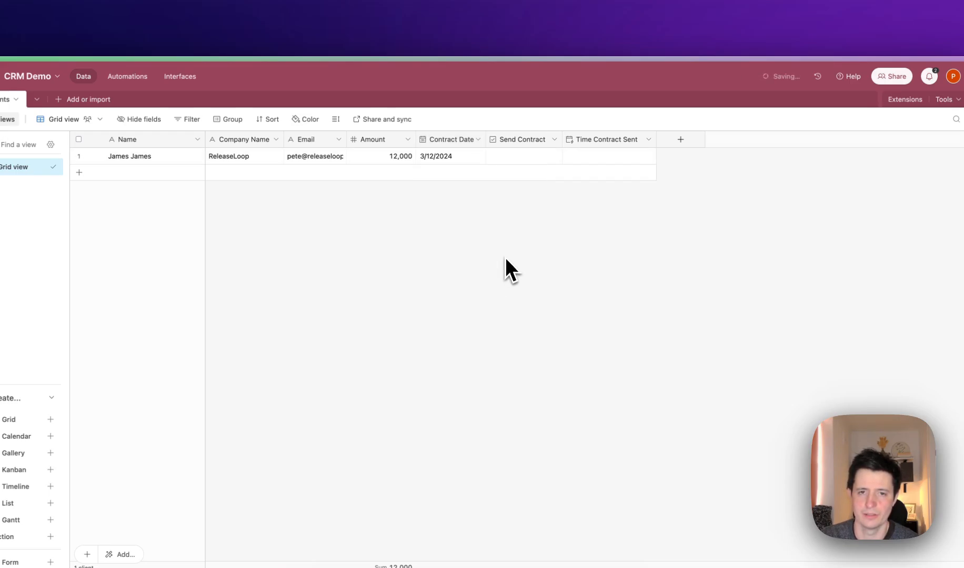
pyautogui.moveTo(546, 214)
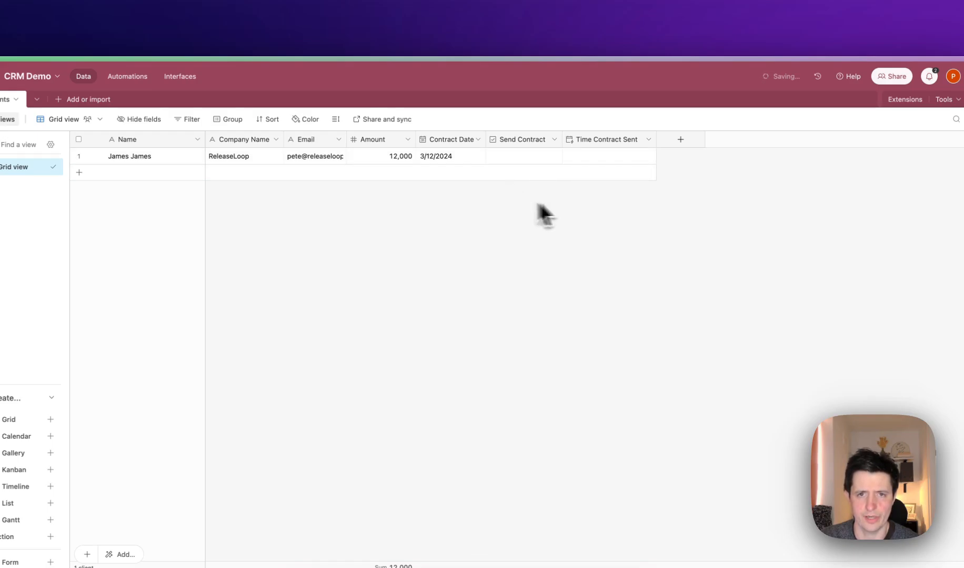
pyautogui.click(523, 156)
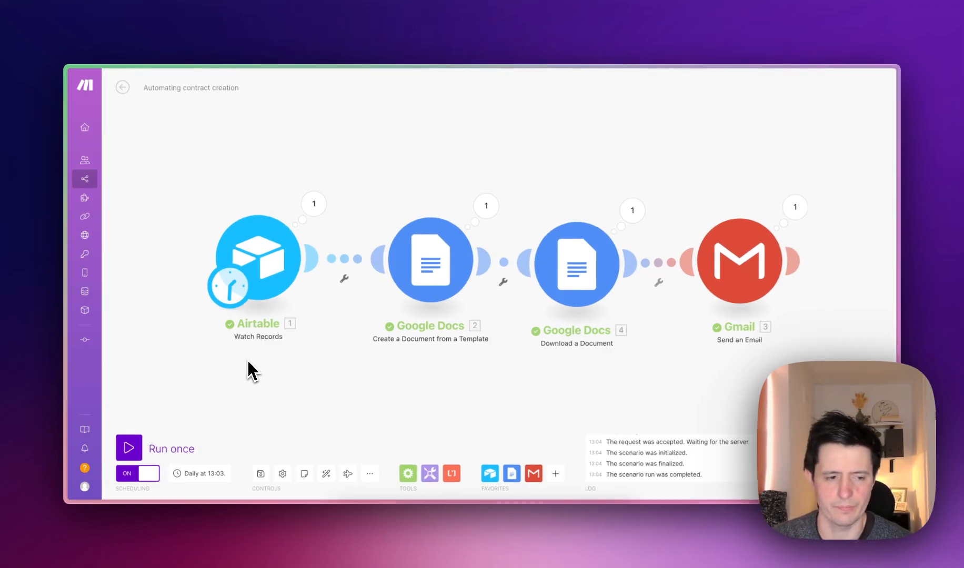
pyautogui.moveTo(212, 477)
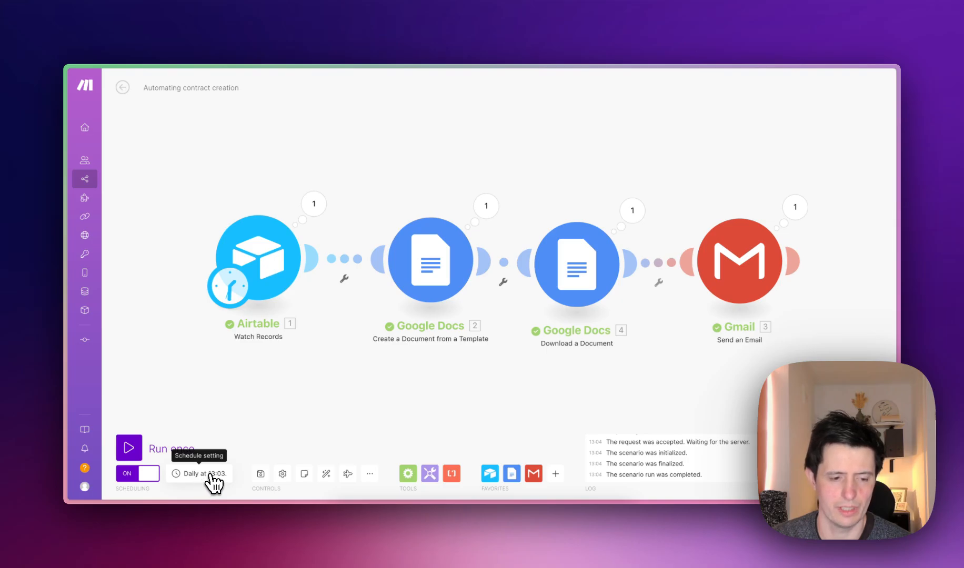
pyautogui.click(196, 473)
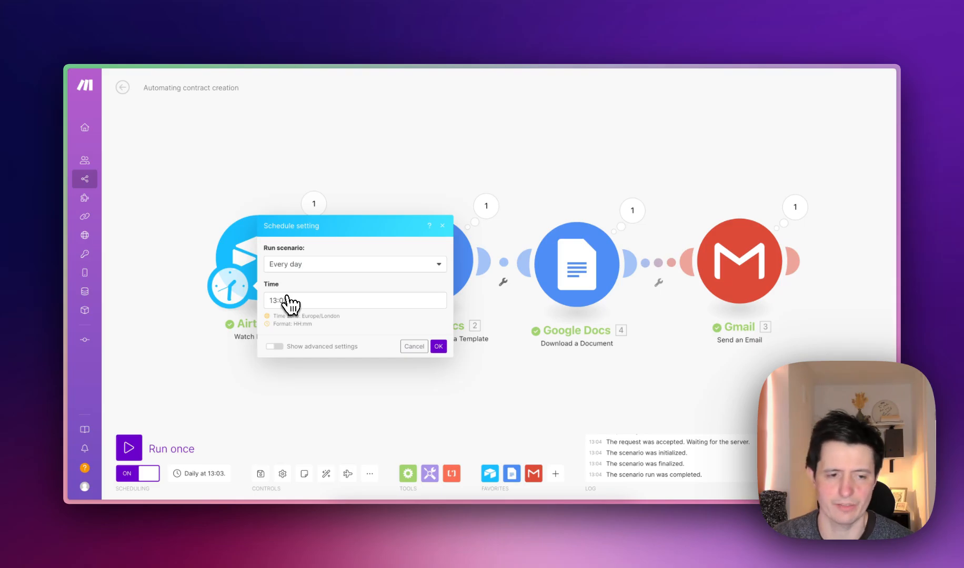
pyautogui.click(355, 264)
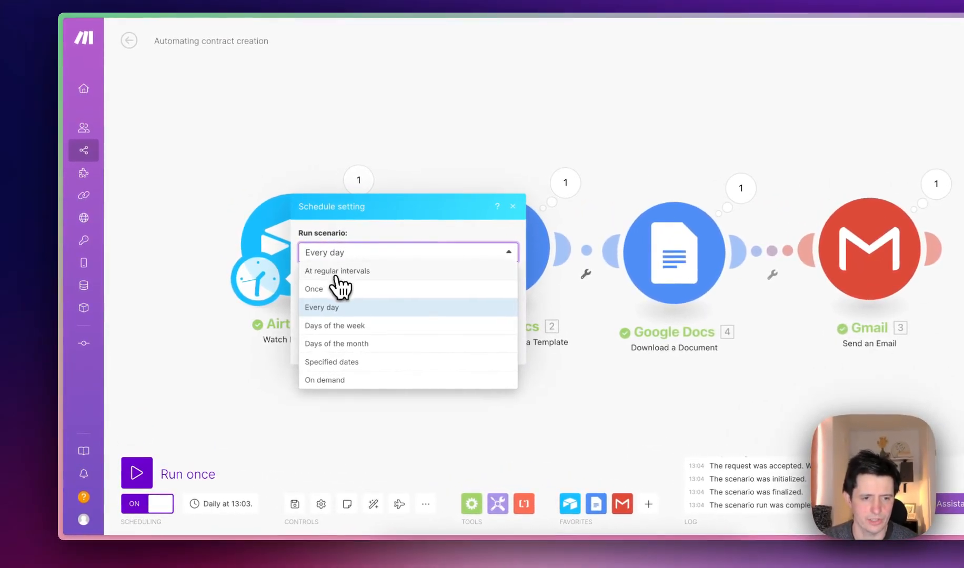
pyautogui.moveTo(366, 353)
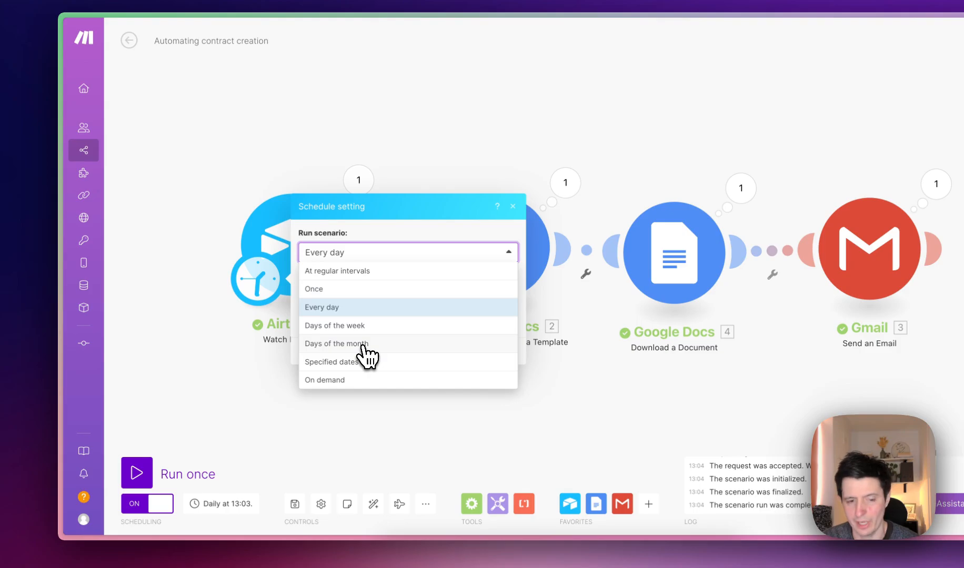
pyautogui.click(322, 307)
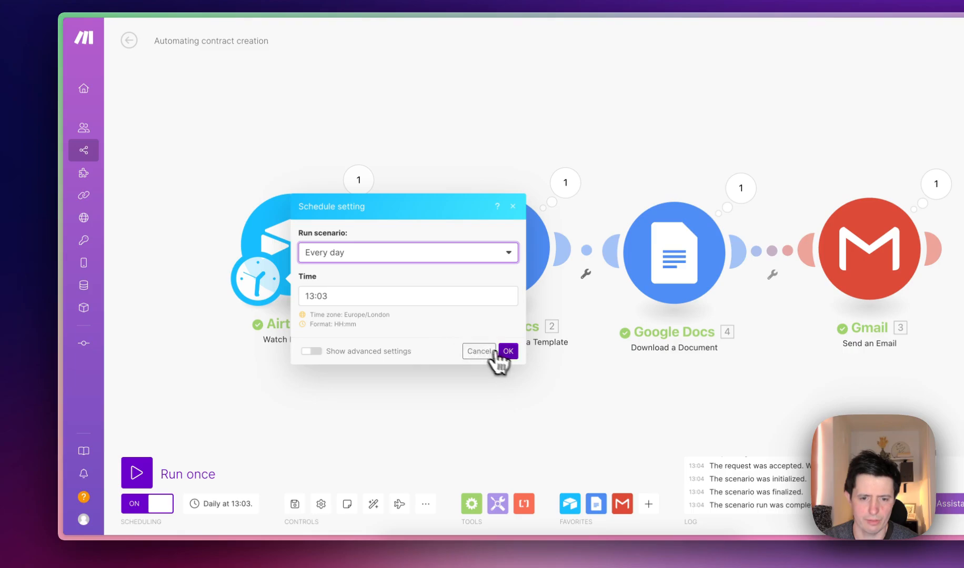
pyautogui.click(507, 350)
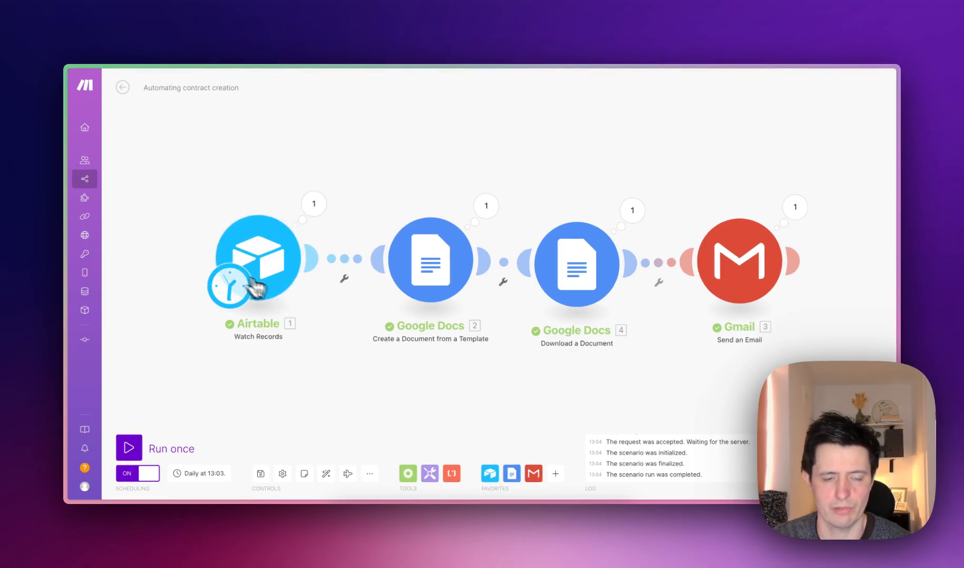
pyautogui.moveTo(431, 258)
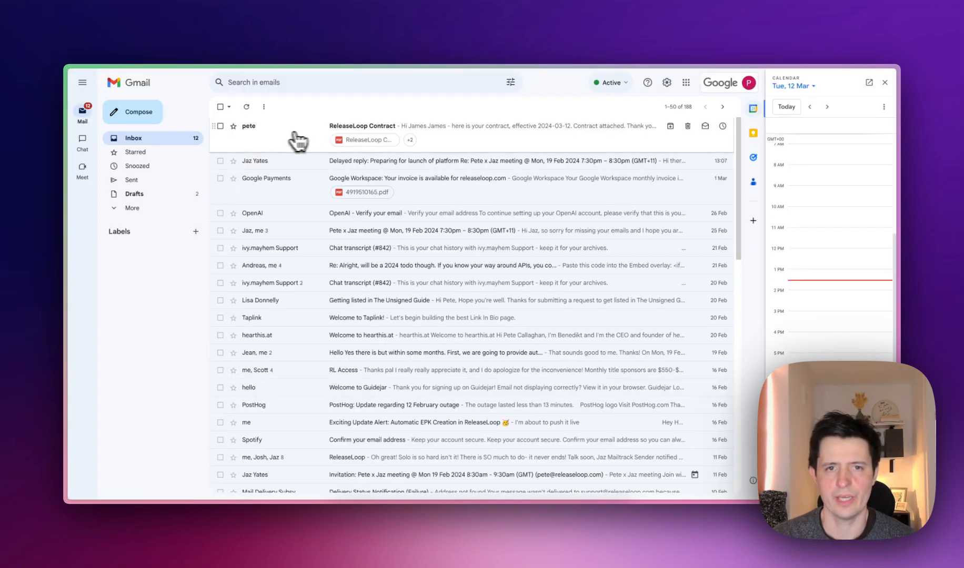
# - Open the ReleaseLoop Contract email and preview its attached PDF
pyautogui.click(362, 126)
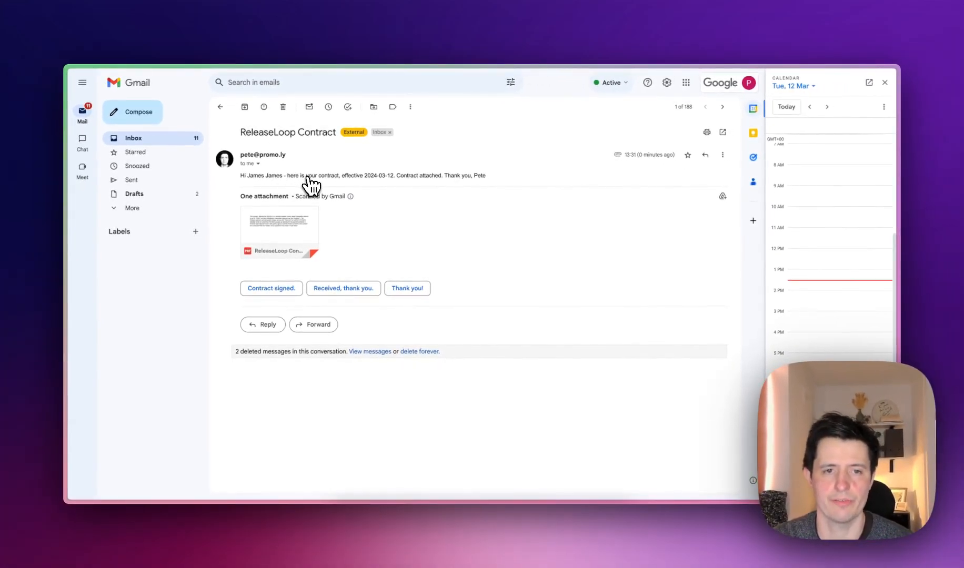
pyautogui.moveTo(437, 182)
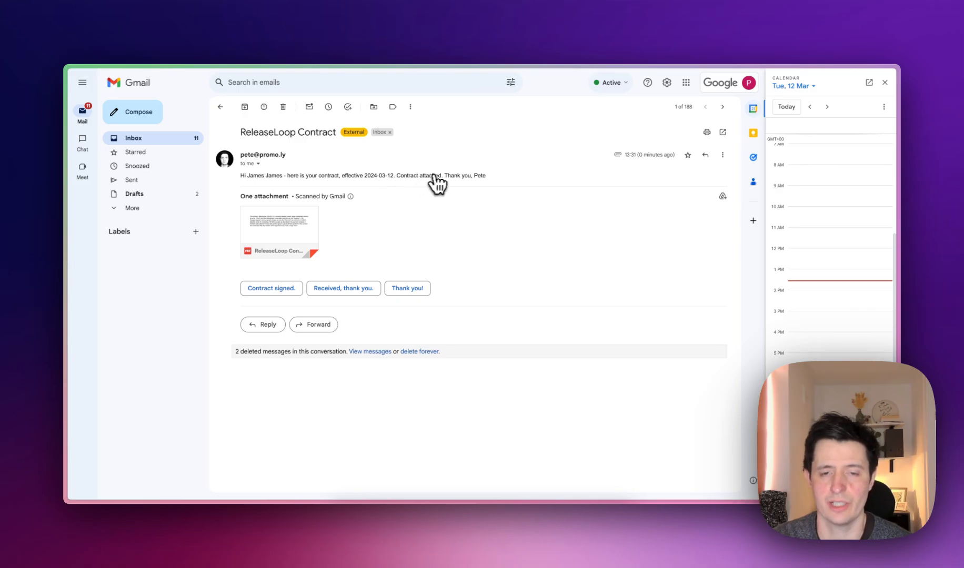
pyautogui.moveTo(437, 200)
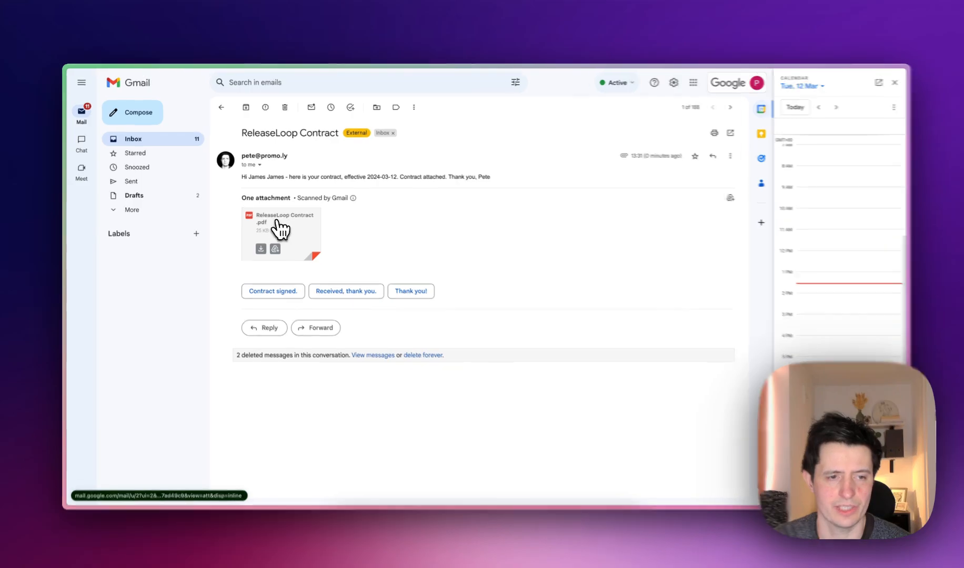
pyautogui.click(281, 234)
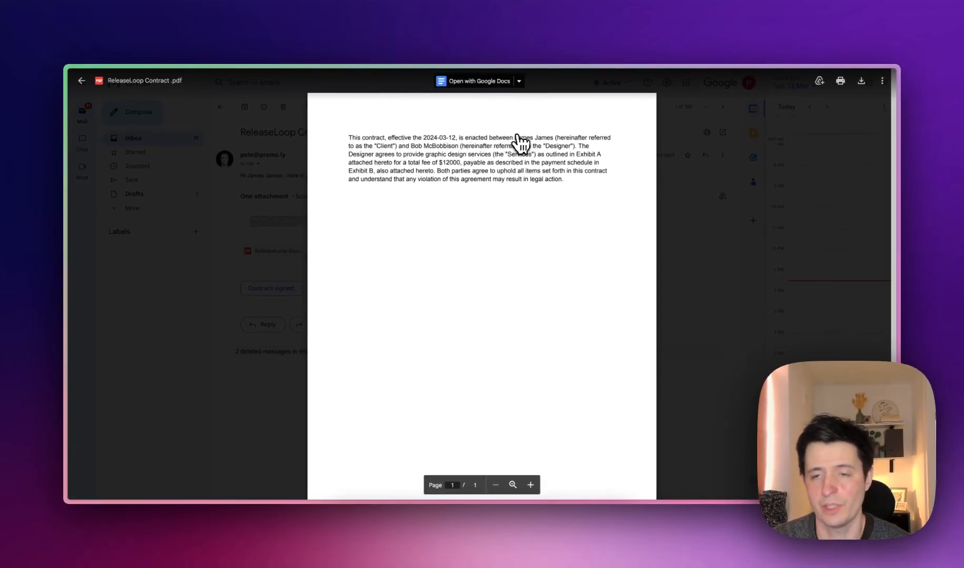
pyautogui.moveTo(584, 151)
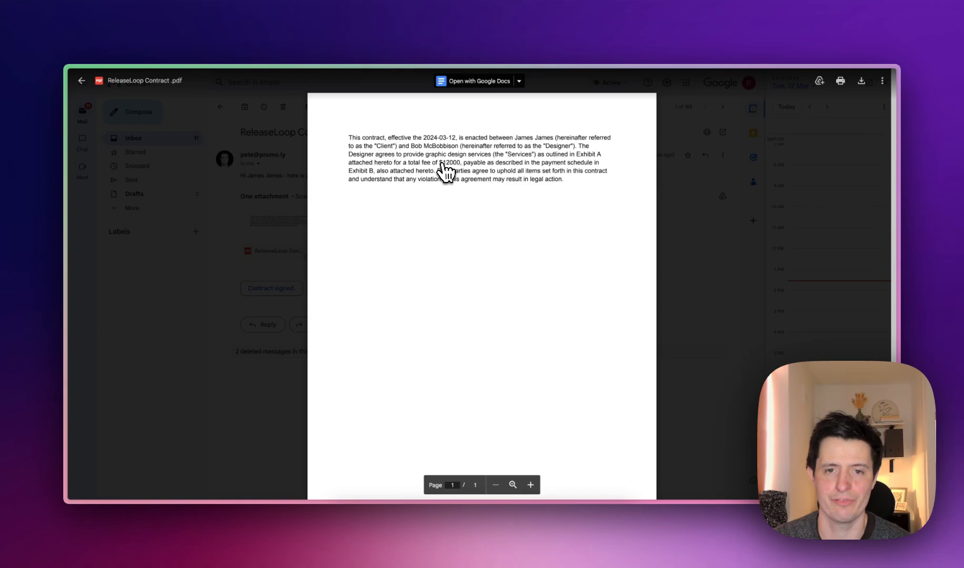
# - Close the contract PDF preview and go to the CRM Demo : Clients table
pyautogui.click(81, 81)
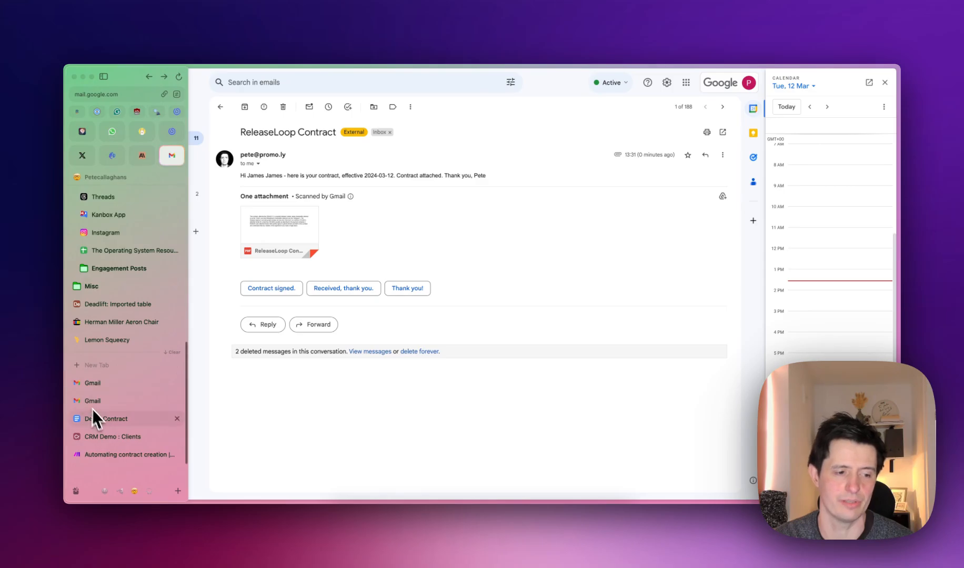
pyautogui.click(112, 437)
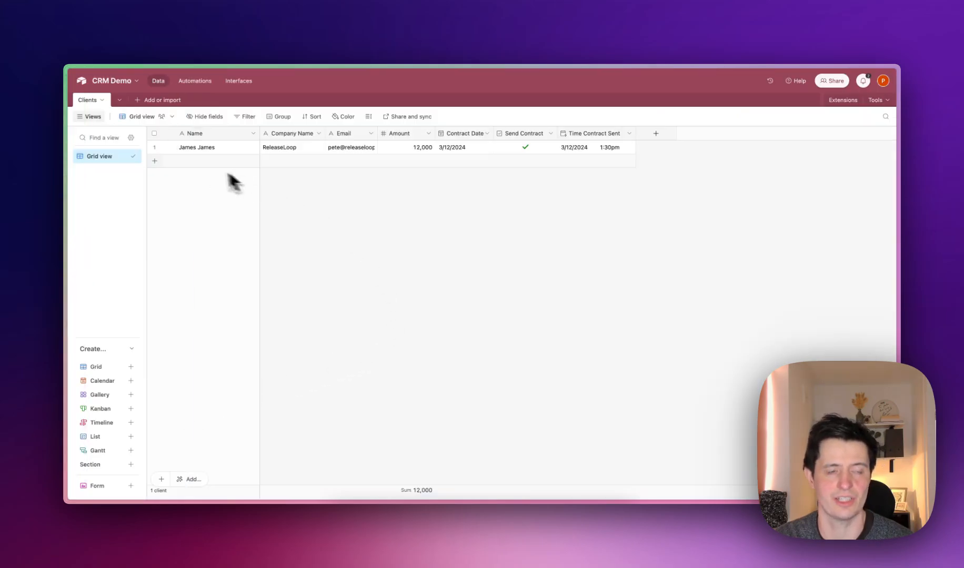
pyautogui.moveTo(518, 187)
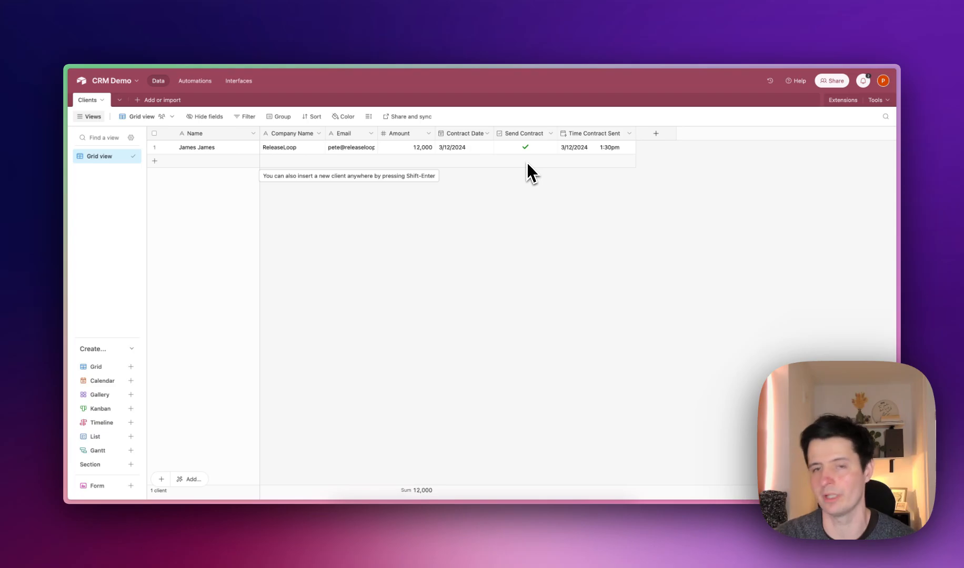
pyautogui.moveTo(299, 159)
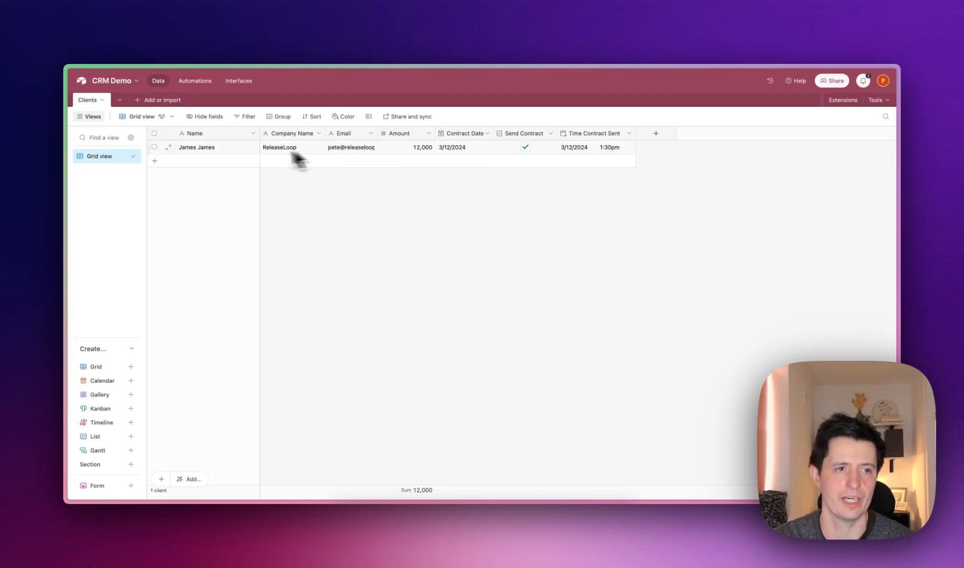